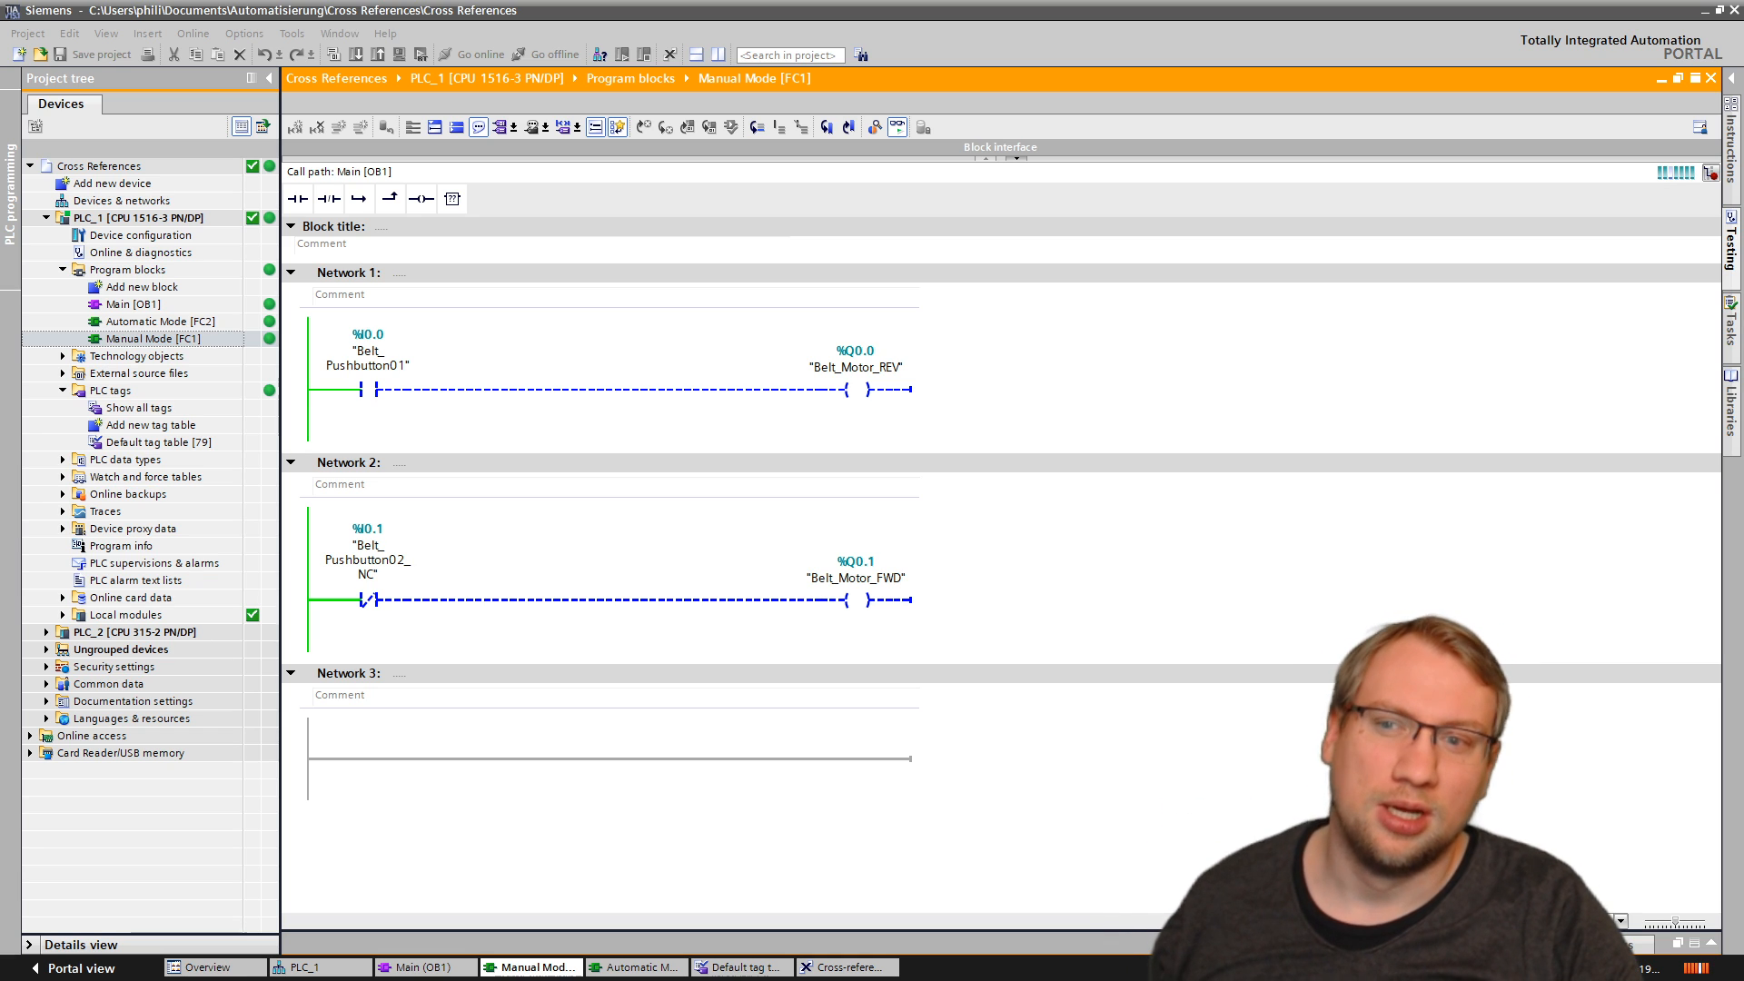
mouse_move(1241, 589)
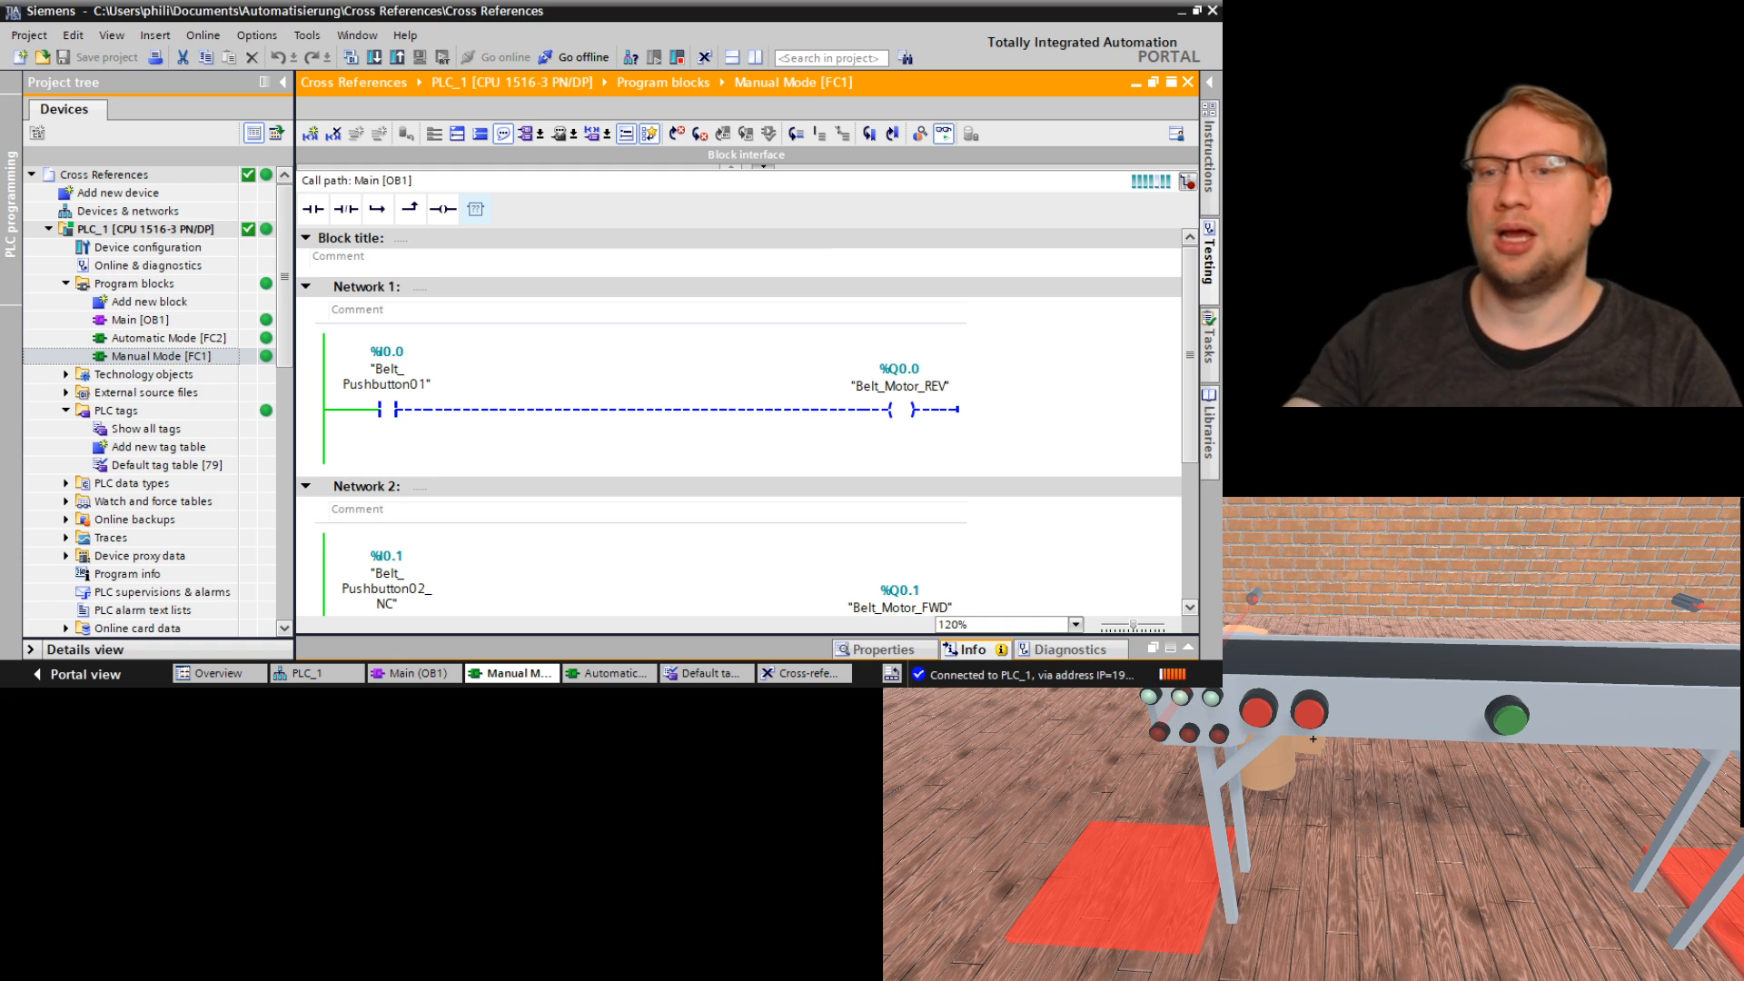
Step: Switch to the Automatic Mode FC2 block and select the Cylinder01_Pushbutton tag on the set contact
scroll("down", 3)
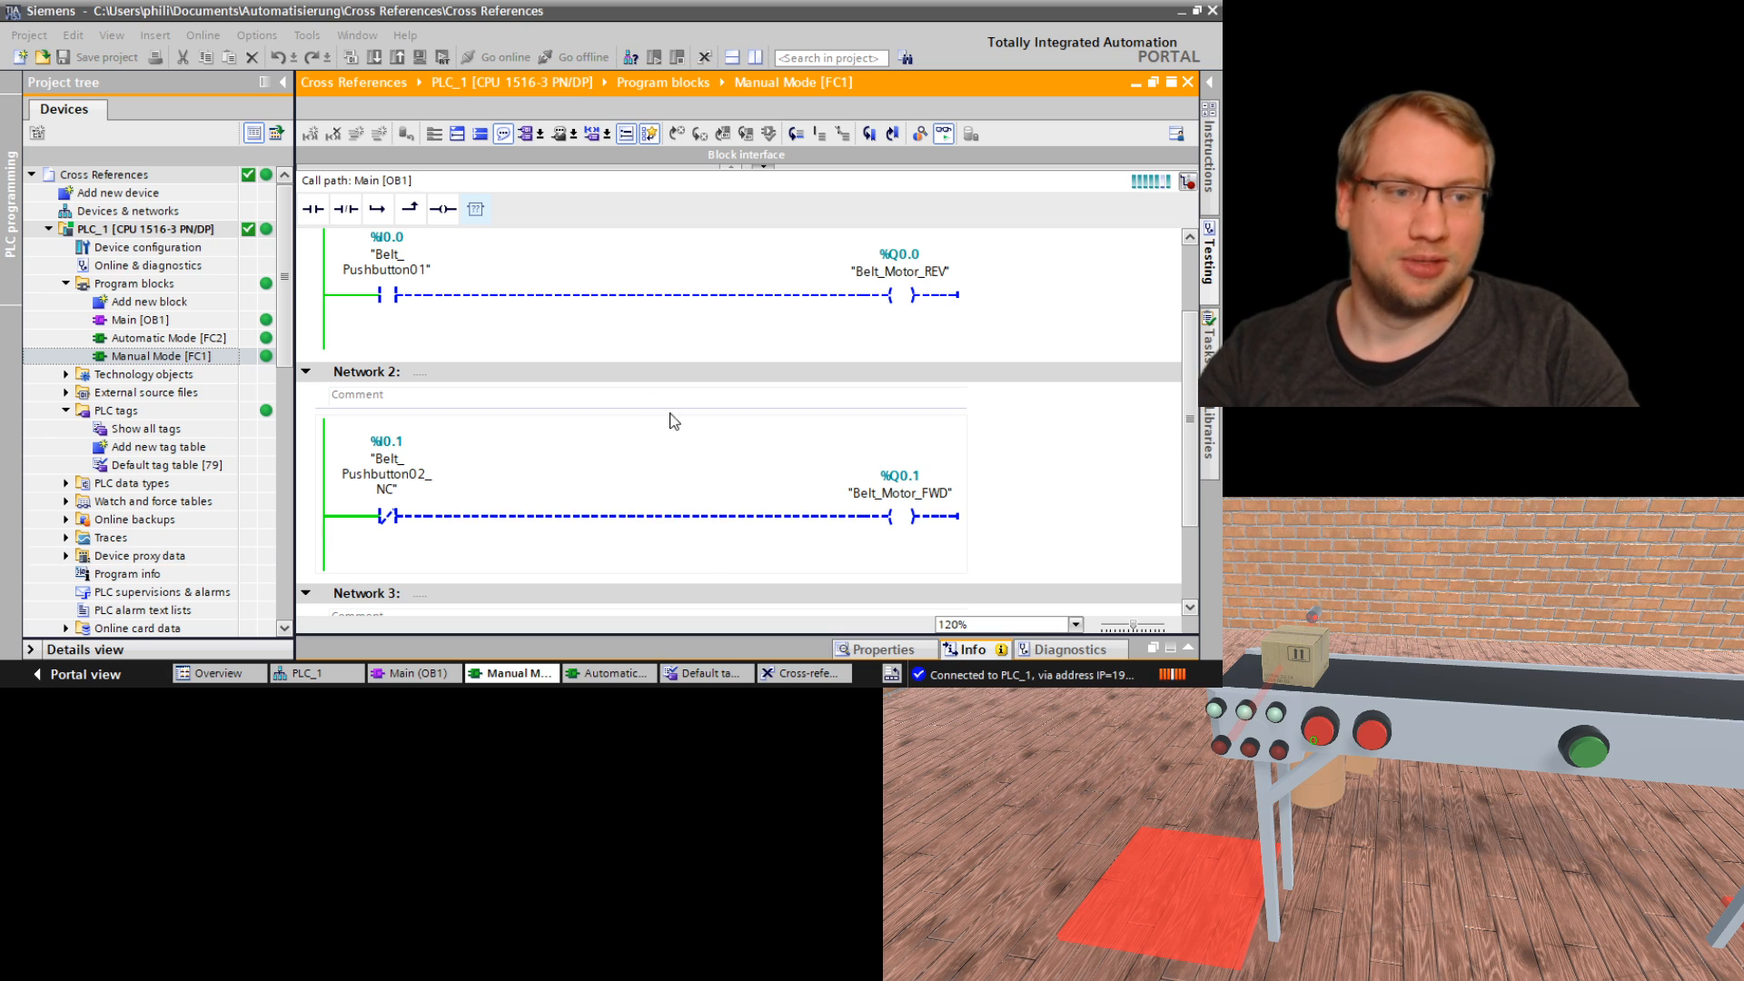
left_click(173, 338)
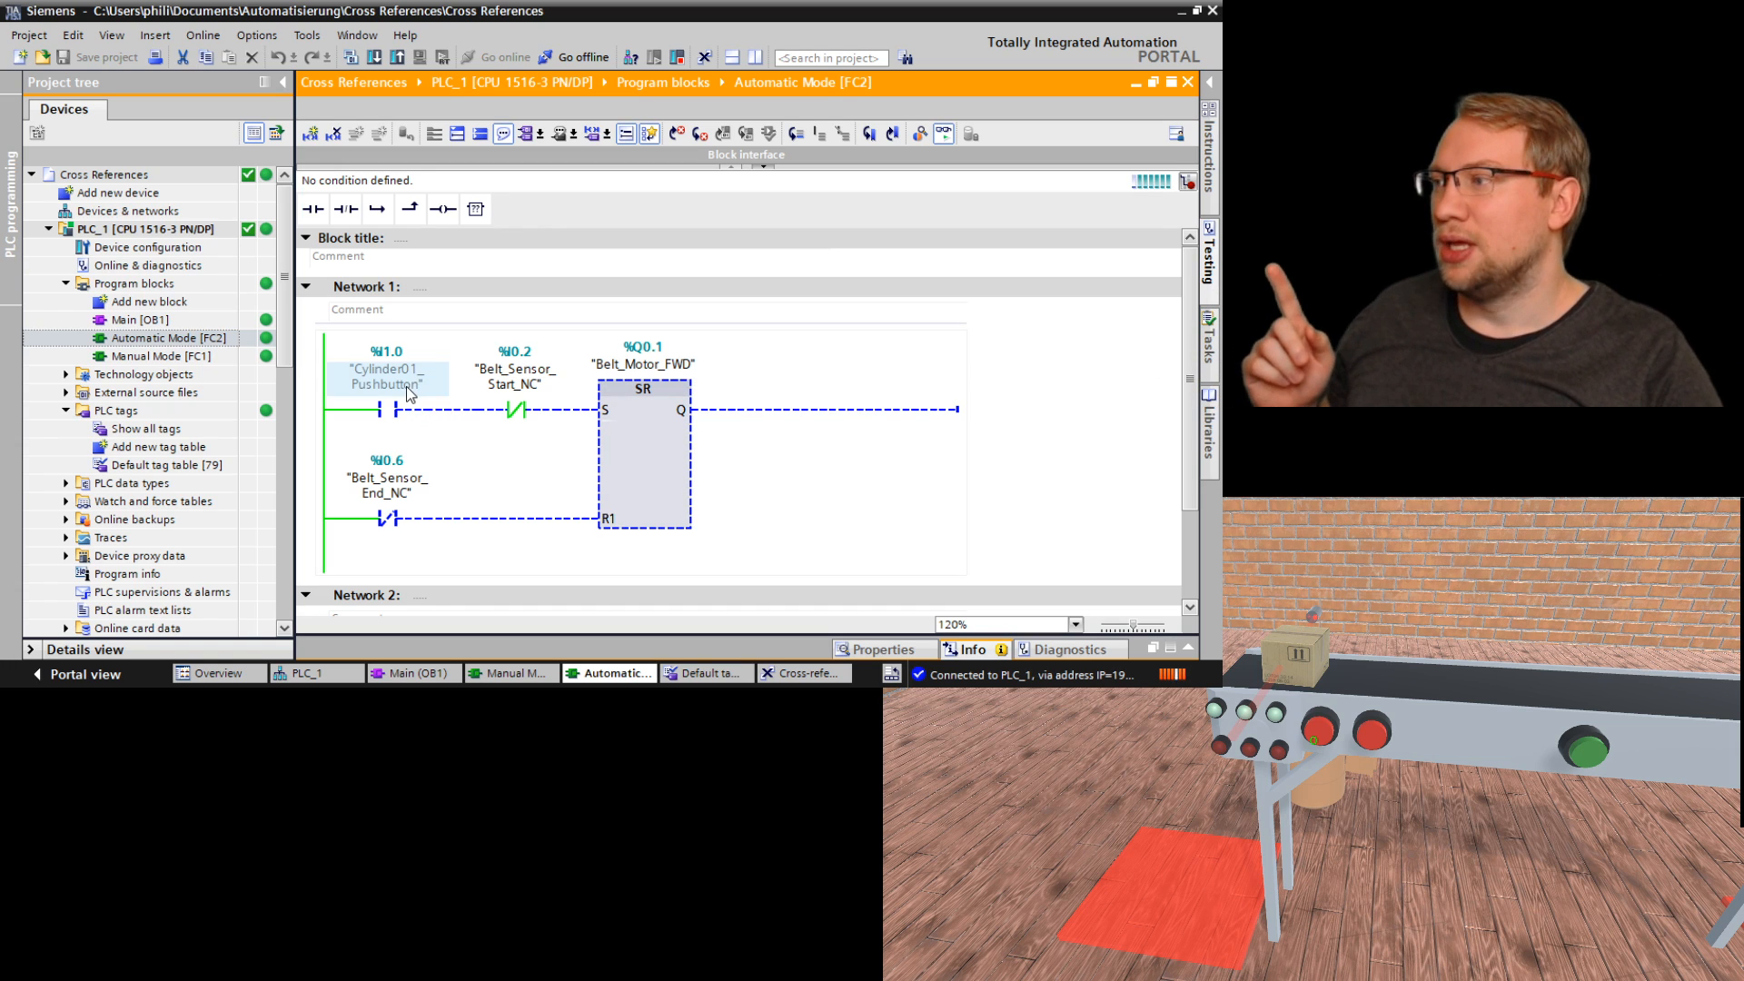
left_click(387, 377)
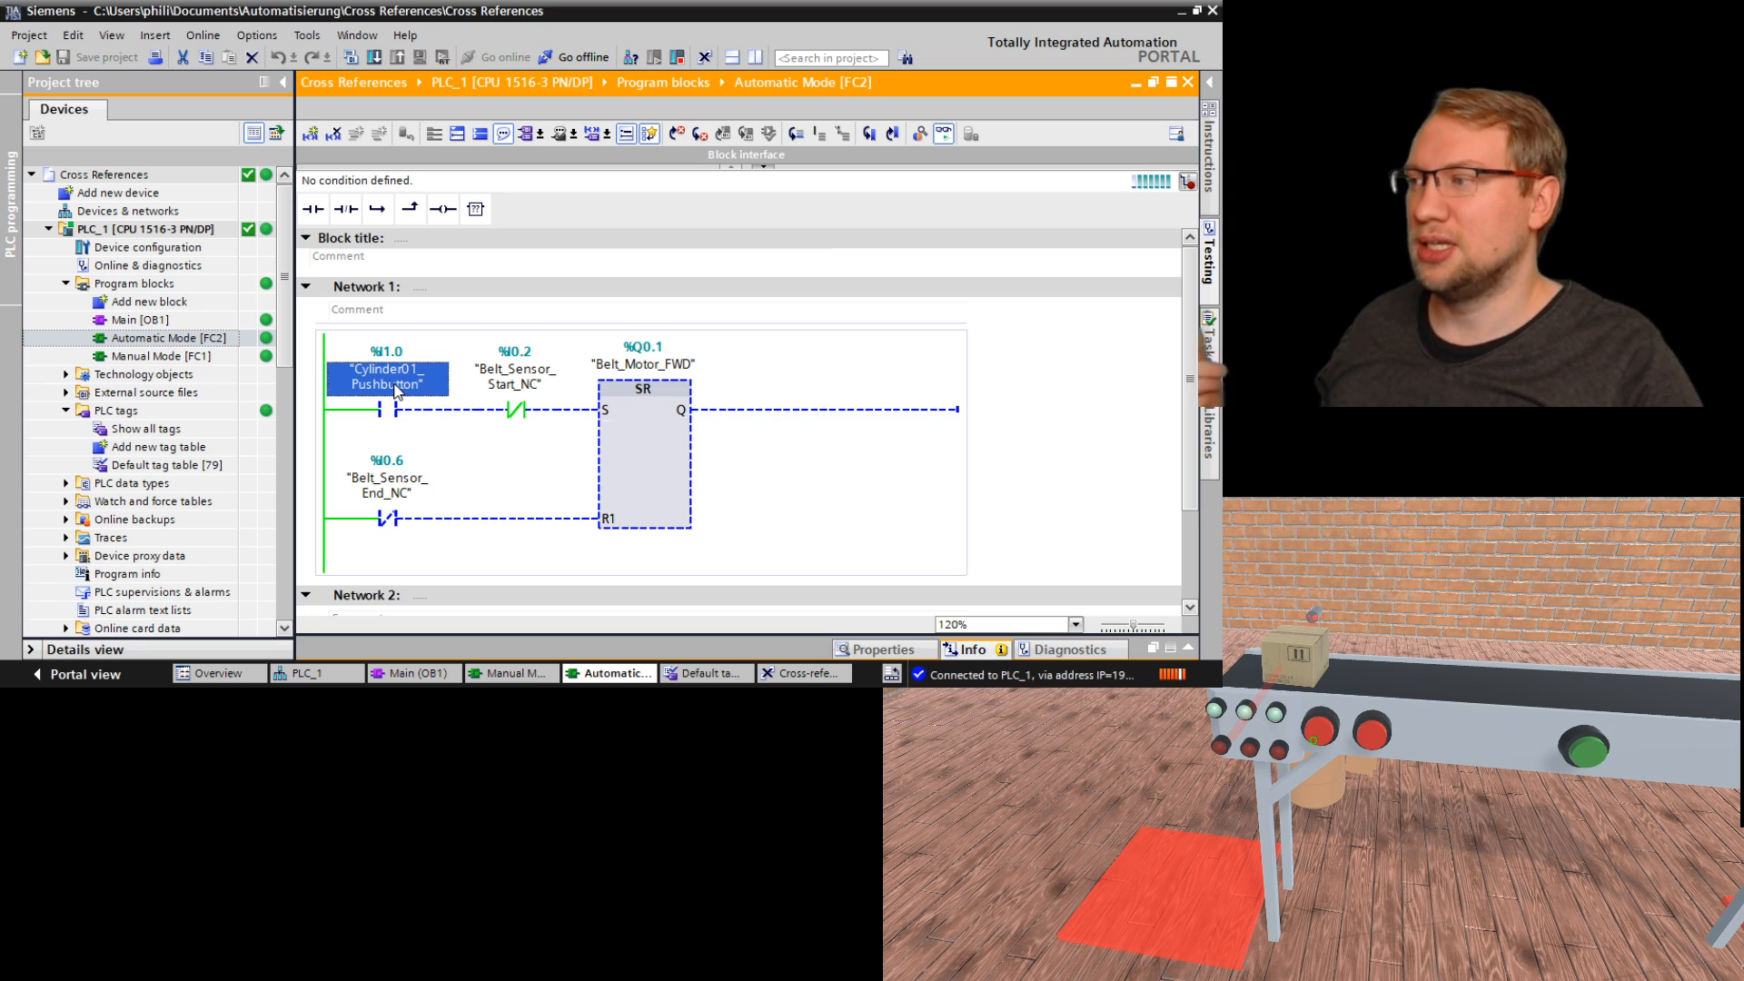
left_click(515, 377)
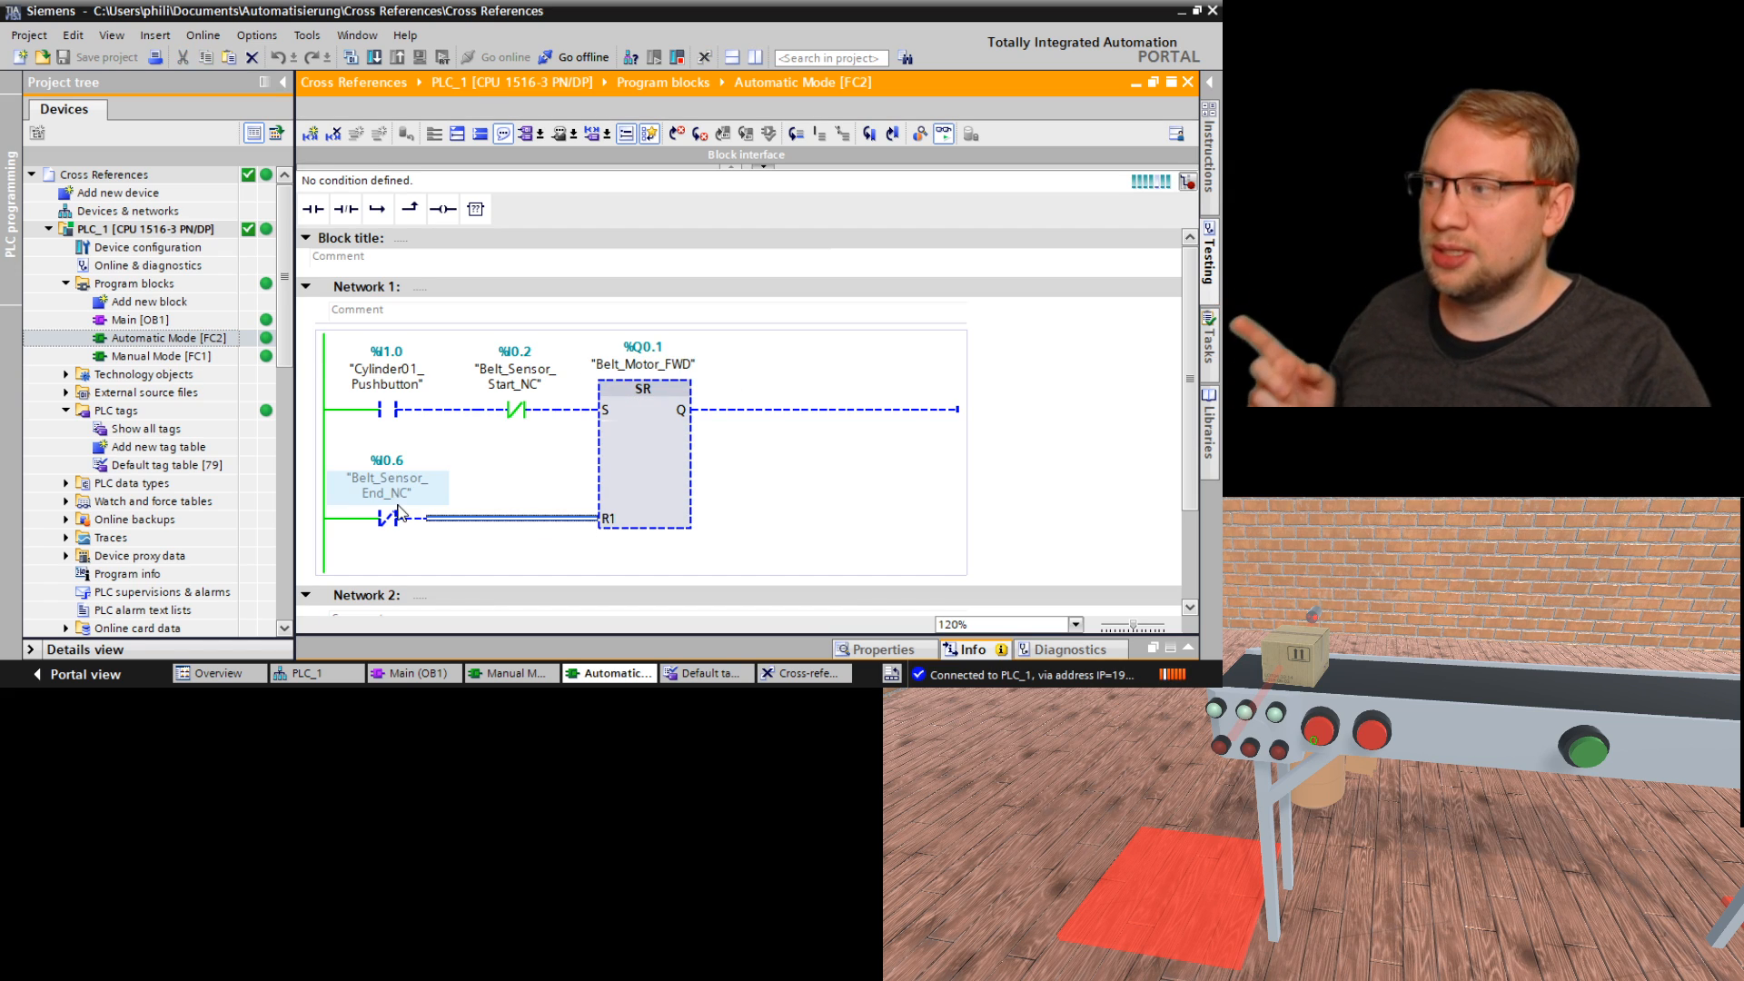
left_click(387, 485)
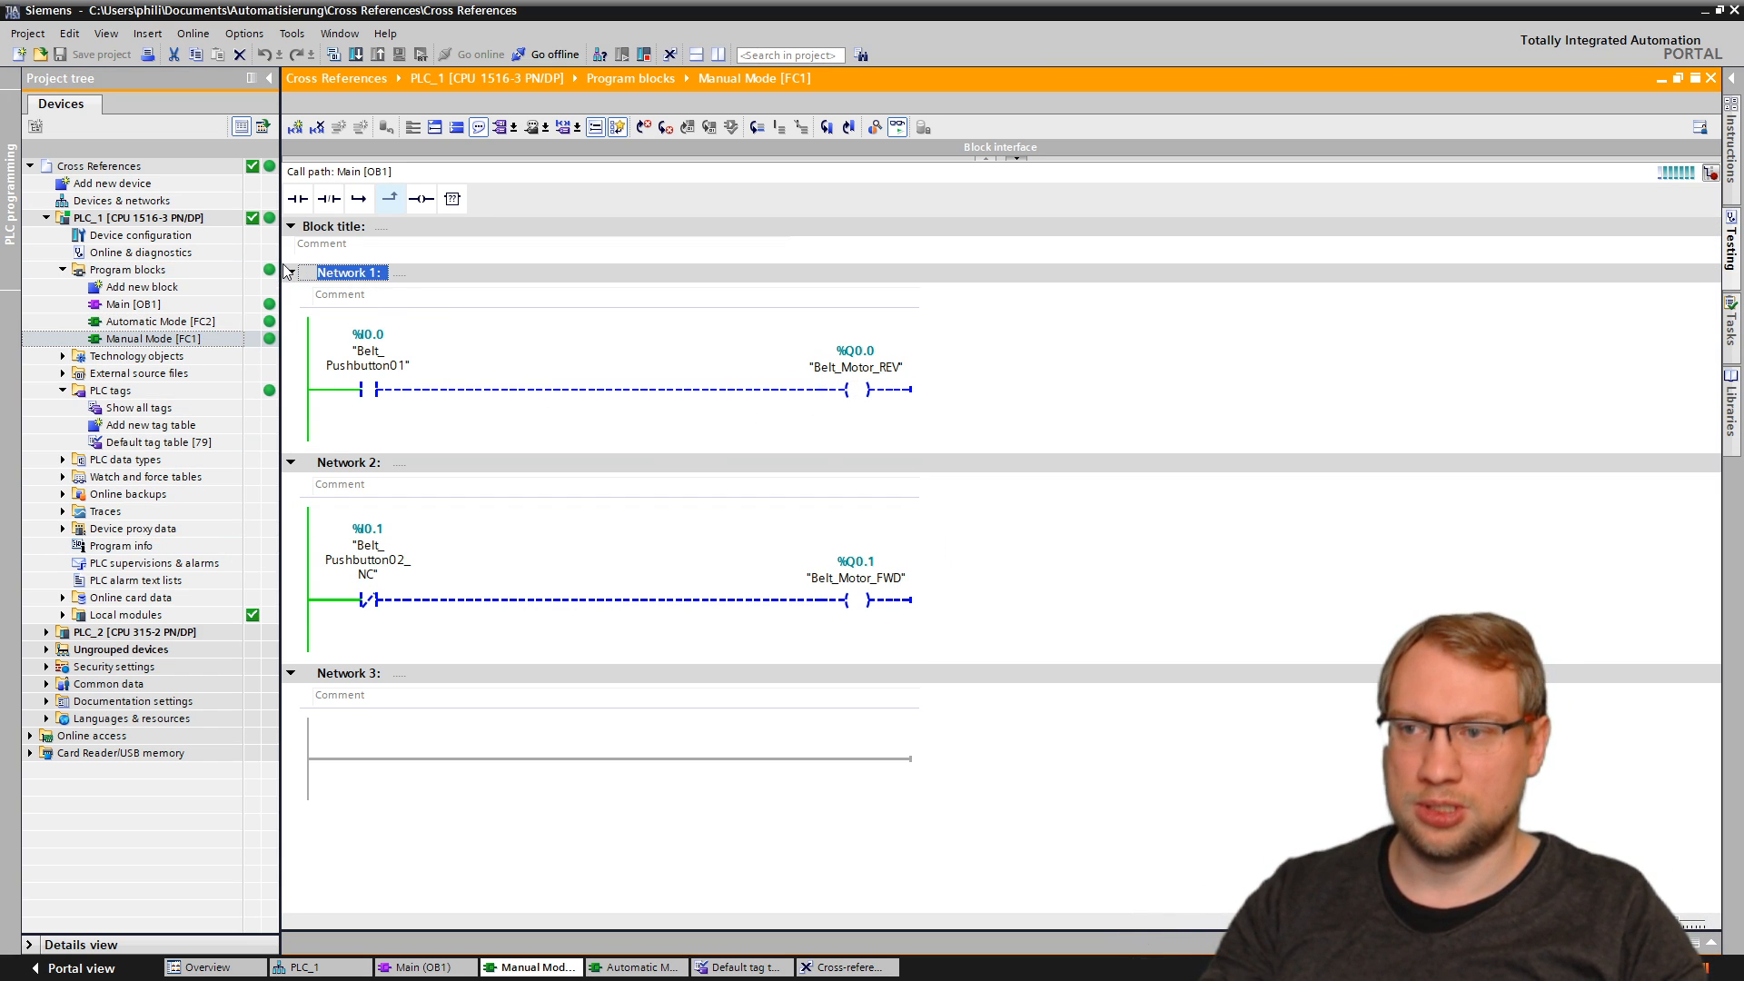
Step: Collapse Manual Mode Network 1 and return to the Automatic Mode FC2 block
left_click(291, 273)
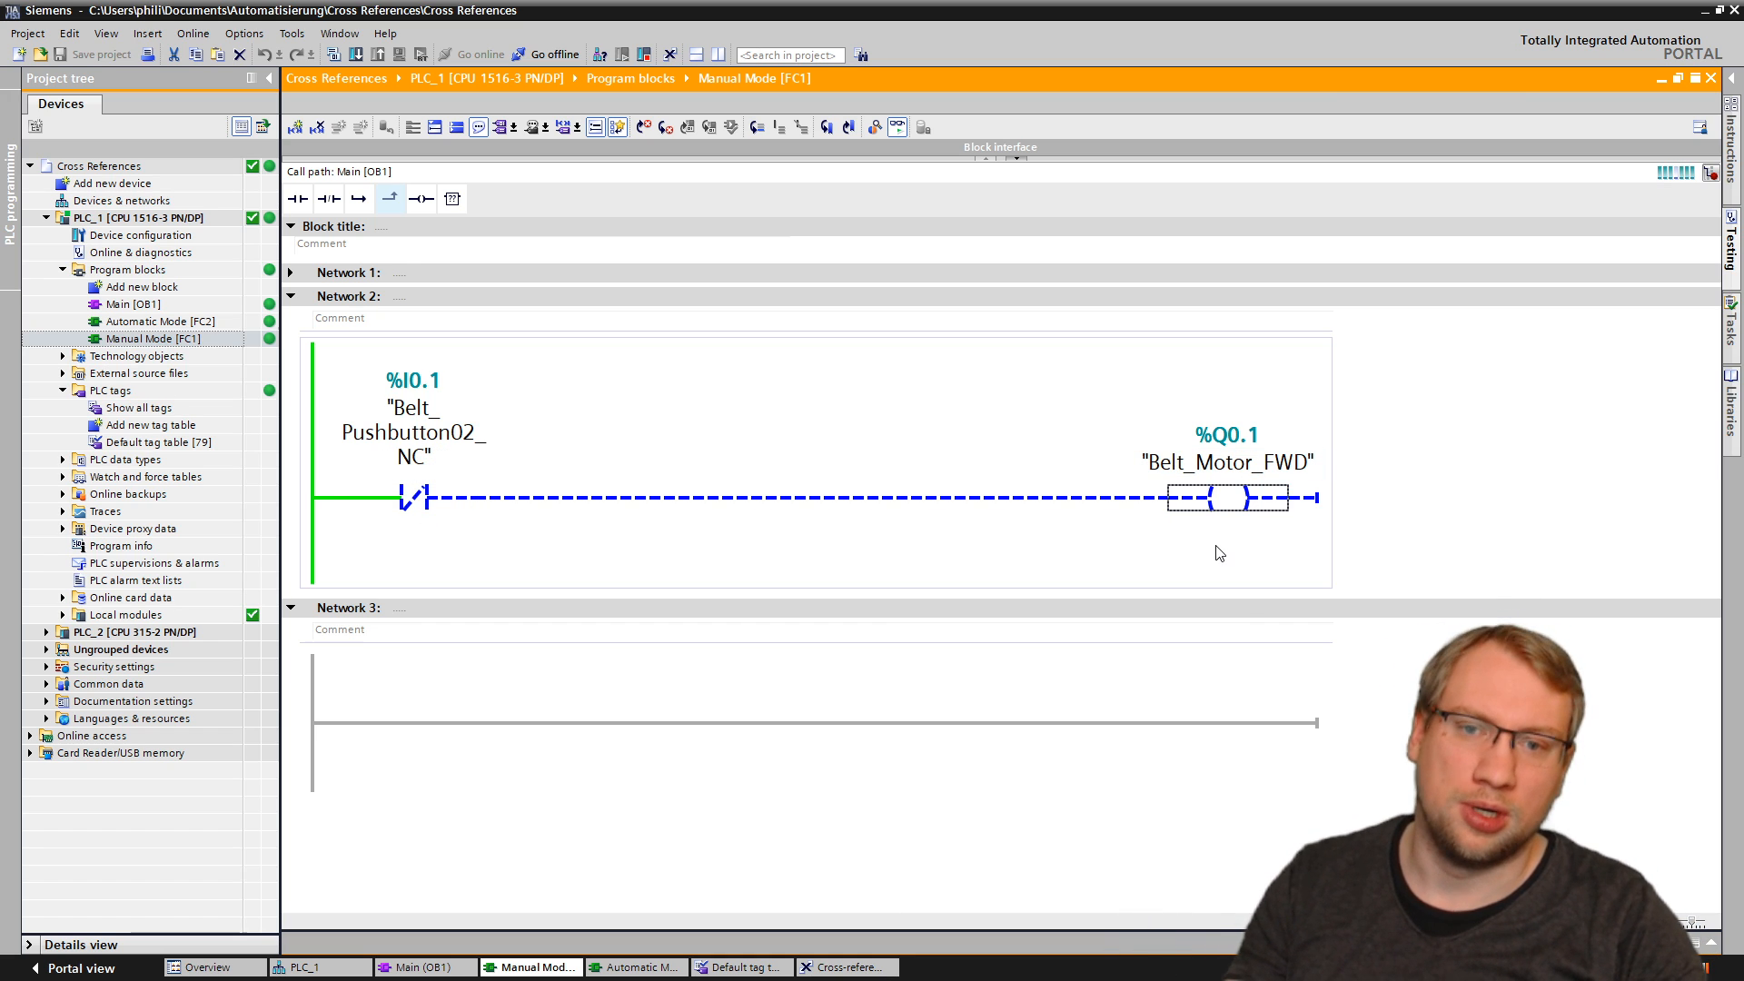
left_click(160, 321)
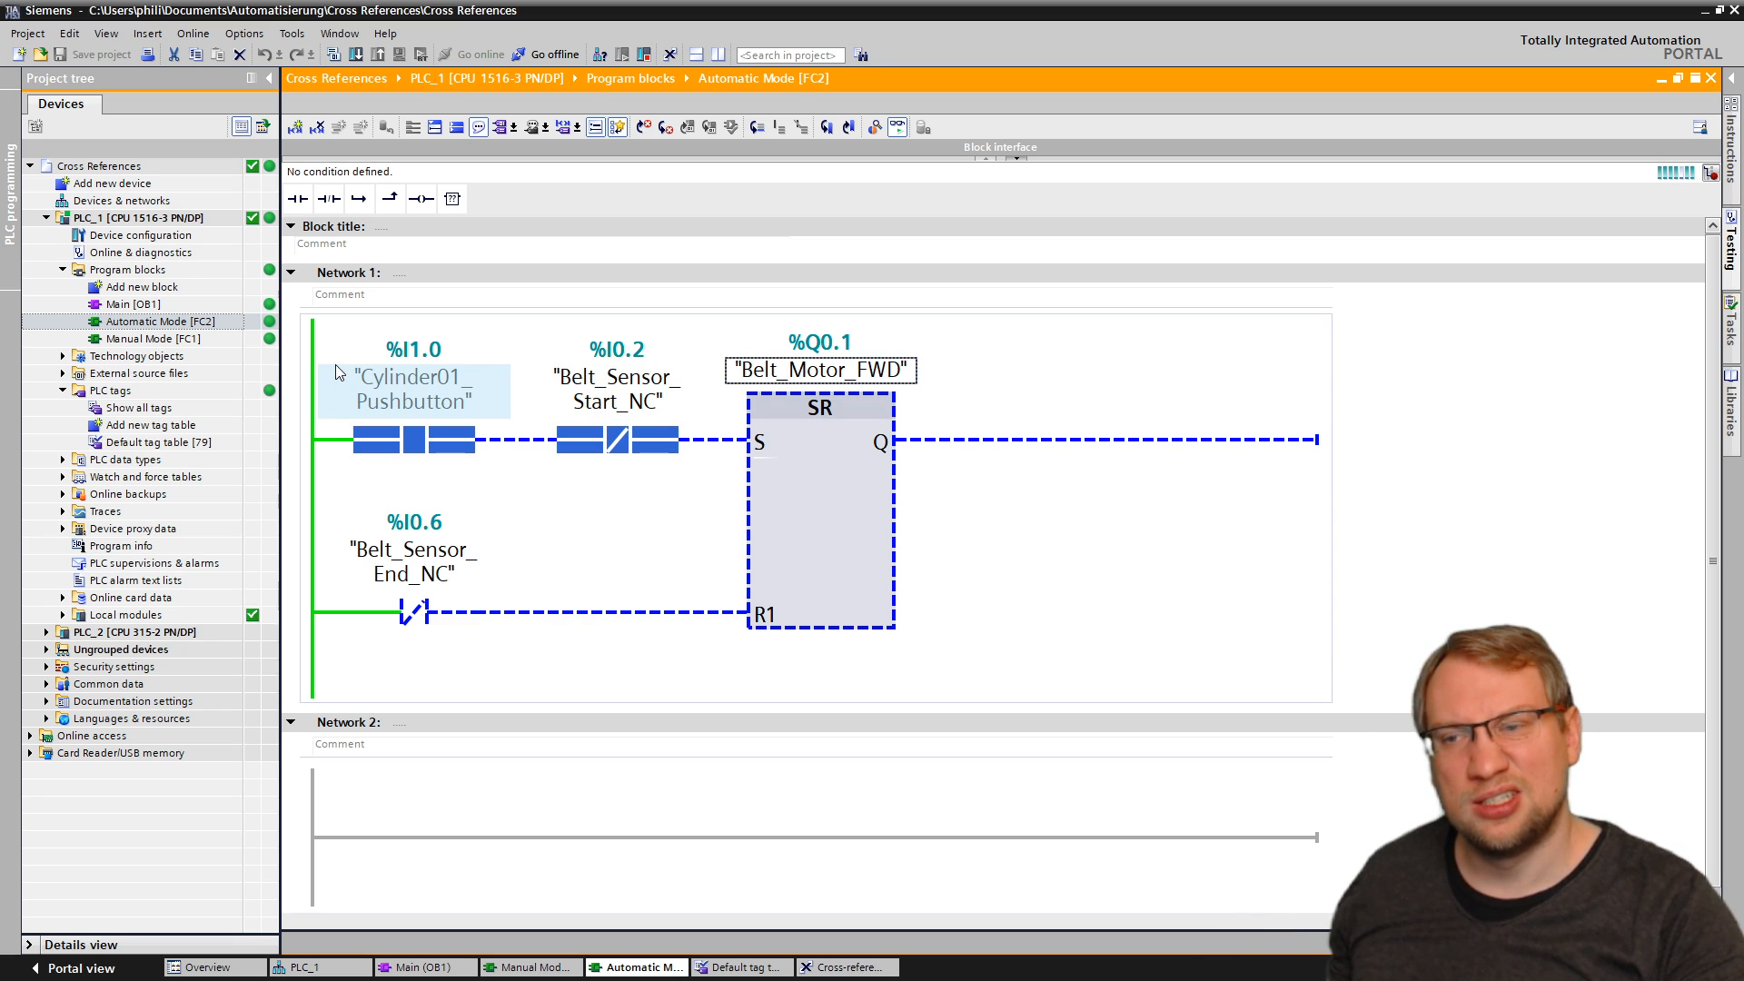
left_click(153, 338)
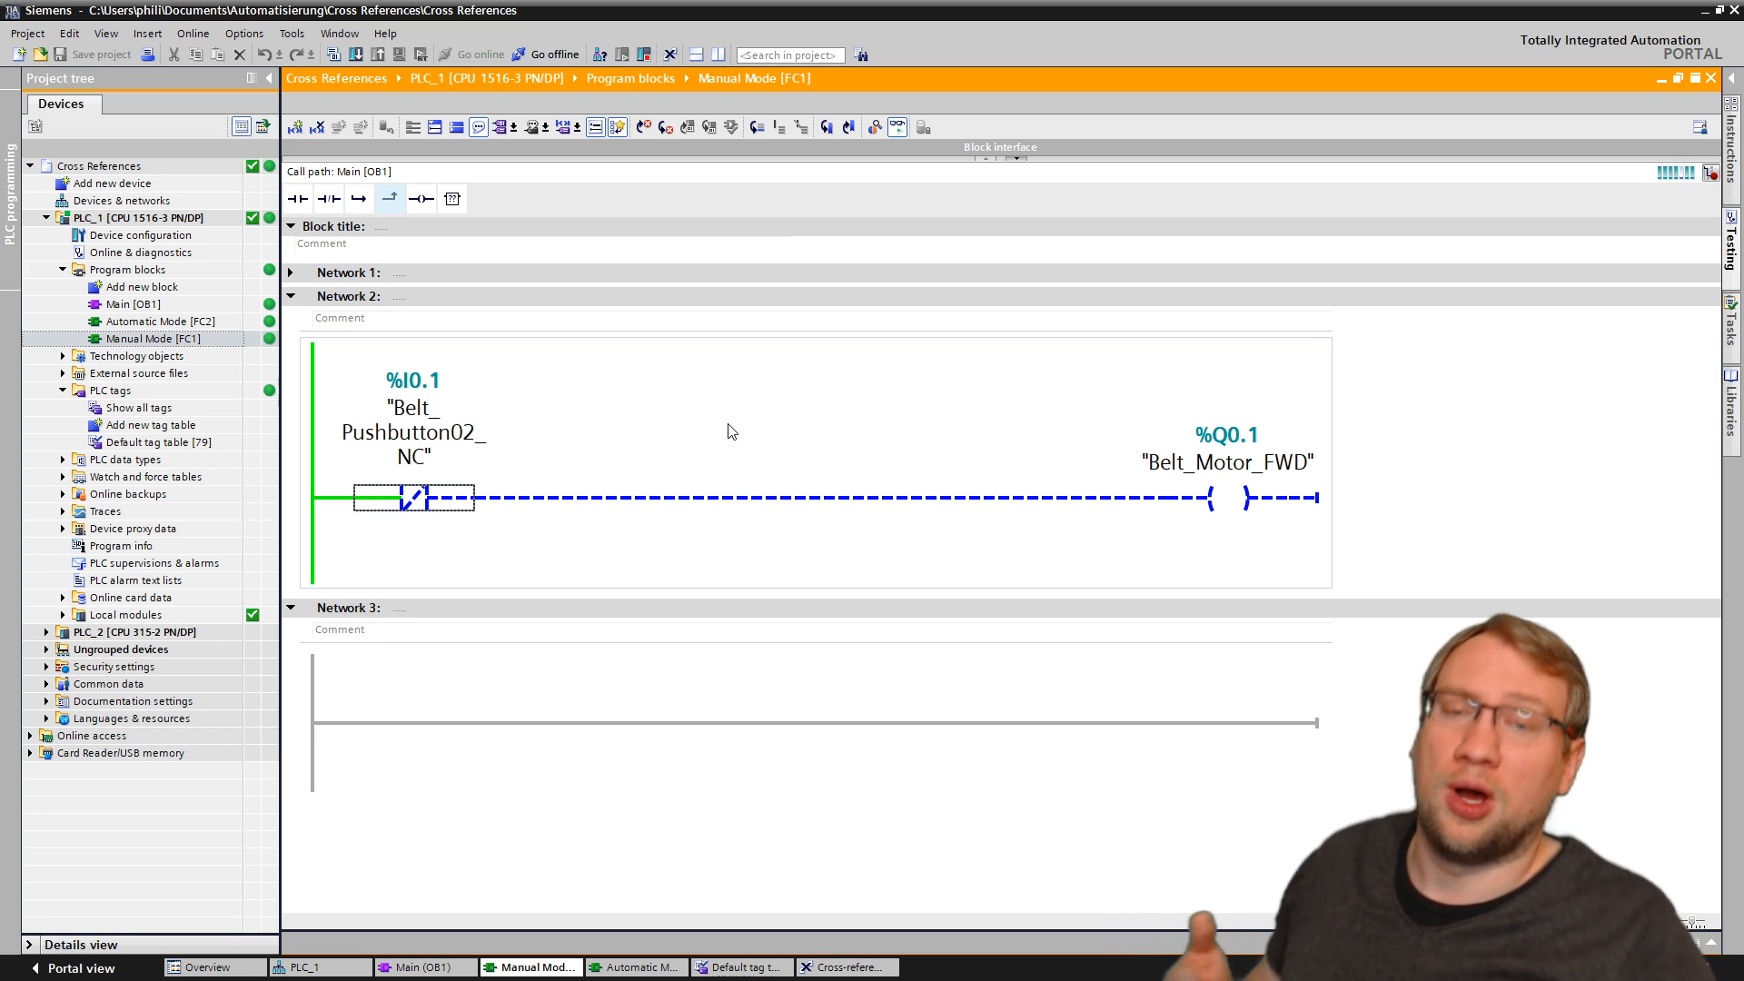
mouse_move(743, 434)
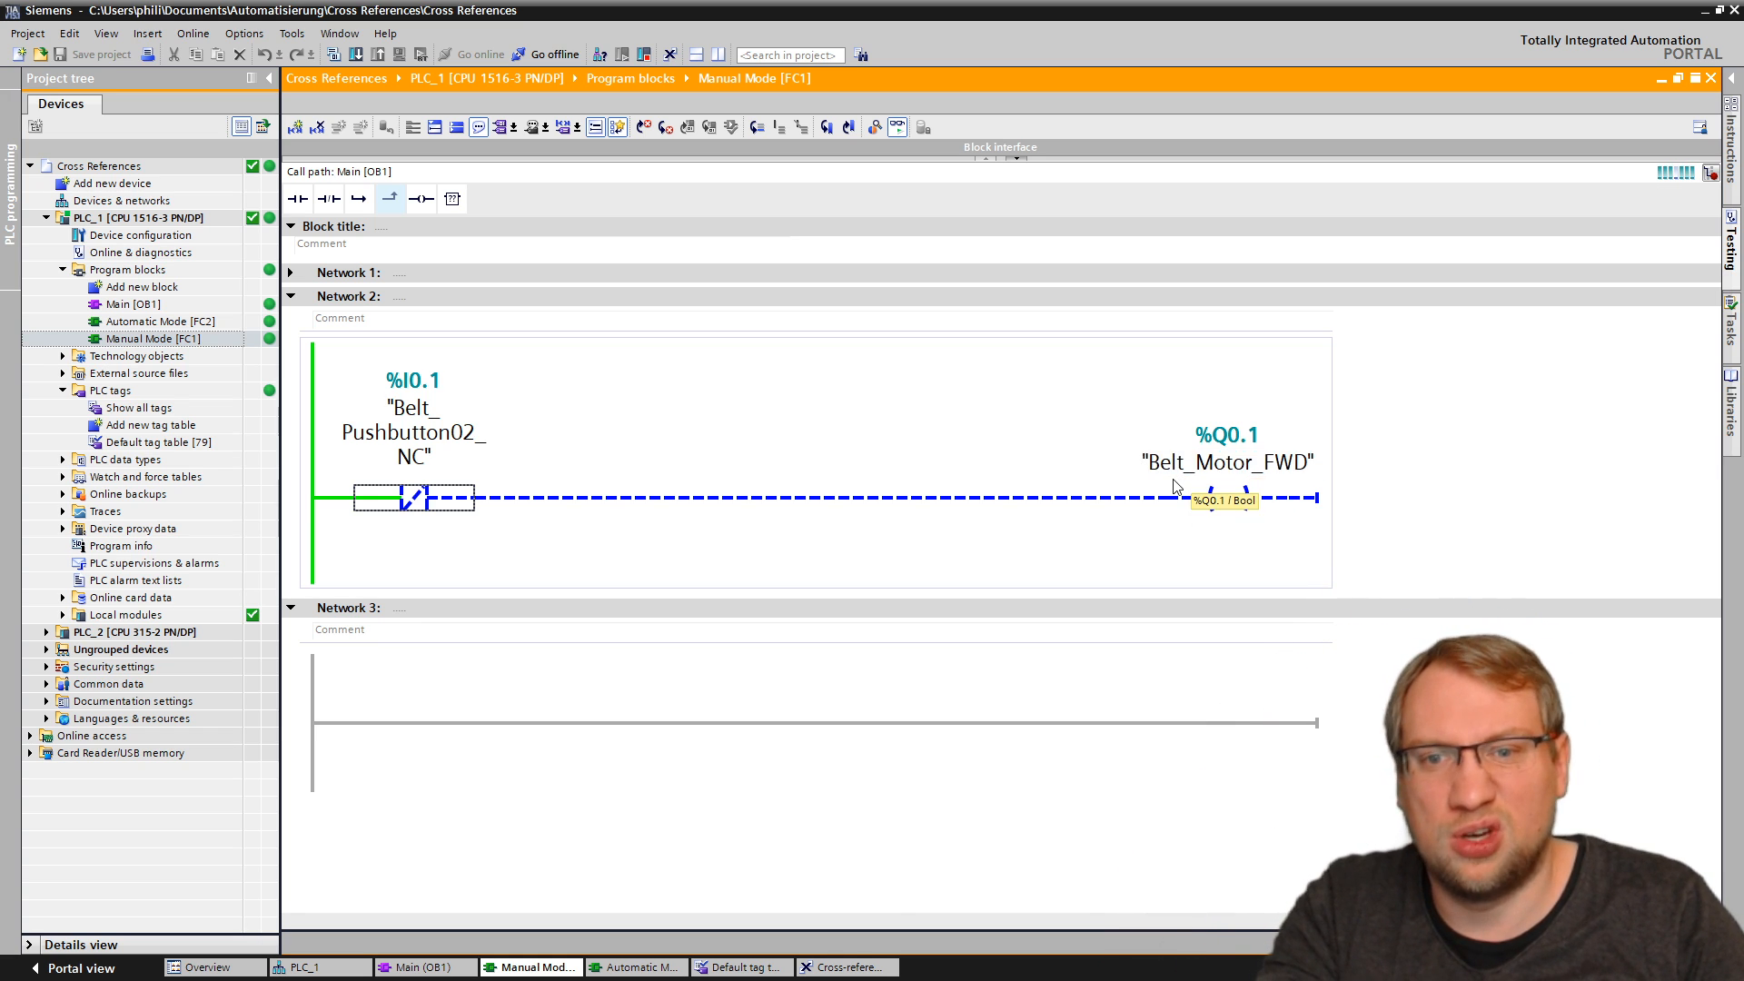
left_click(1223, 463)
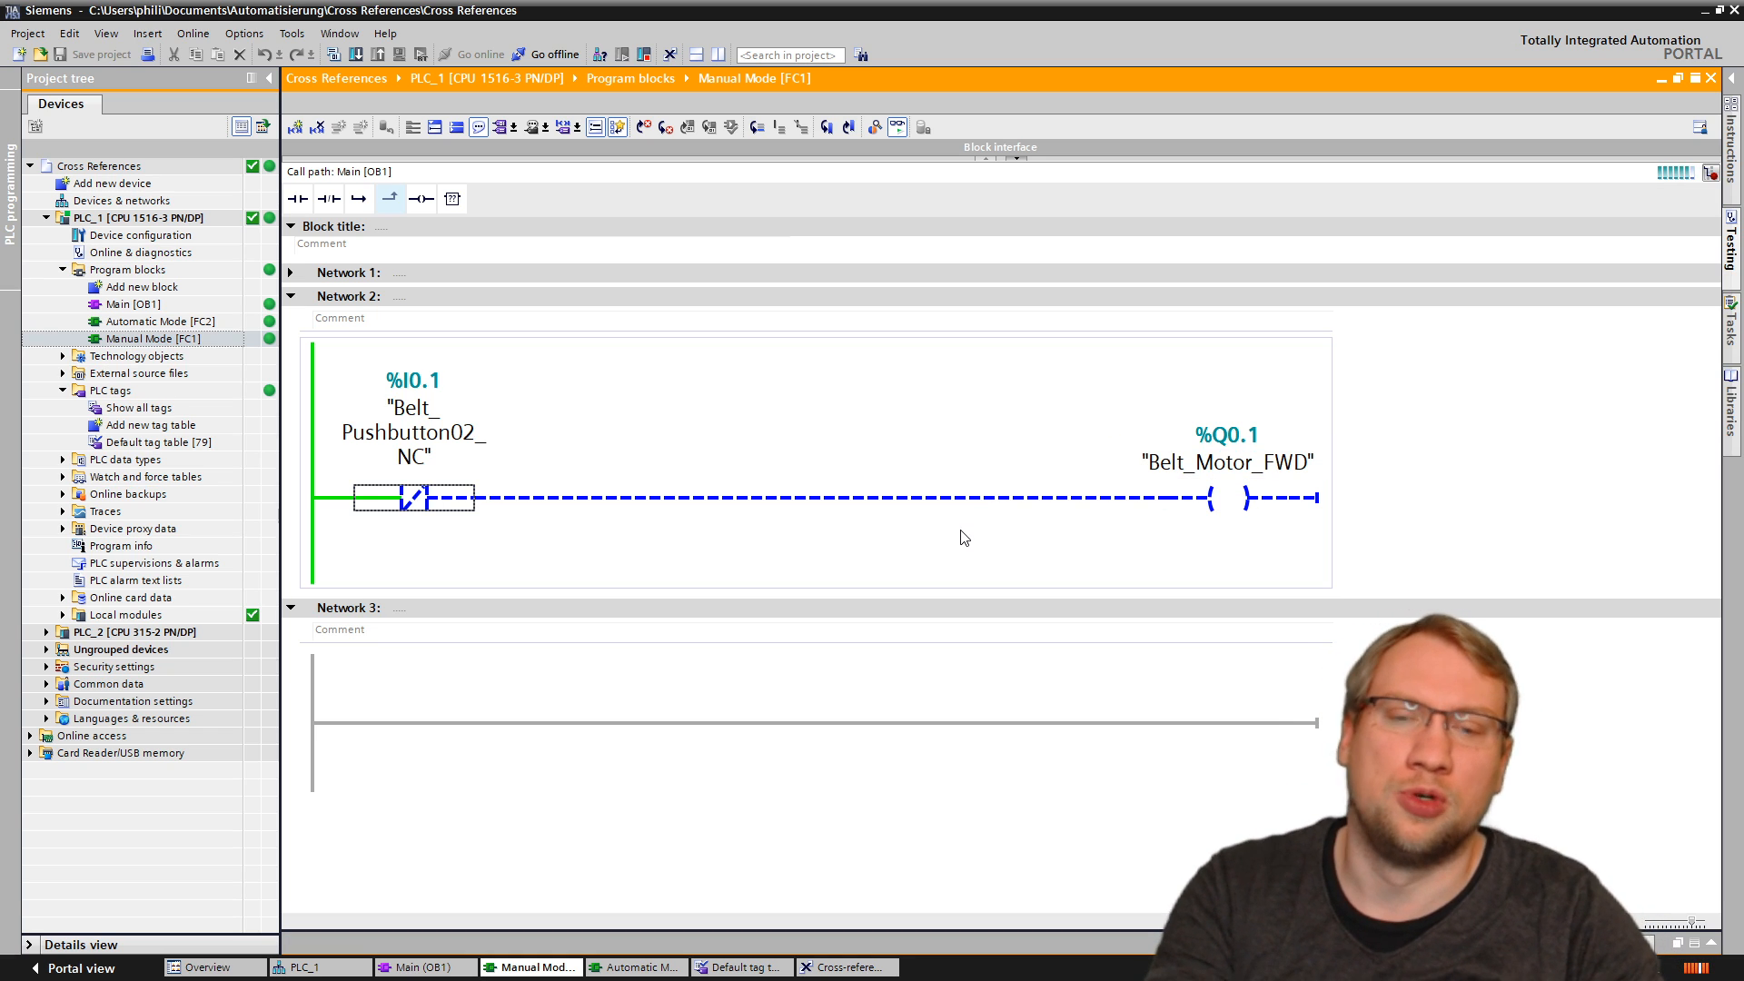
left_click(1226, 462)
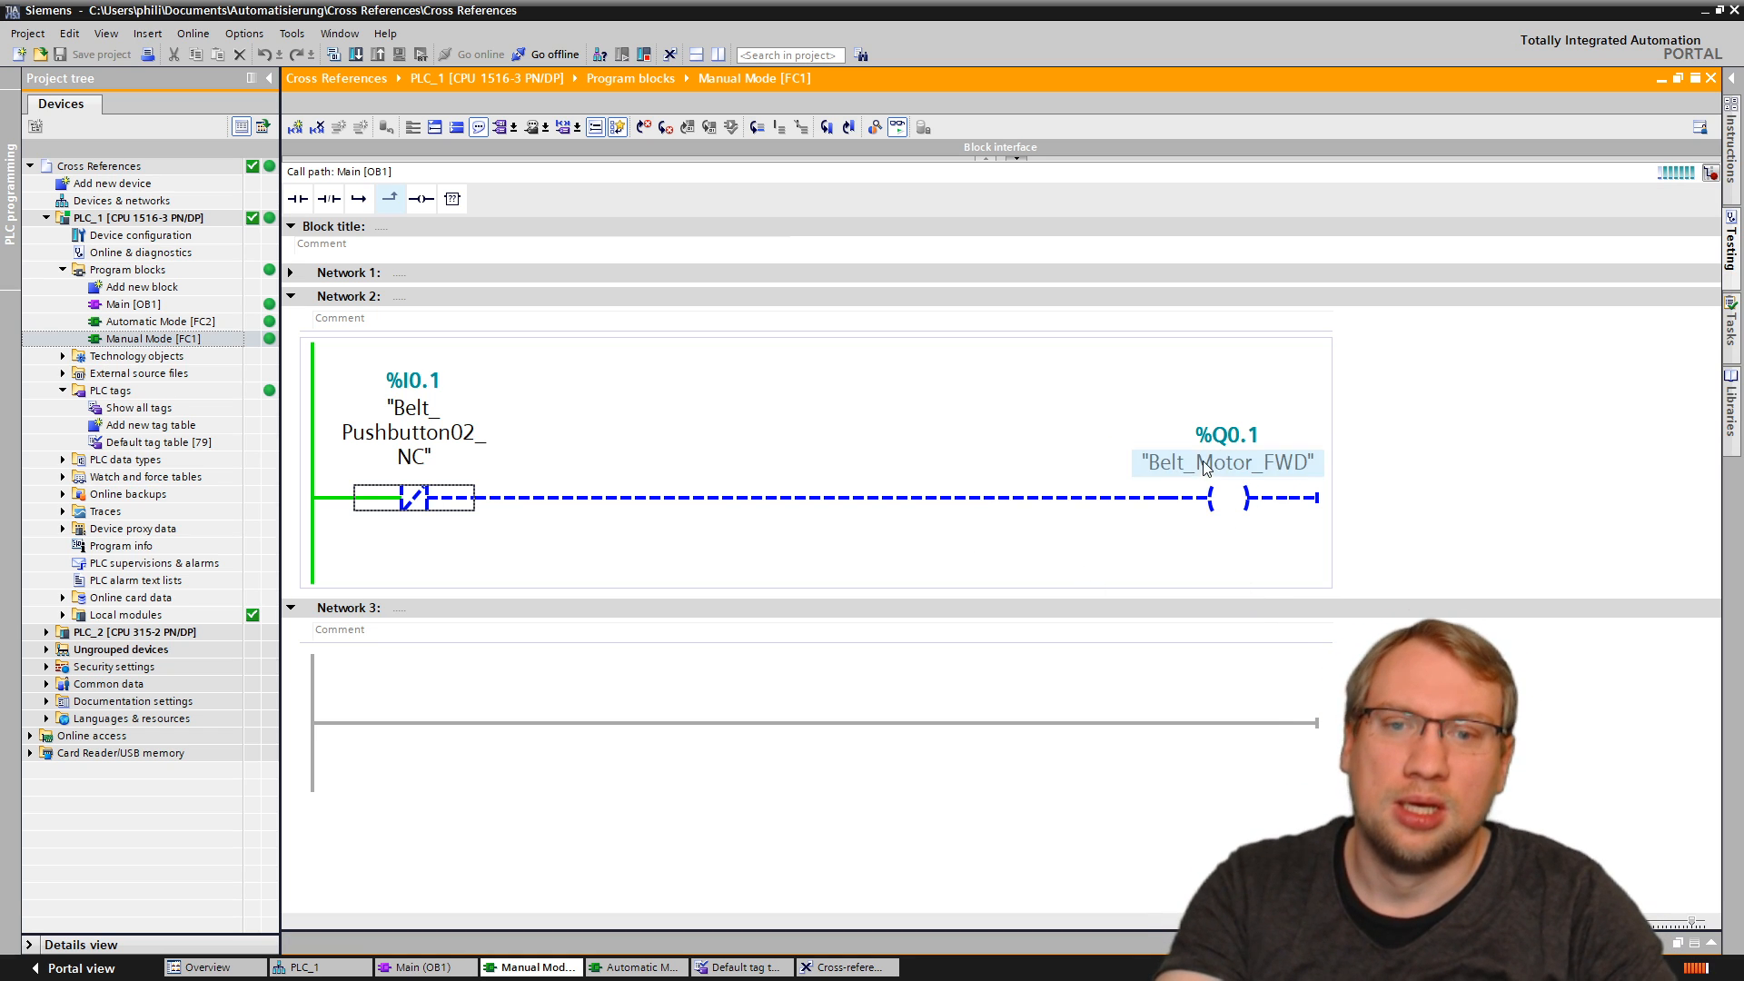
Step: Bring up the context menu for the Belt_Motor_FWD tag on the Network 2 coil
right_click(1224, 463)
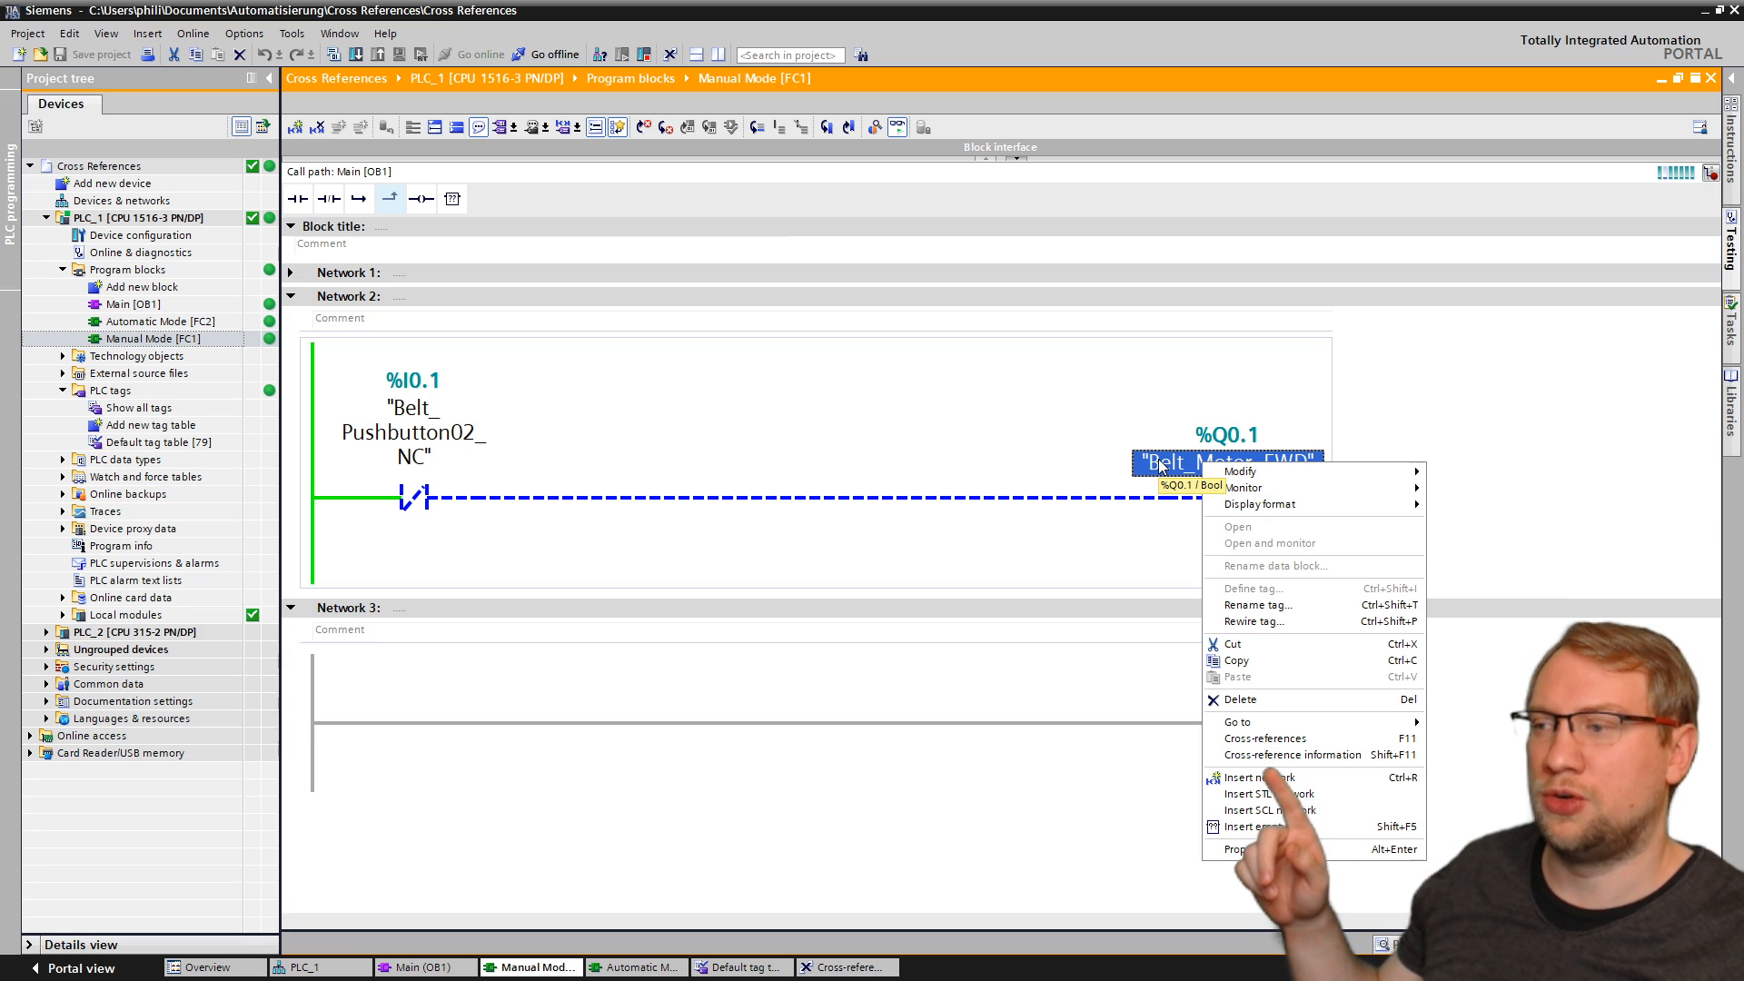
mouse_move(1291, 755)
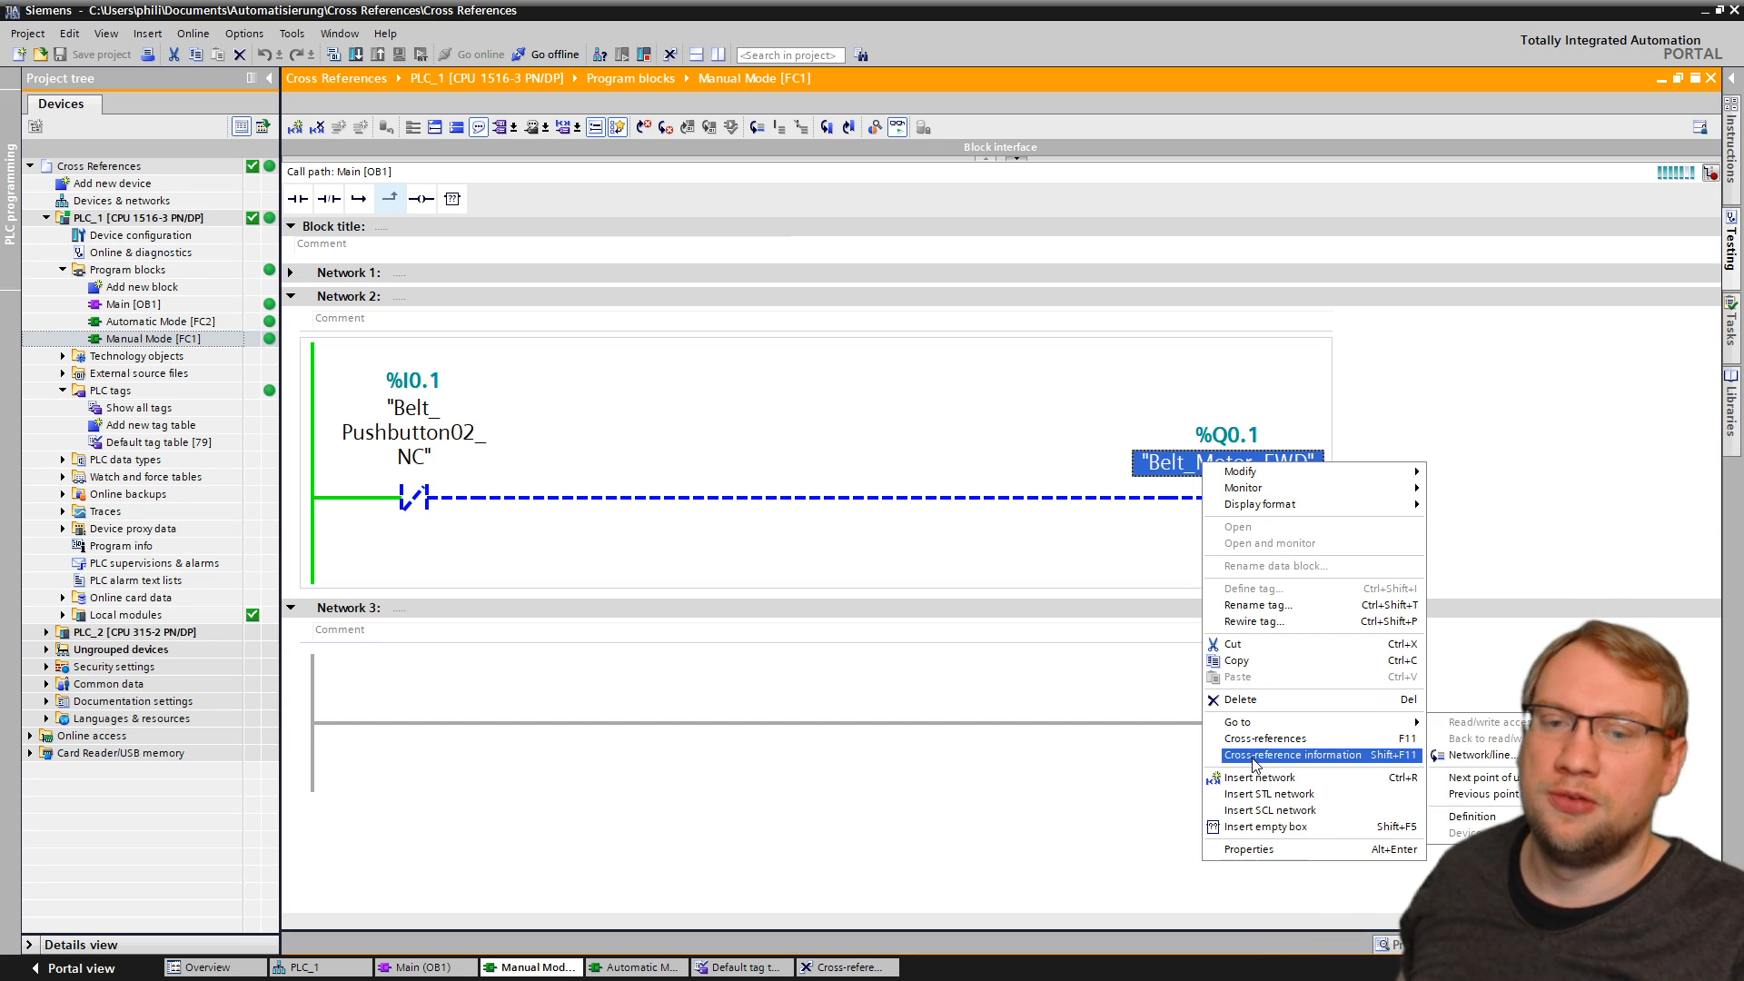
Step: Show the Belt_Motor_FWD cross-reference list and collapse the Automatic and Manual Mode entries
left_click(1291, 754)
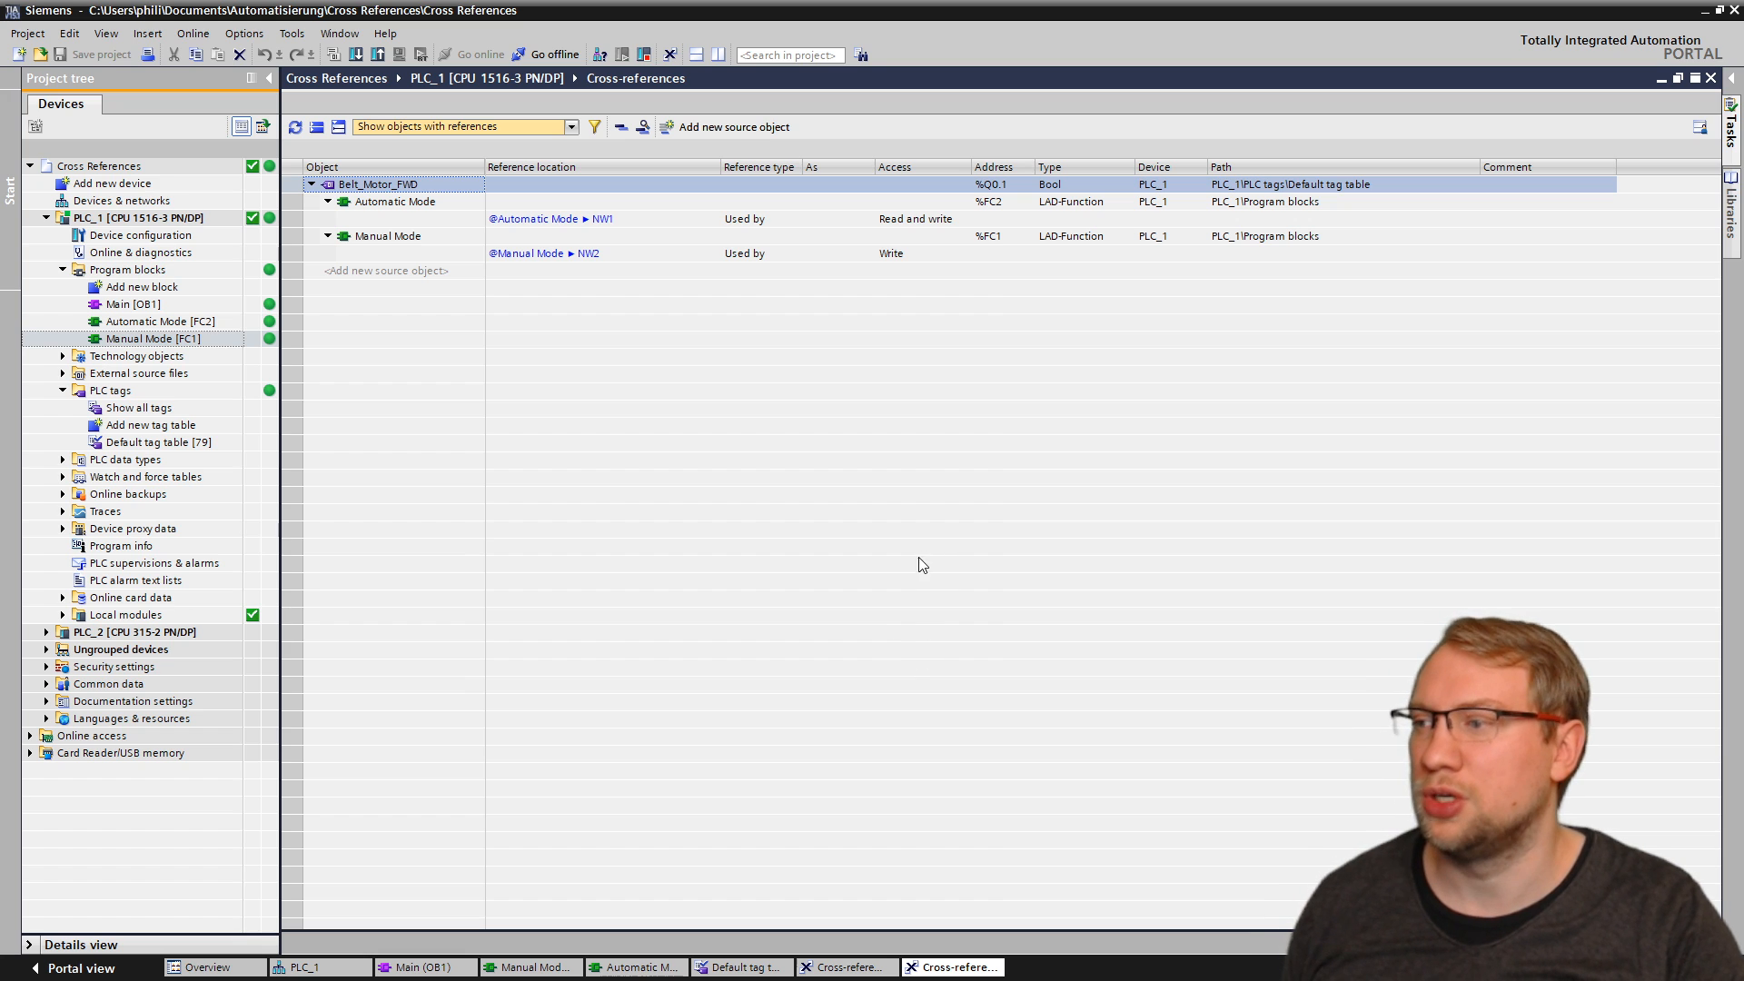
mouse_move(925, 481)
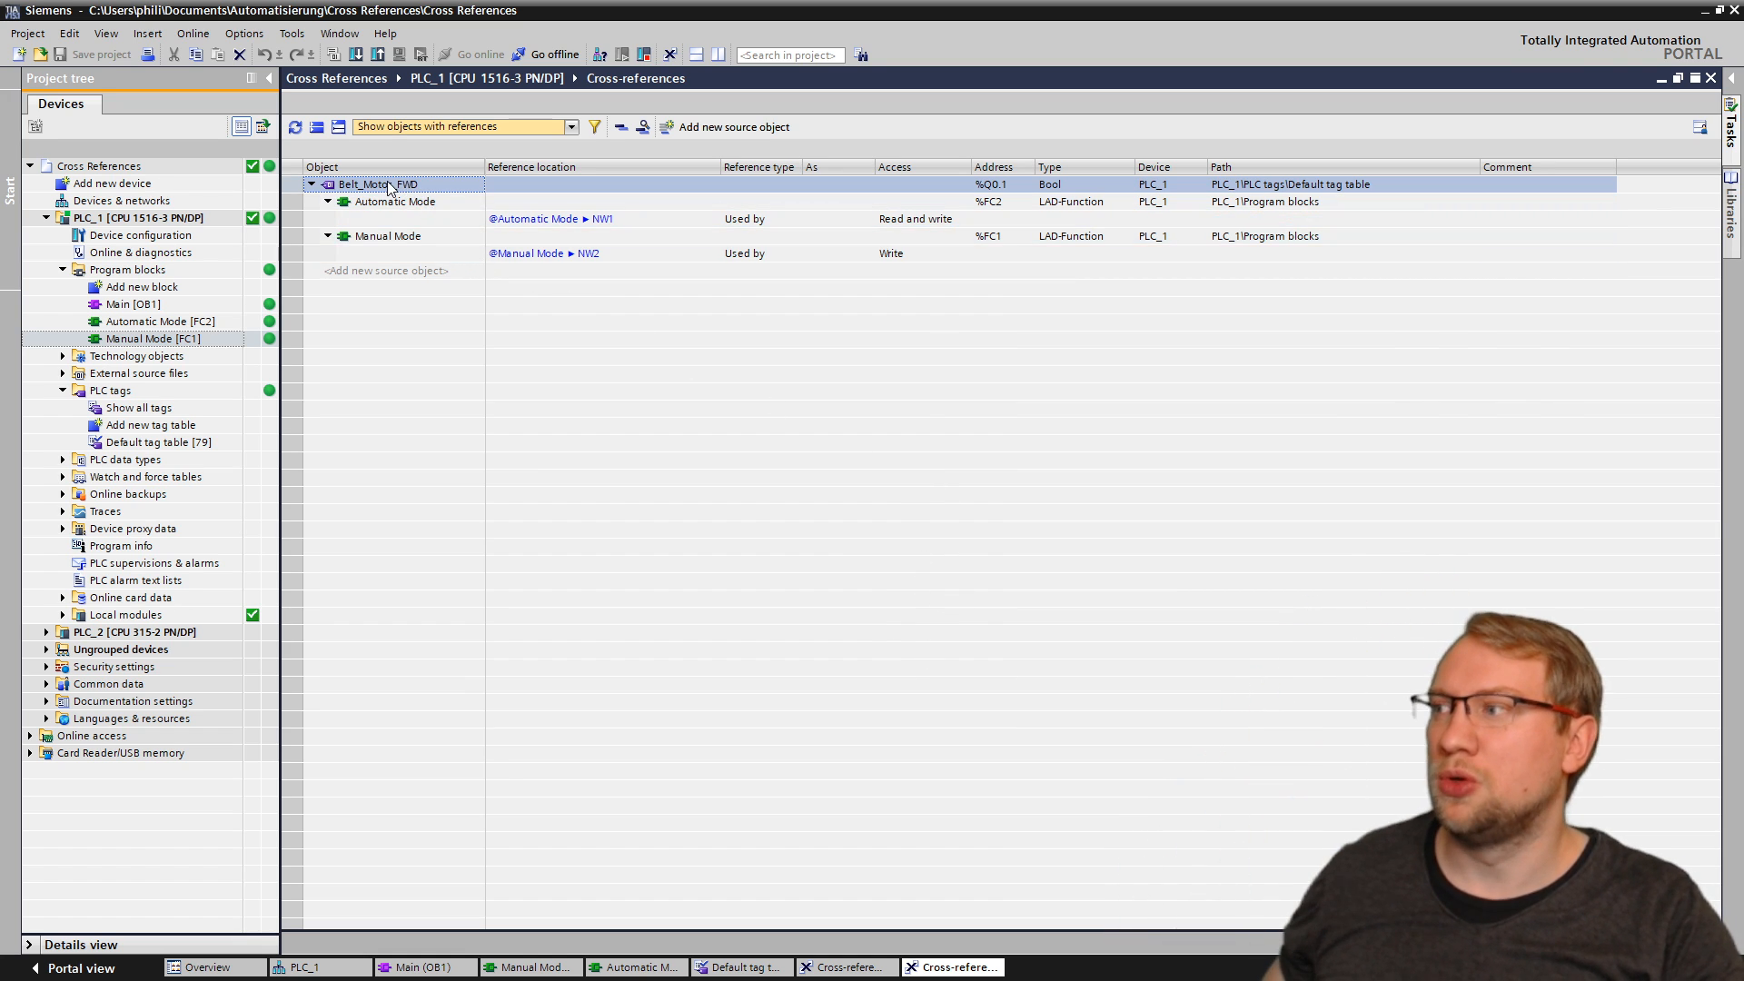
double_click(378, 184)
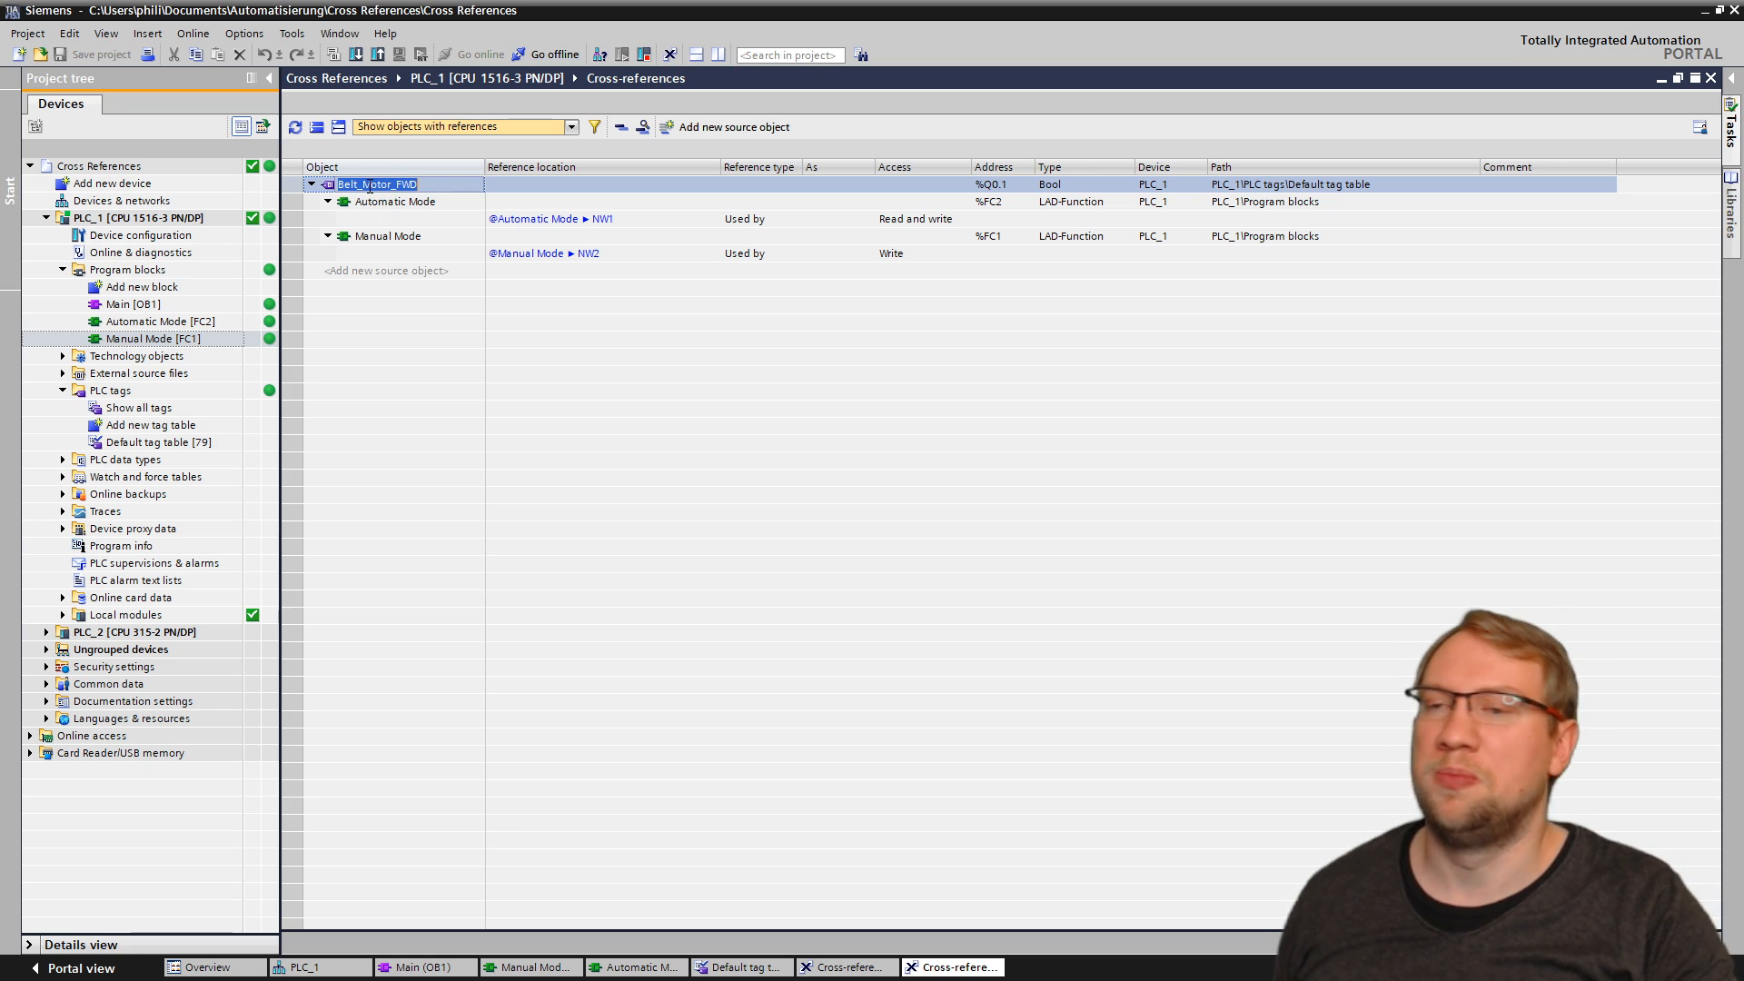
left_click(395, 202)
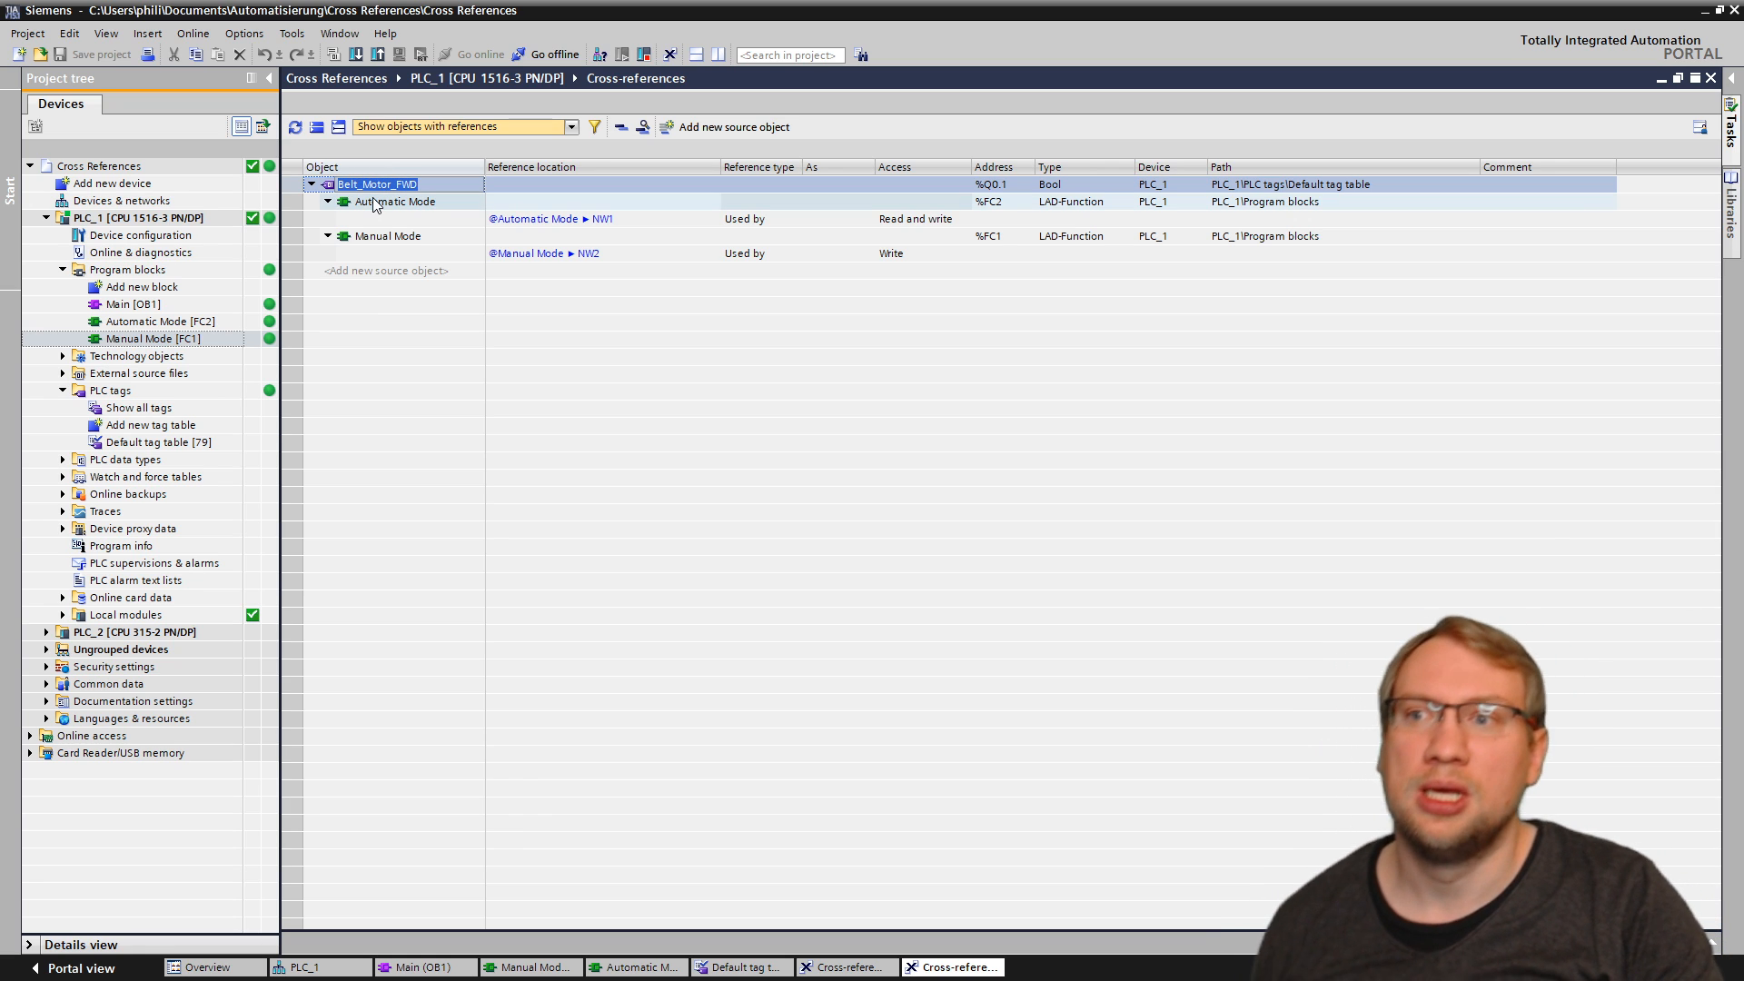
left_click(327, 202)
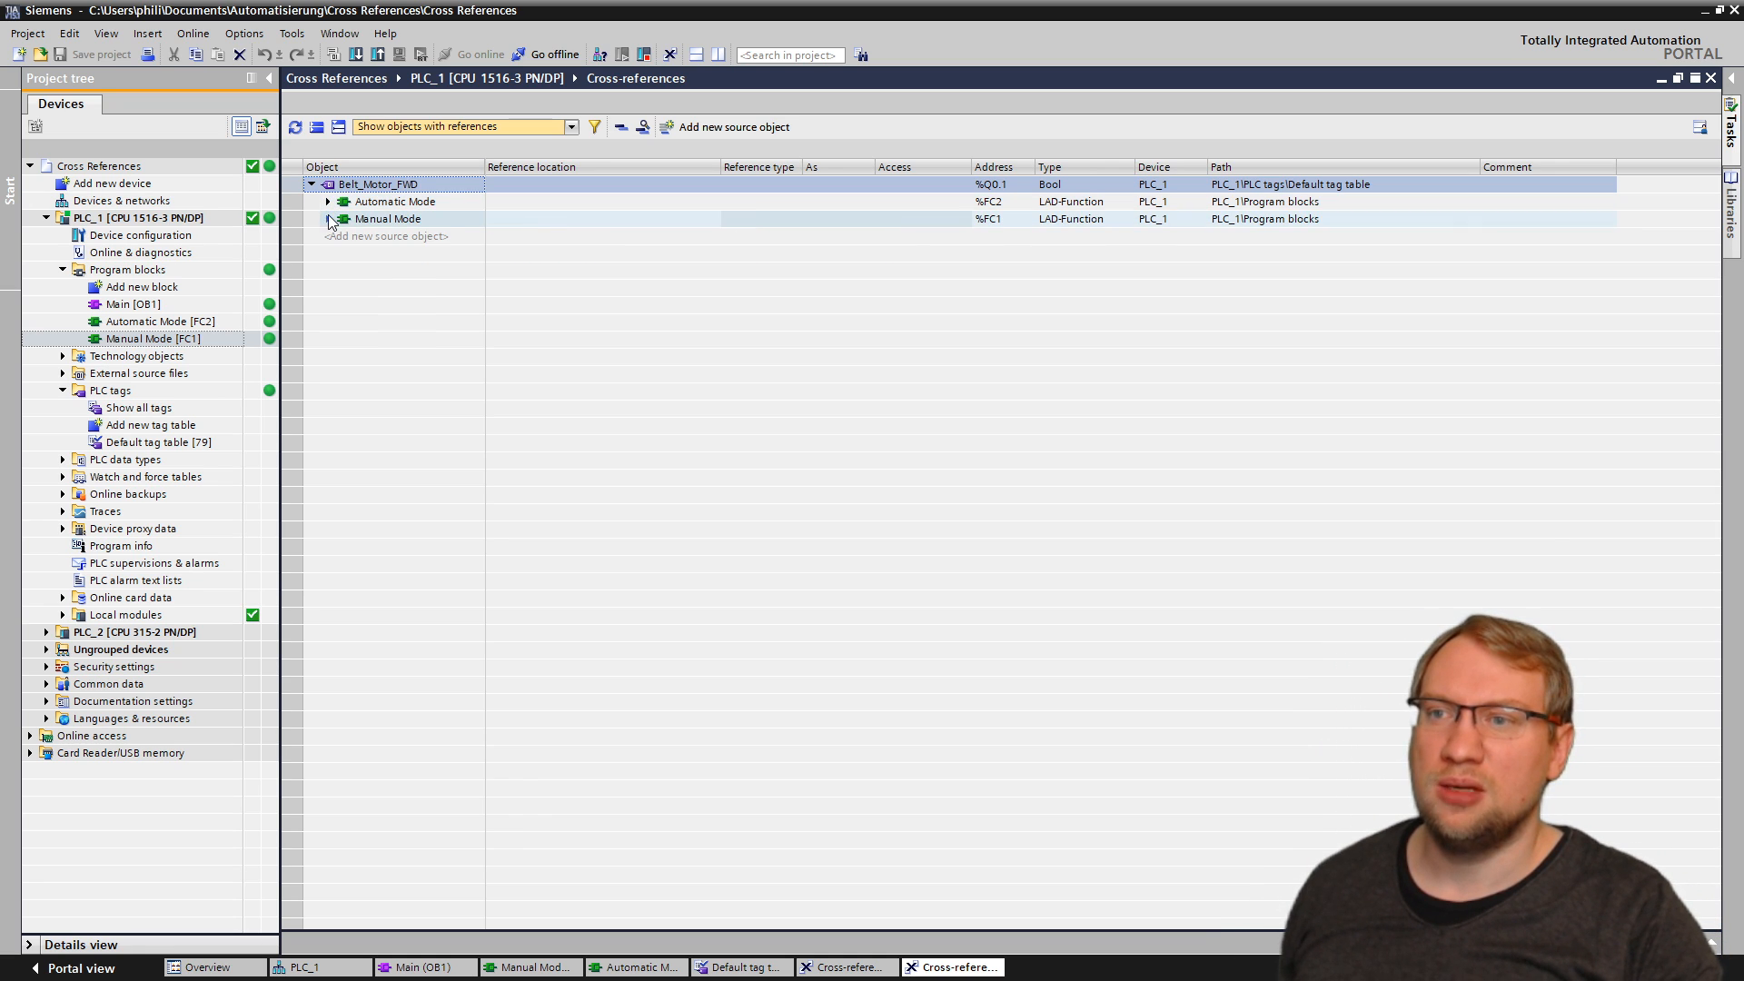
Step: Expand where Automatic Mode NW1 and Manual Mode NW2 use Belt_Motor_FWD
left_click(395, 201)
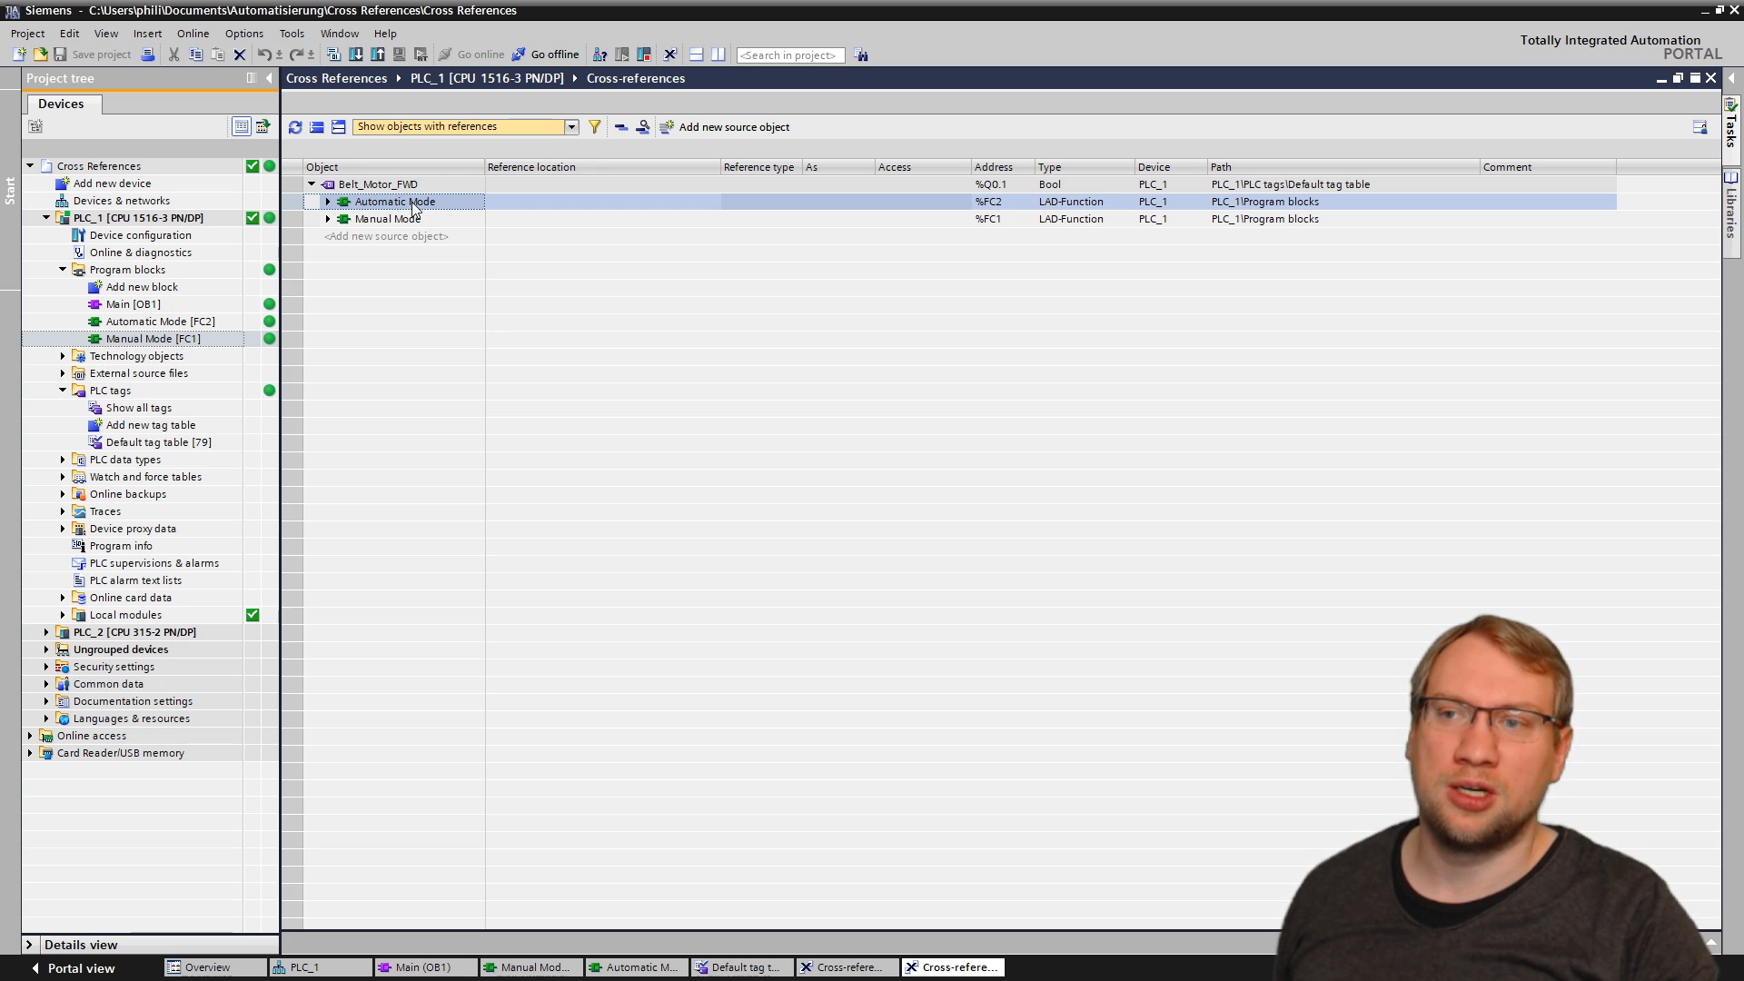
left_click(387, 218)
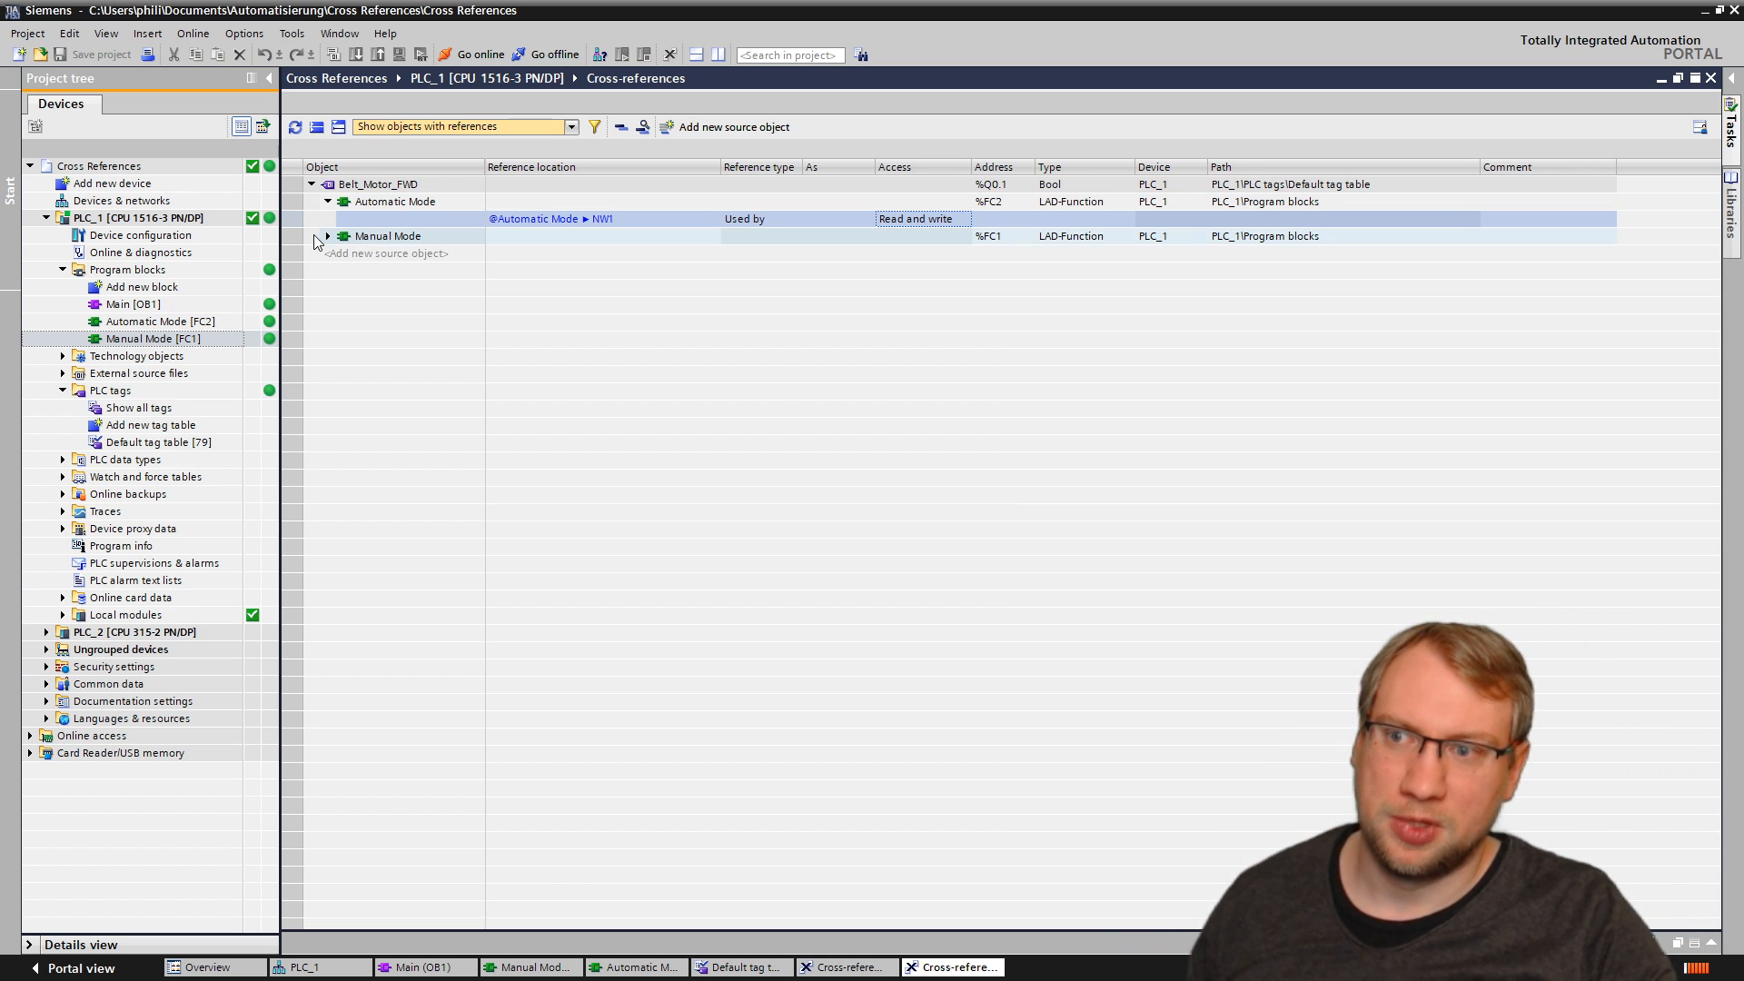
left_click(327, 236)
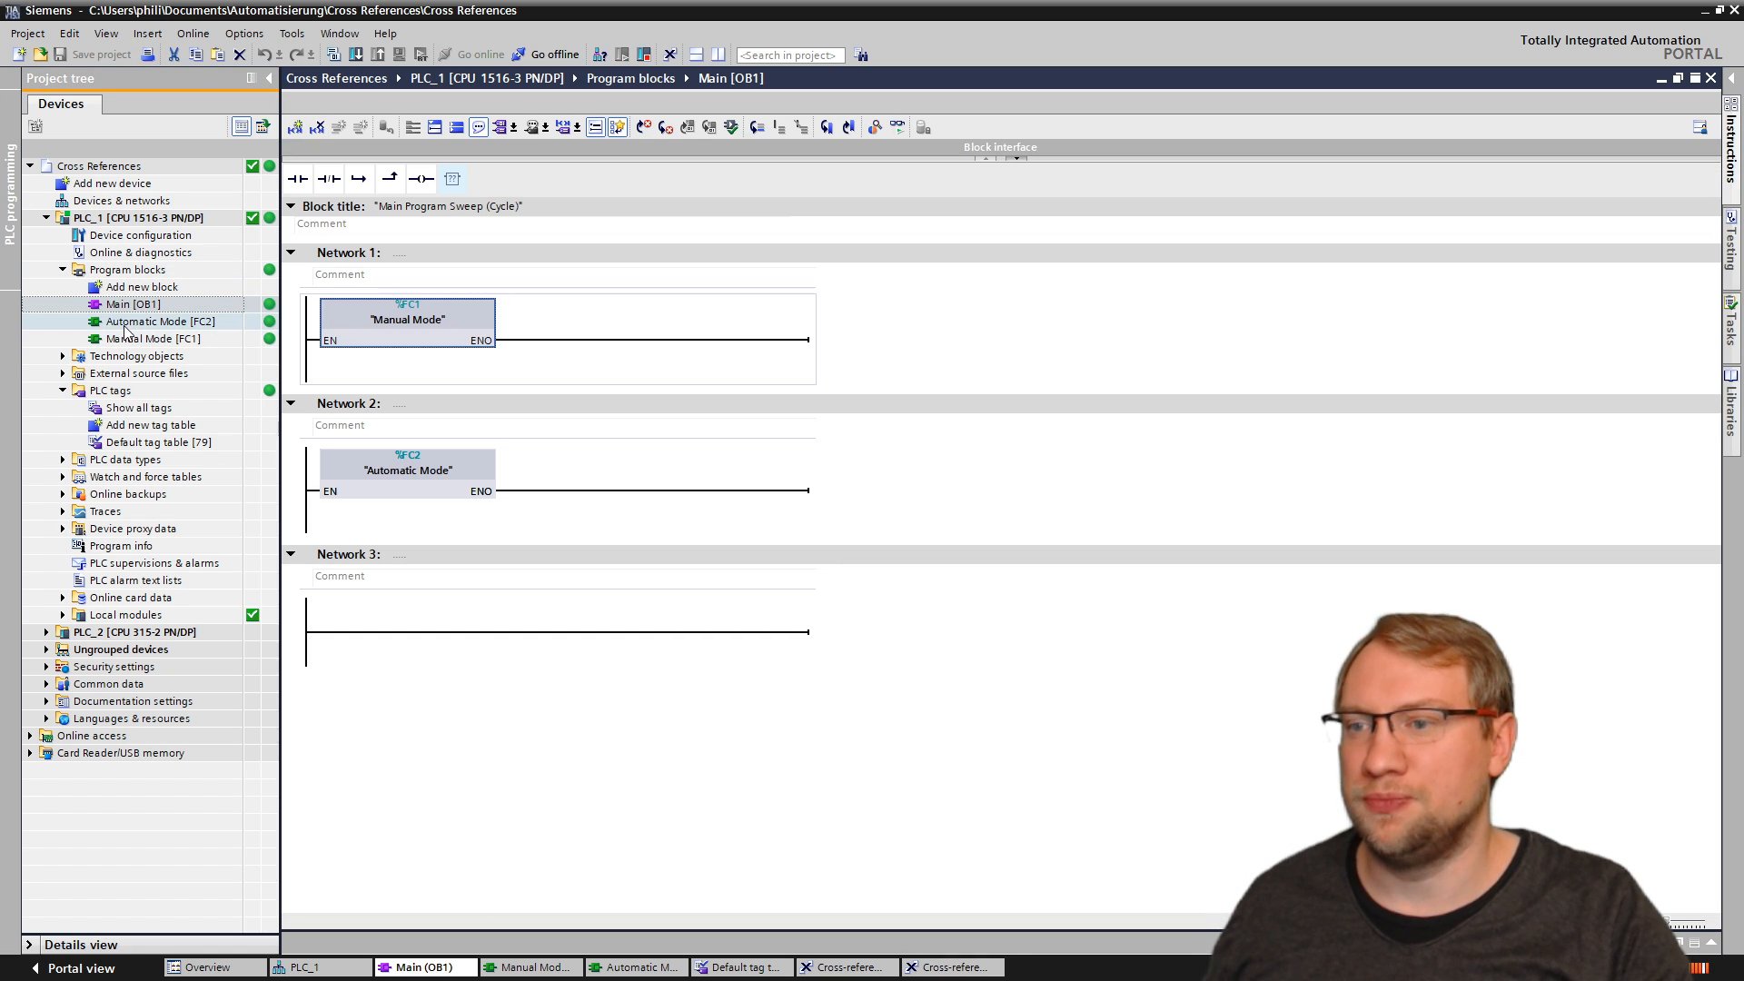
Step: Reopen the Automatic Mode block's ladder logic and bring up options for the Belt_Motor_FWD tag
left_click(162, 321)
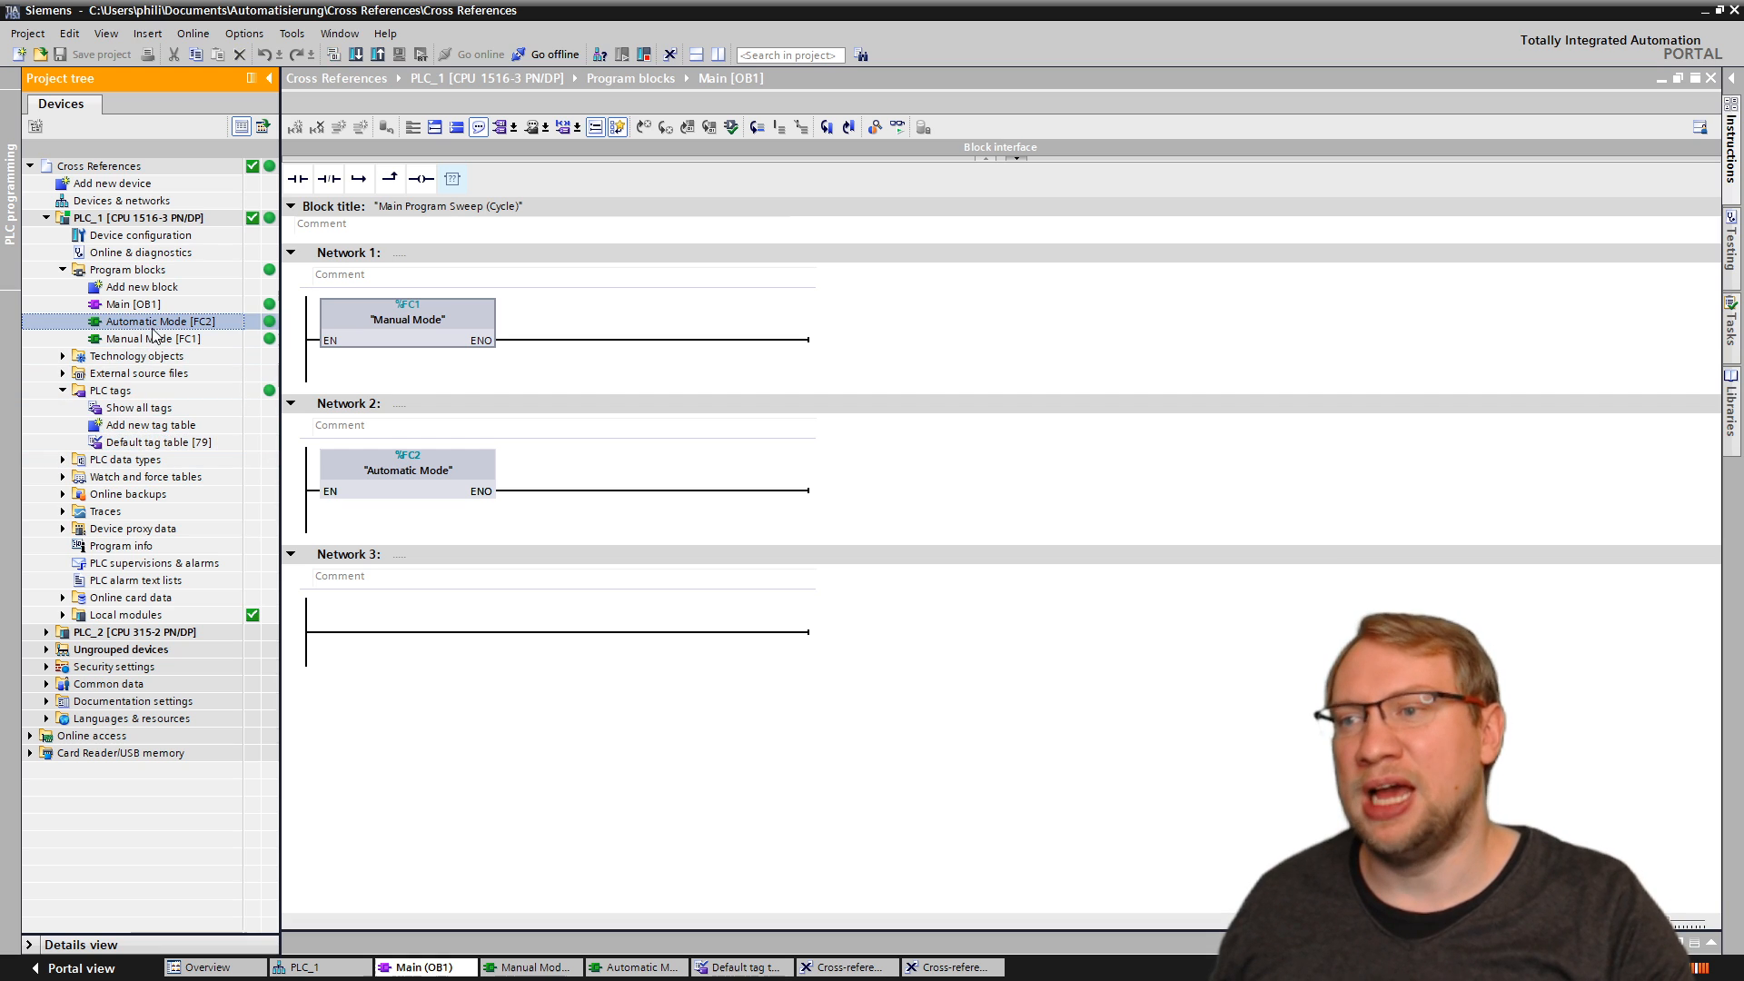
double_click(159, 322)
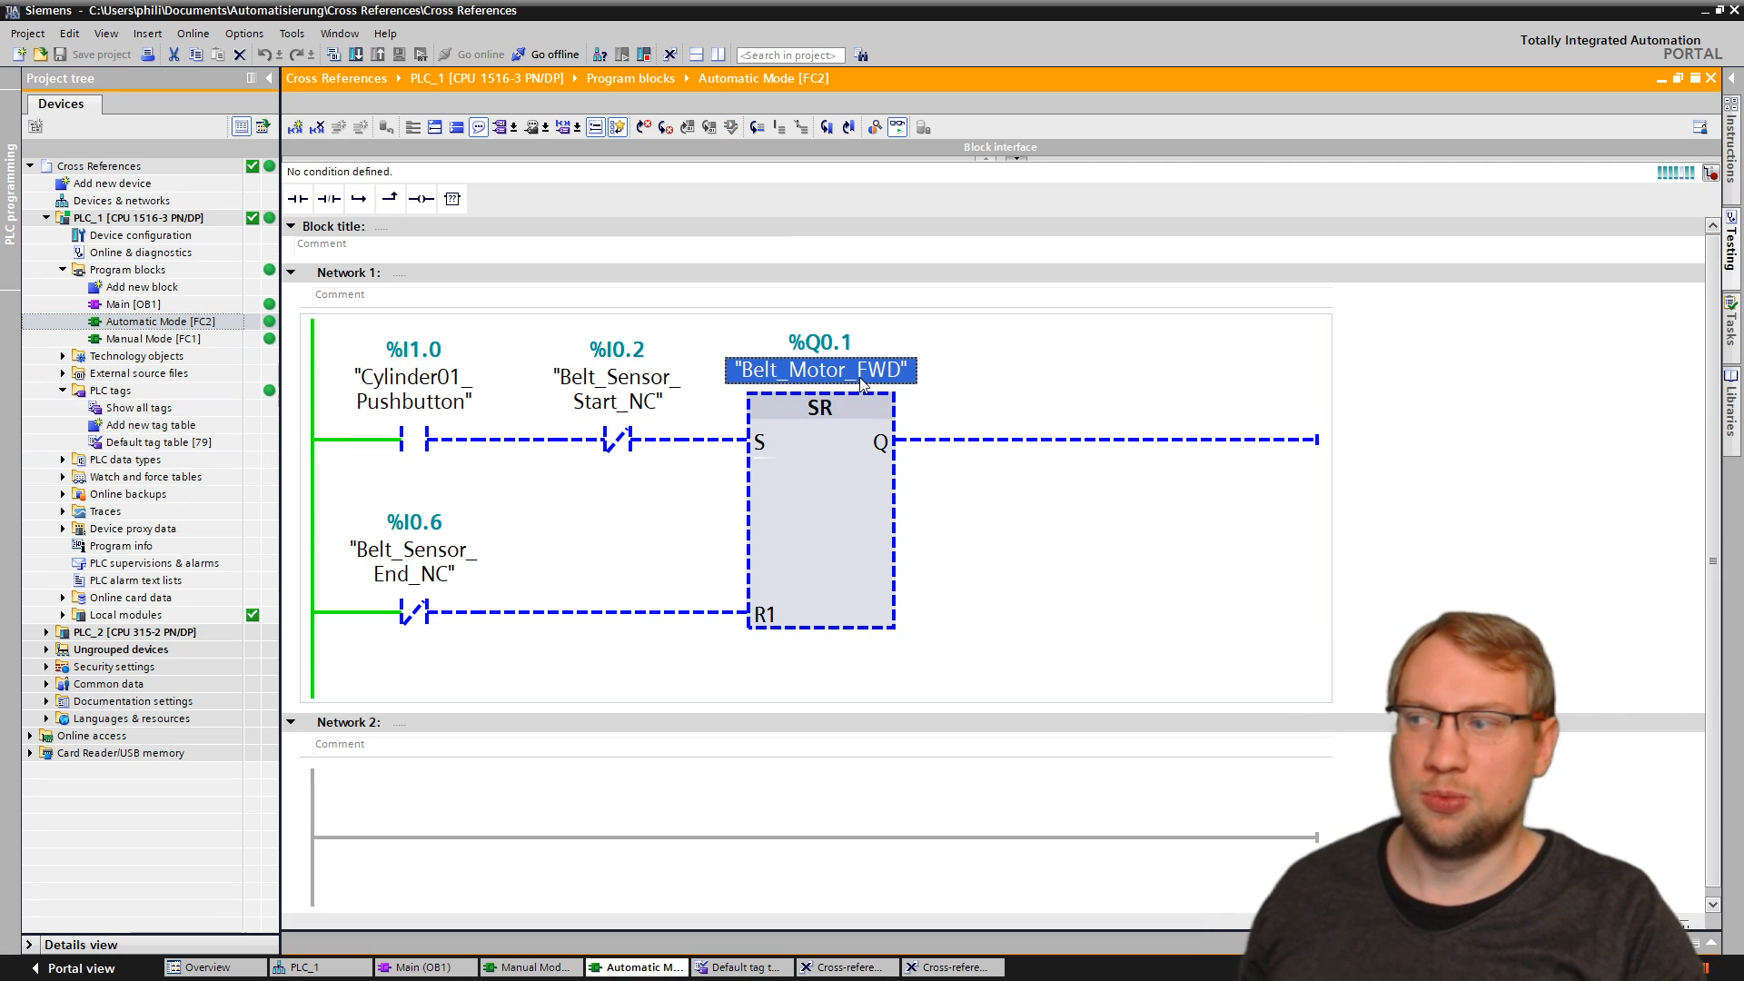
right_click(819, 369)
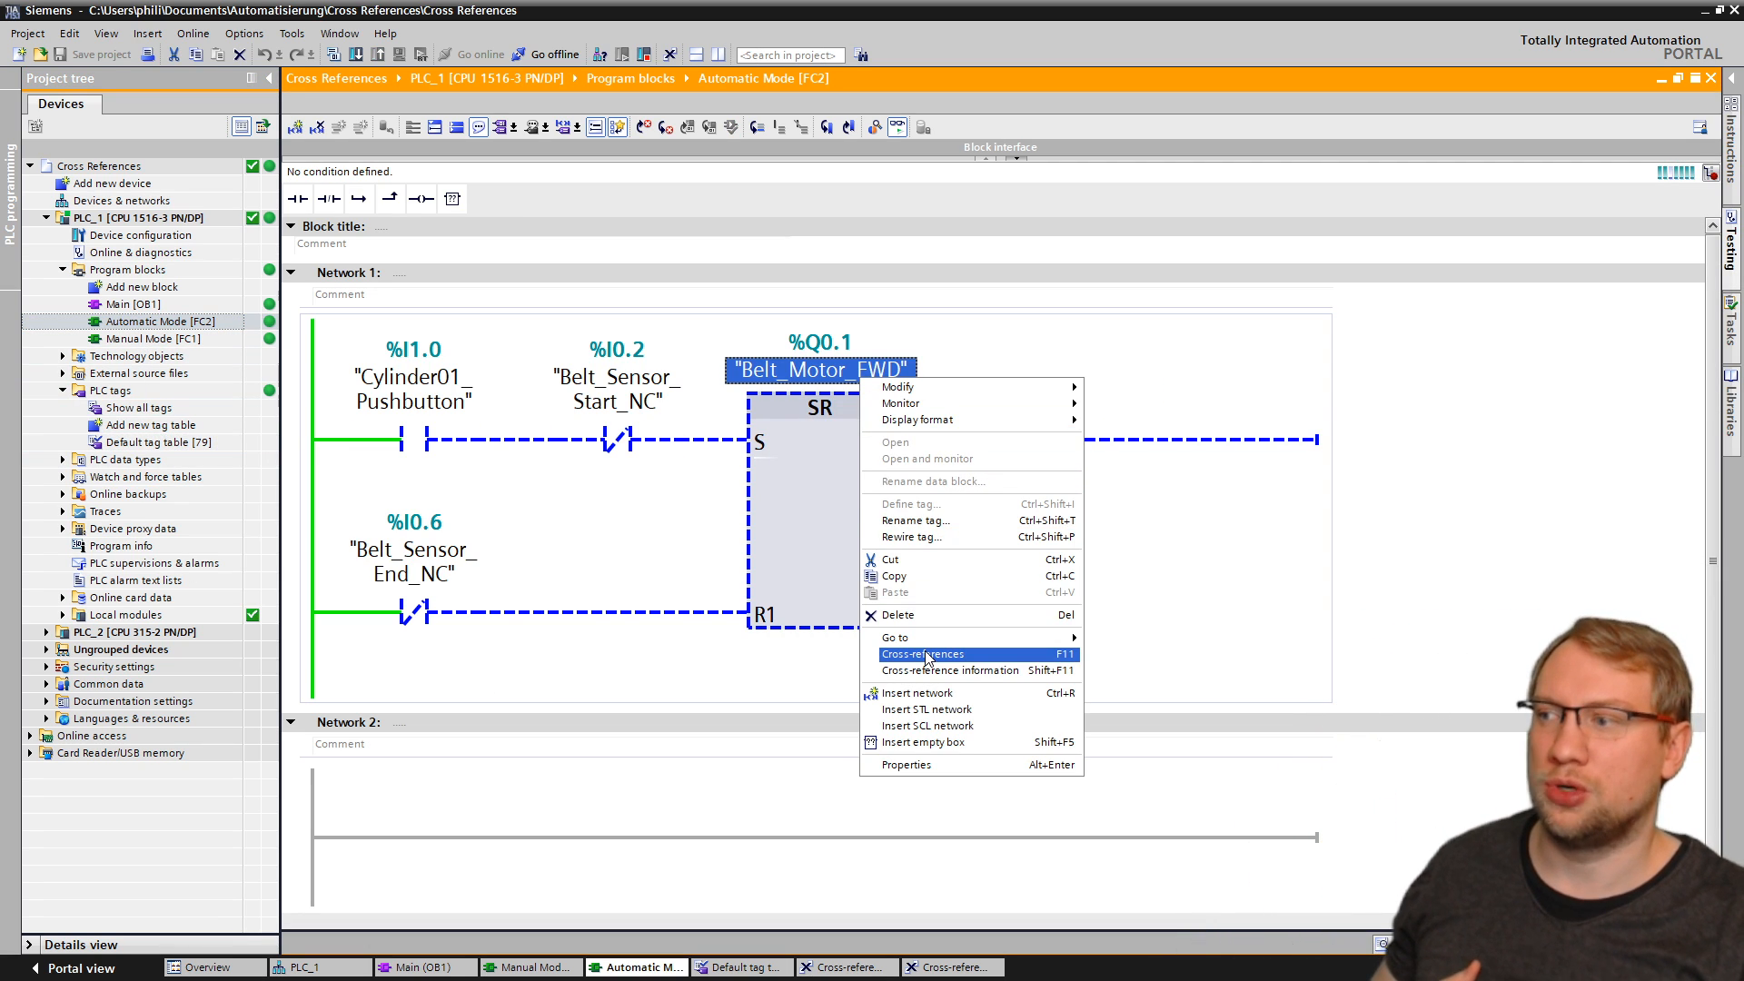
Step: Jump via the cross-reference list to Automatic Mode's use of Belt_Motor_FWD and bring up its options again
left_click(922, 654)
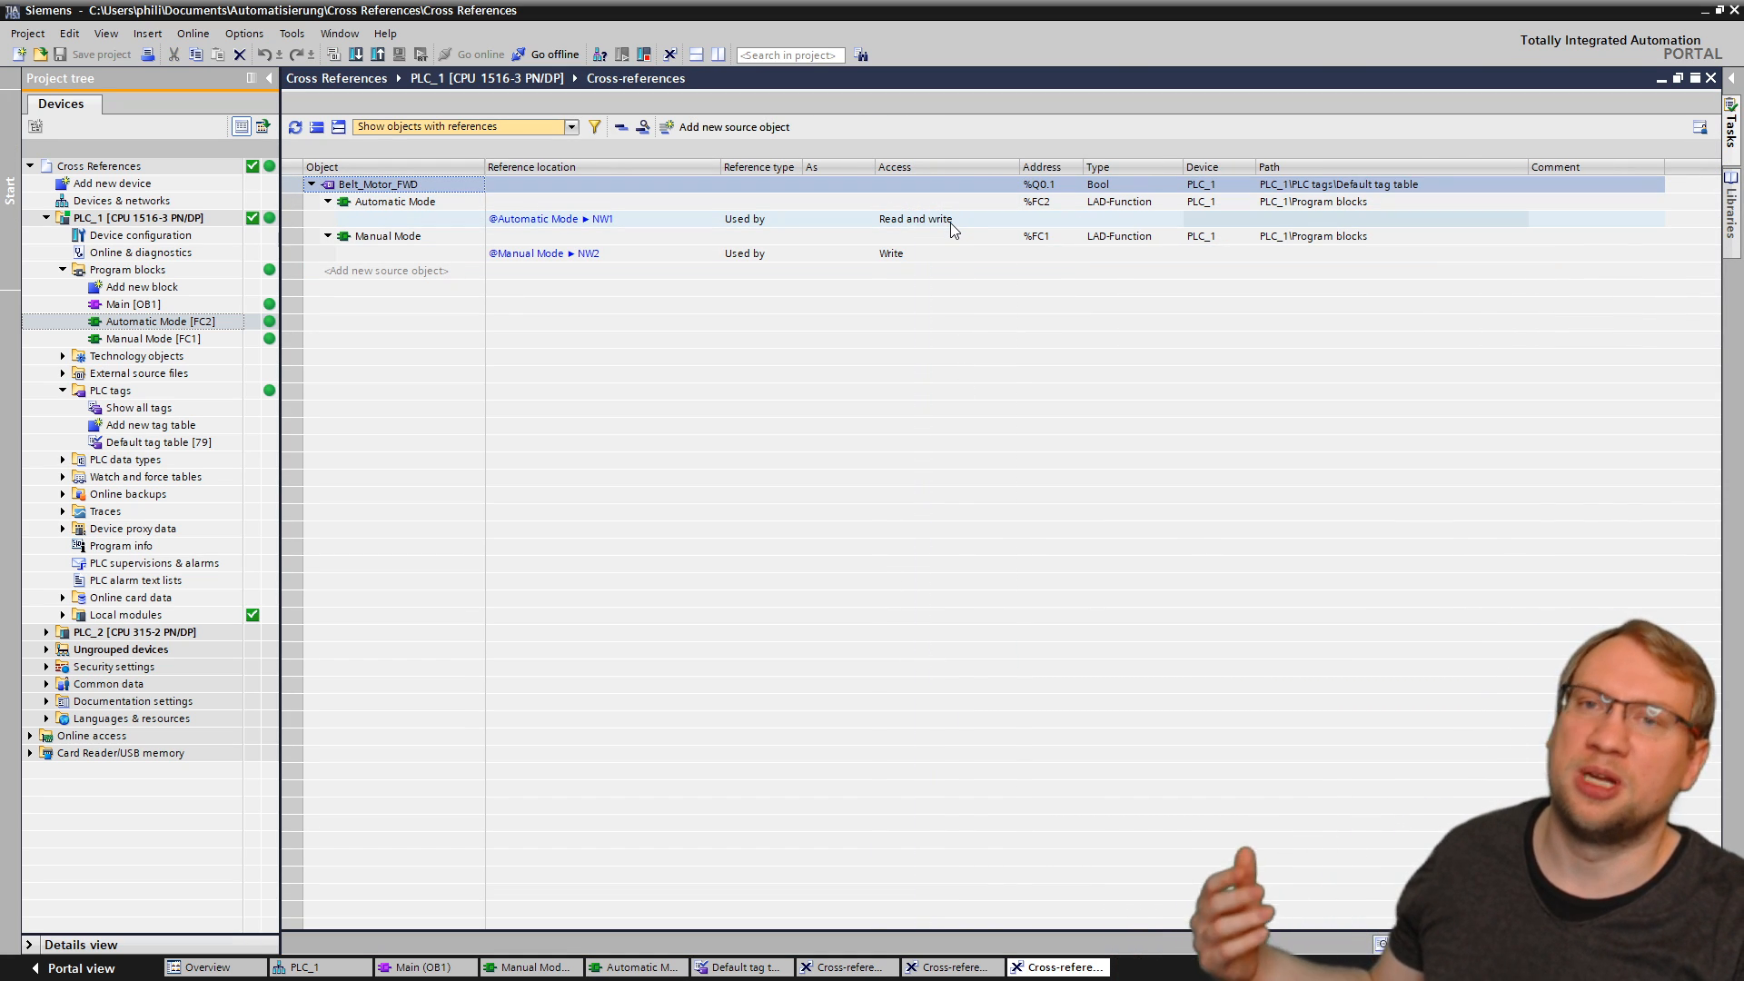
left_click(914, 218)
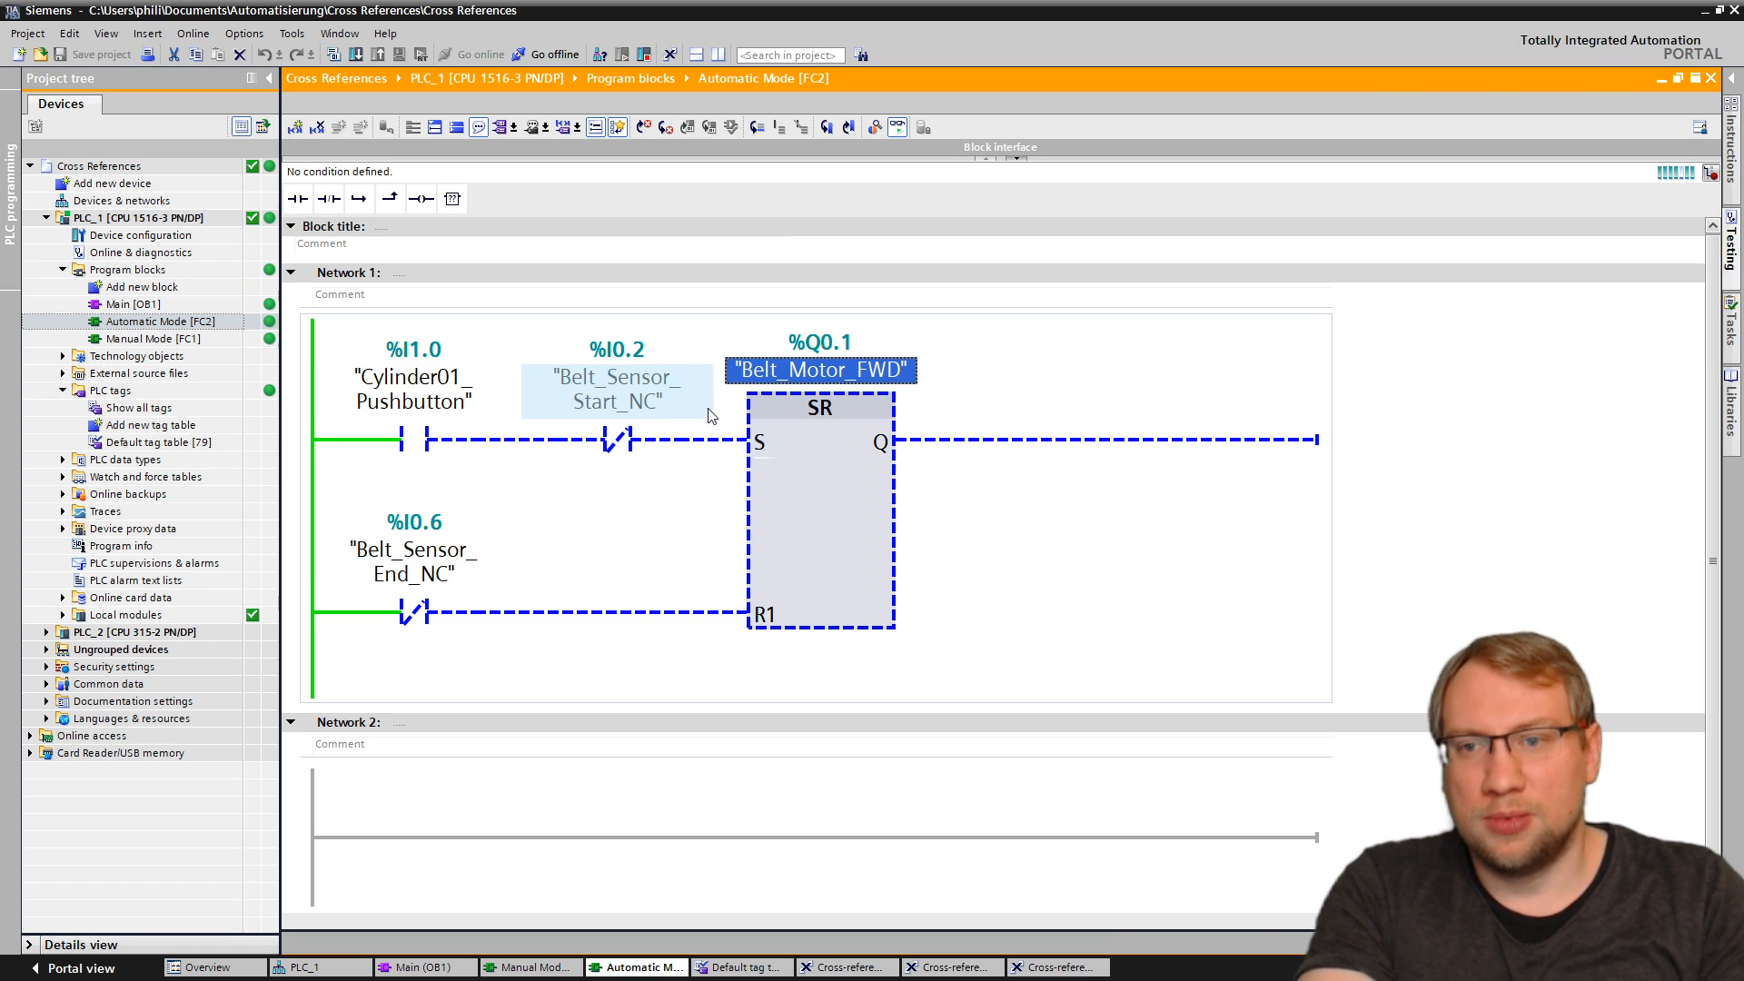
right_click(819, 368)
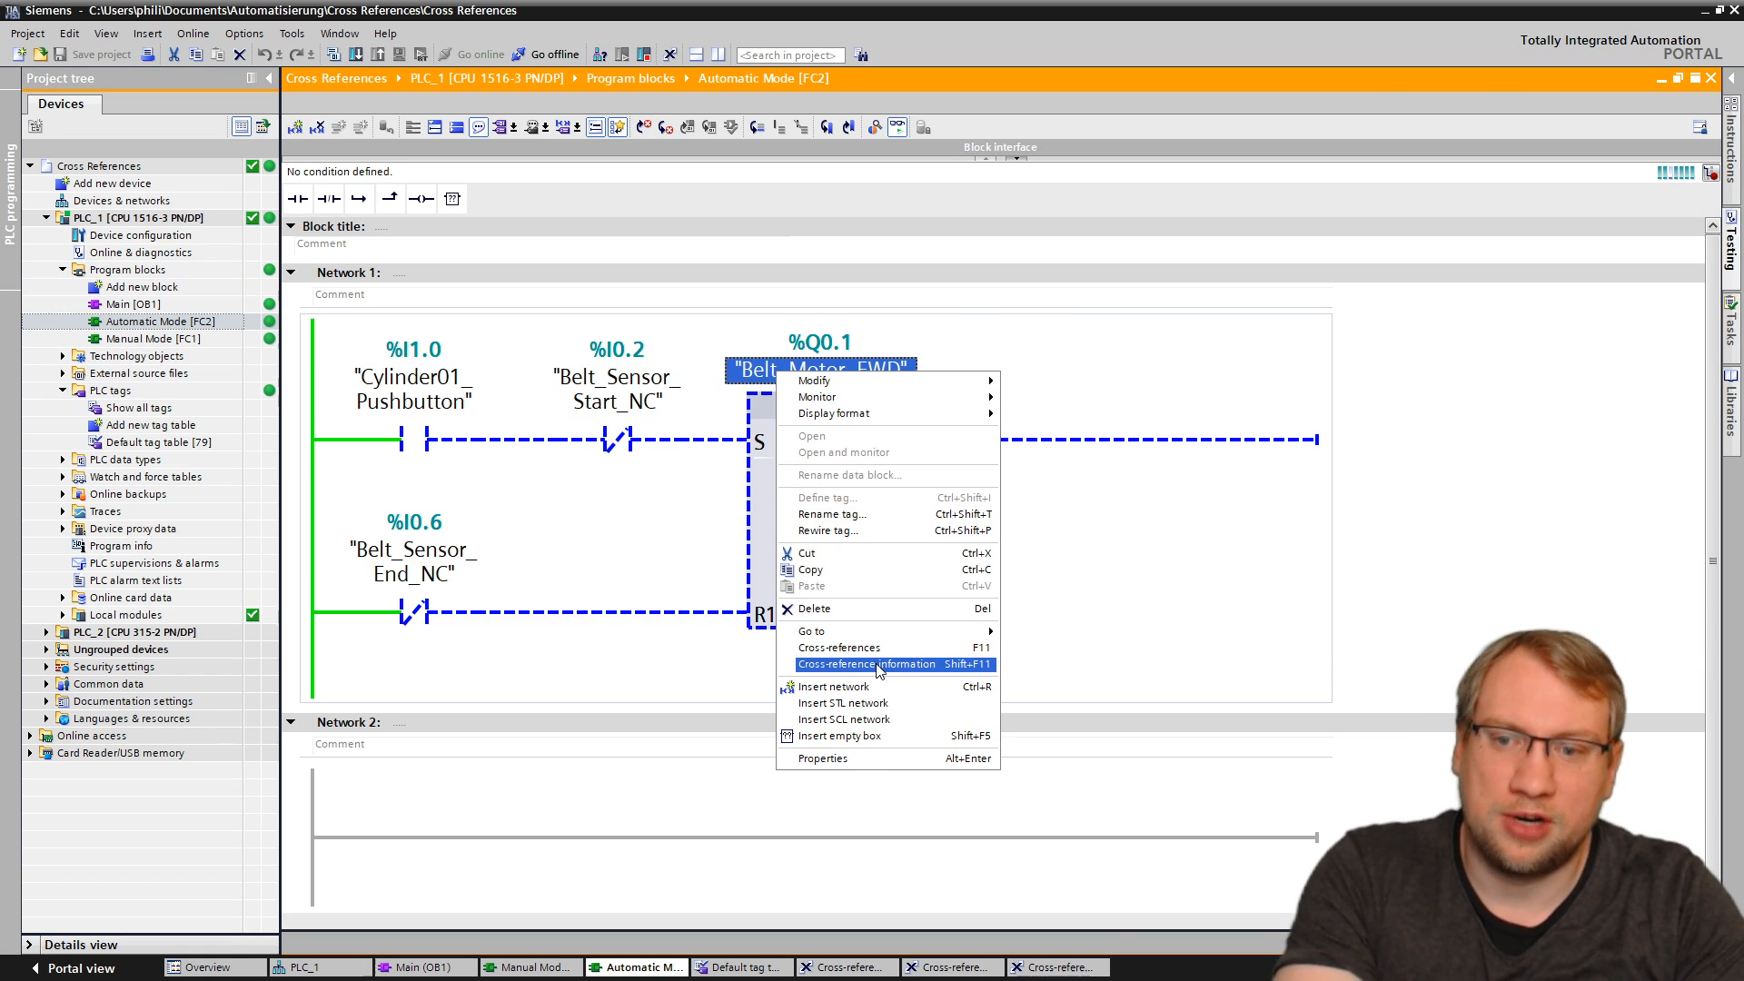
Step: Display cross-reference information for Belt_Motor_FWD in the Inspector and jump to its Automatic Mode usage
left_click(868, 663)
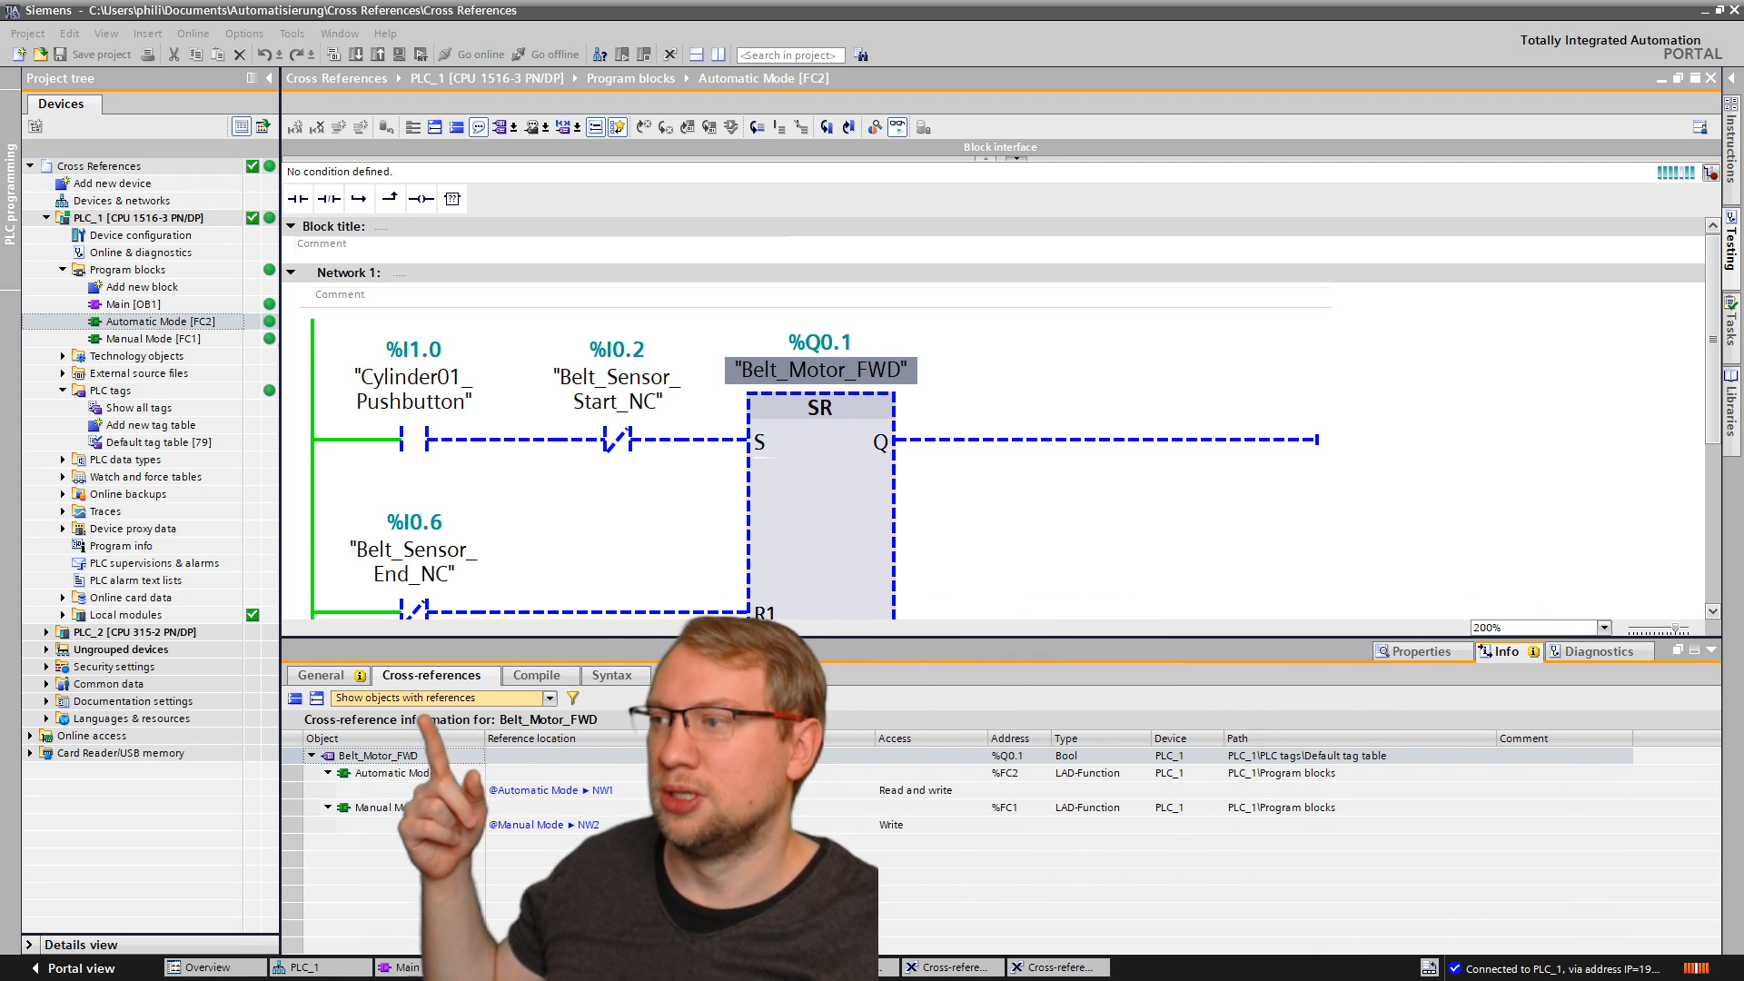
left_click(819, 369)
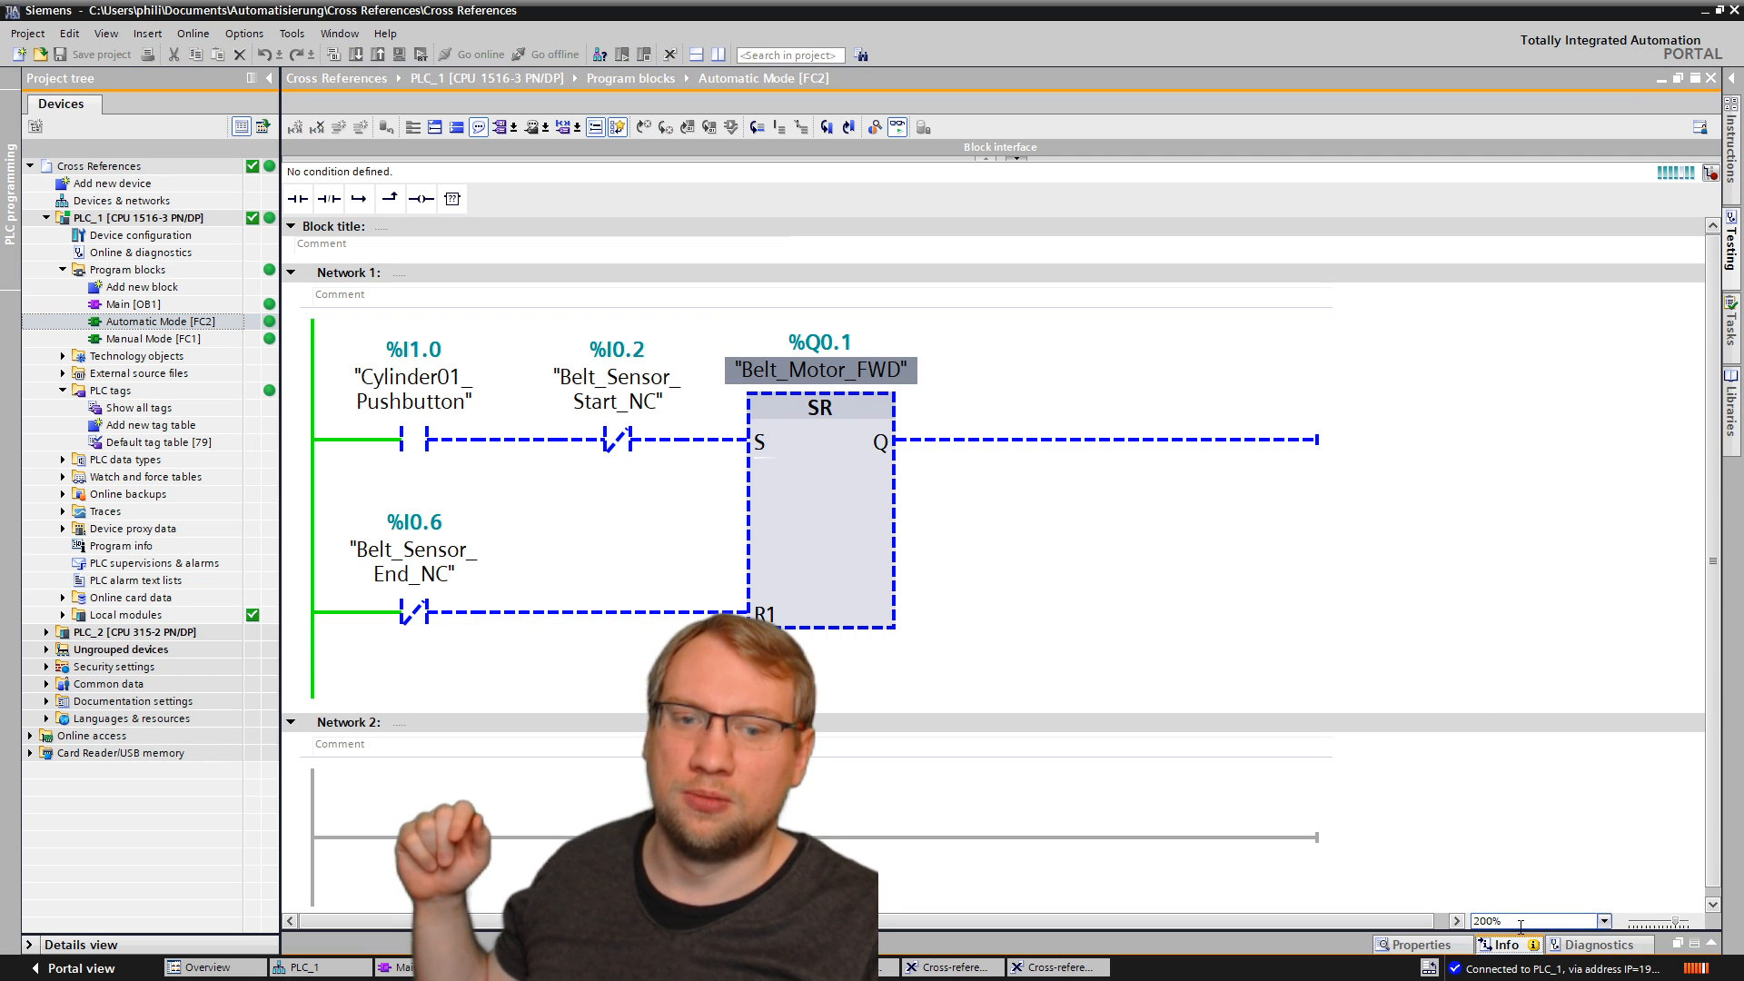
left_click(431, 675)
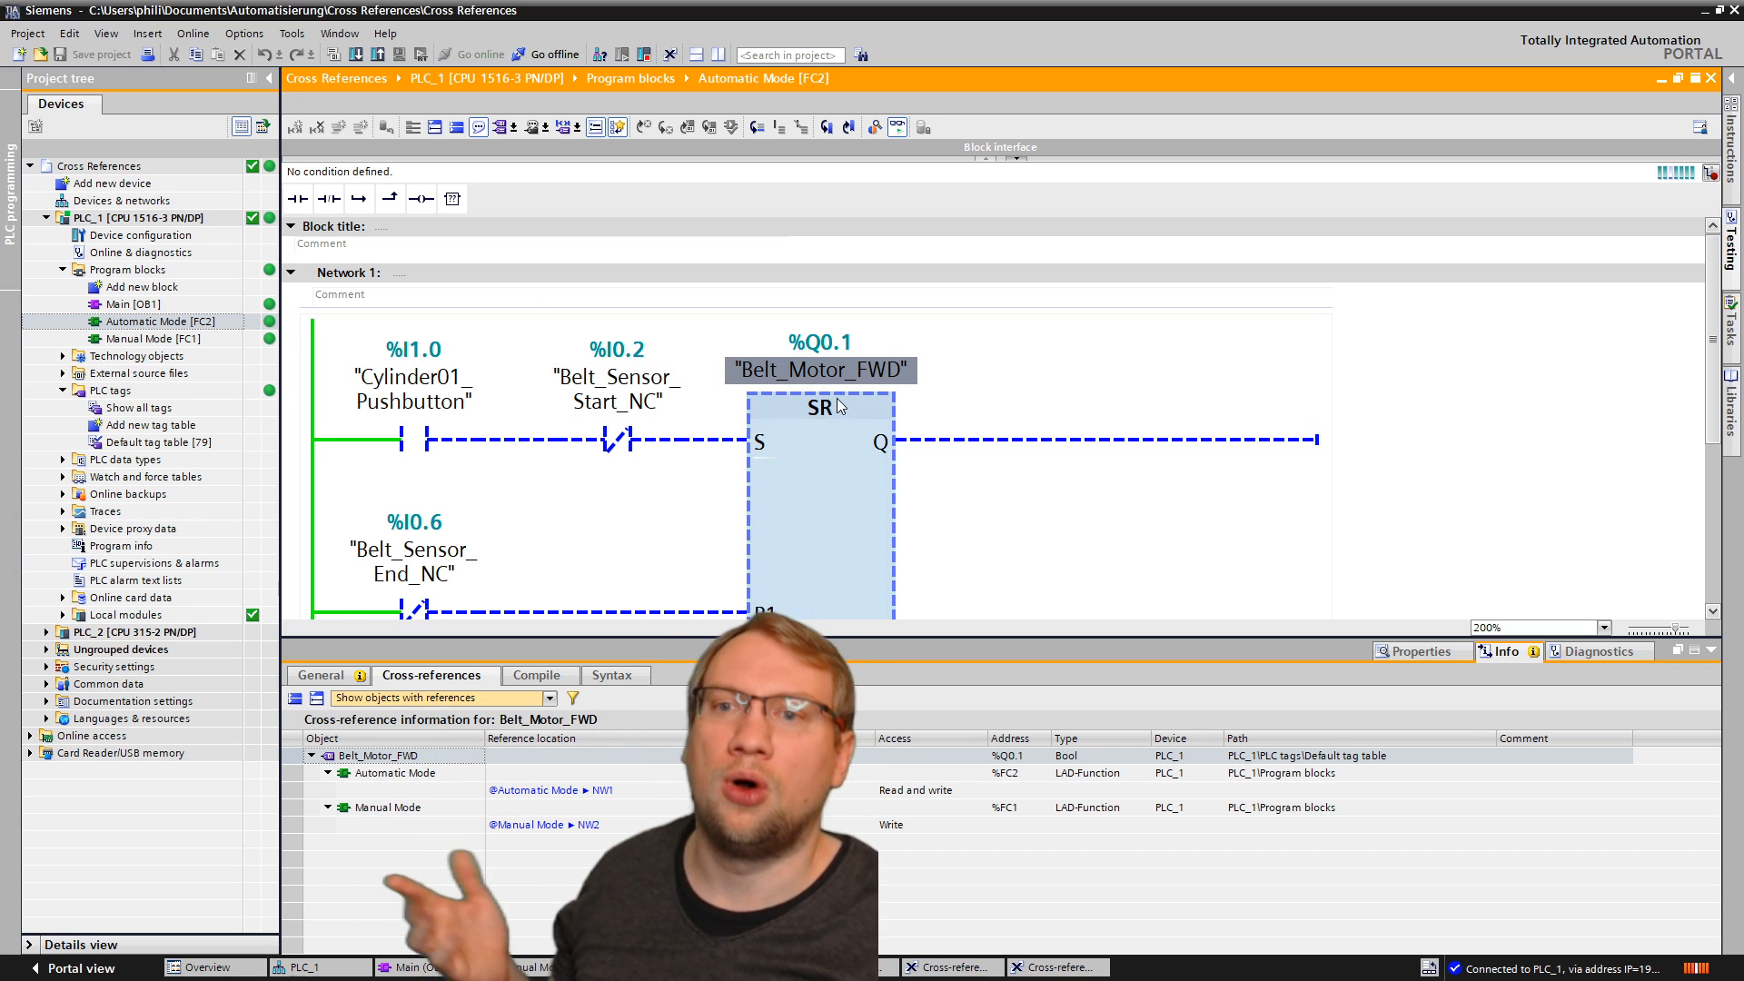
right_click(818, 369)
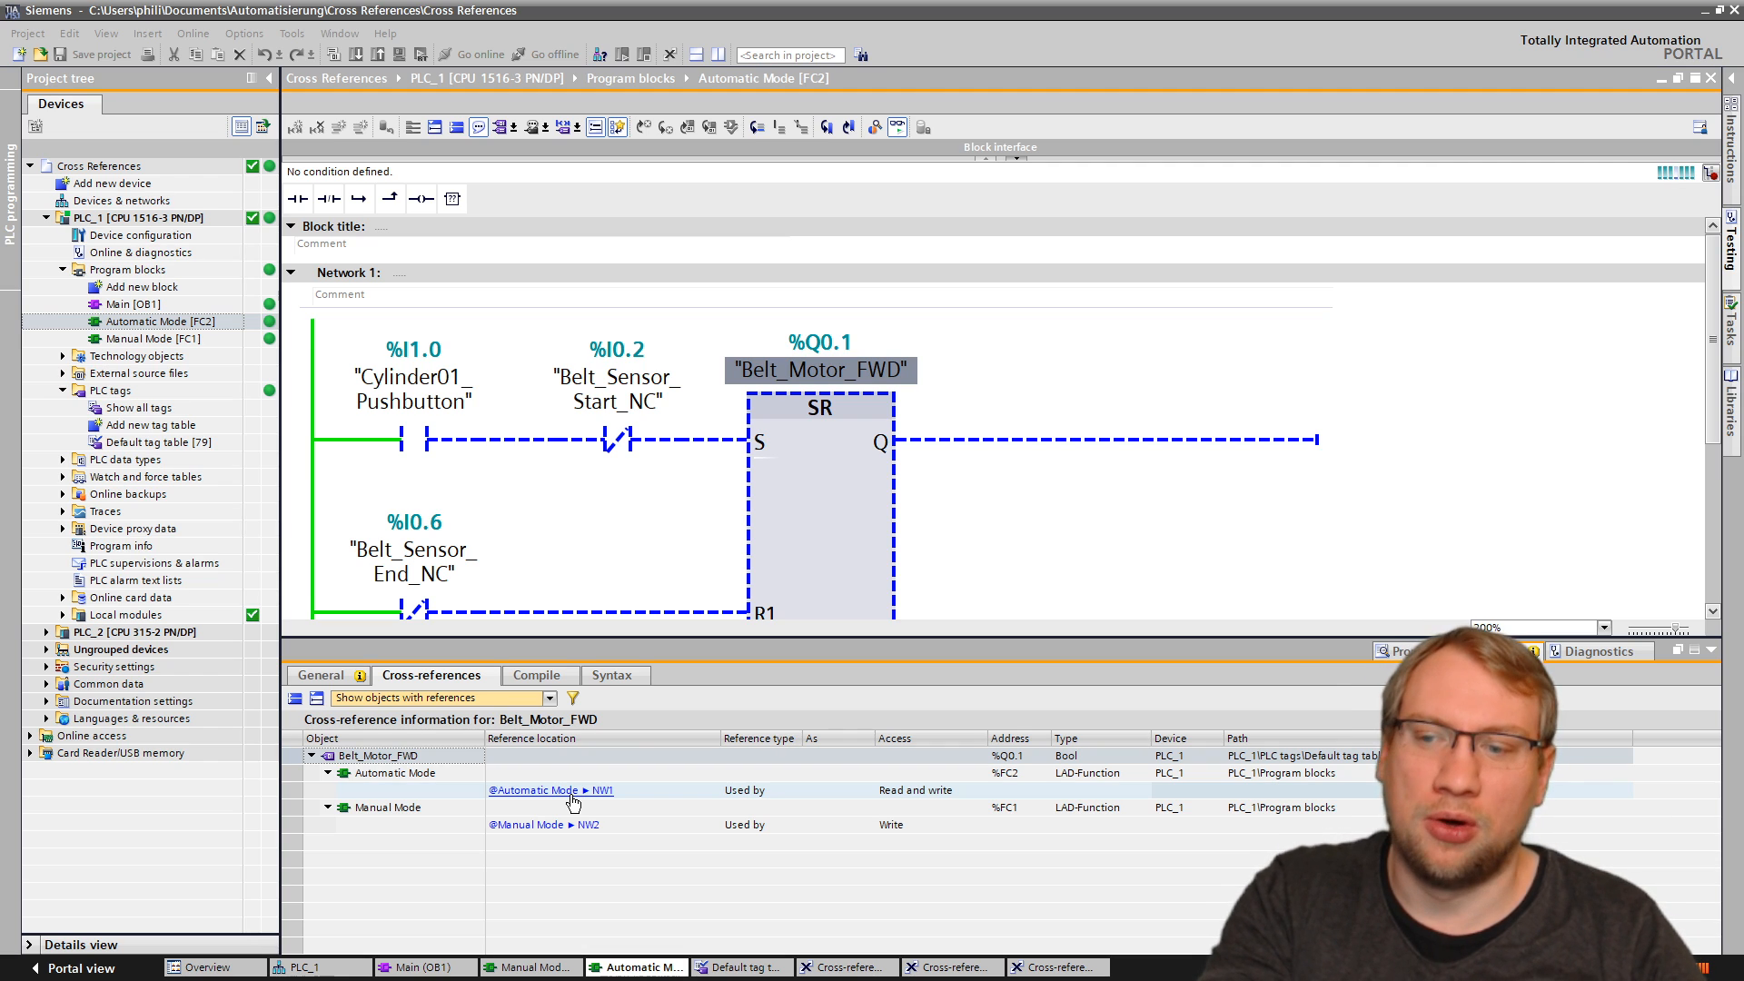
left_click(549, 789)
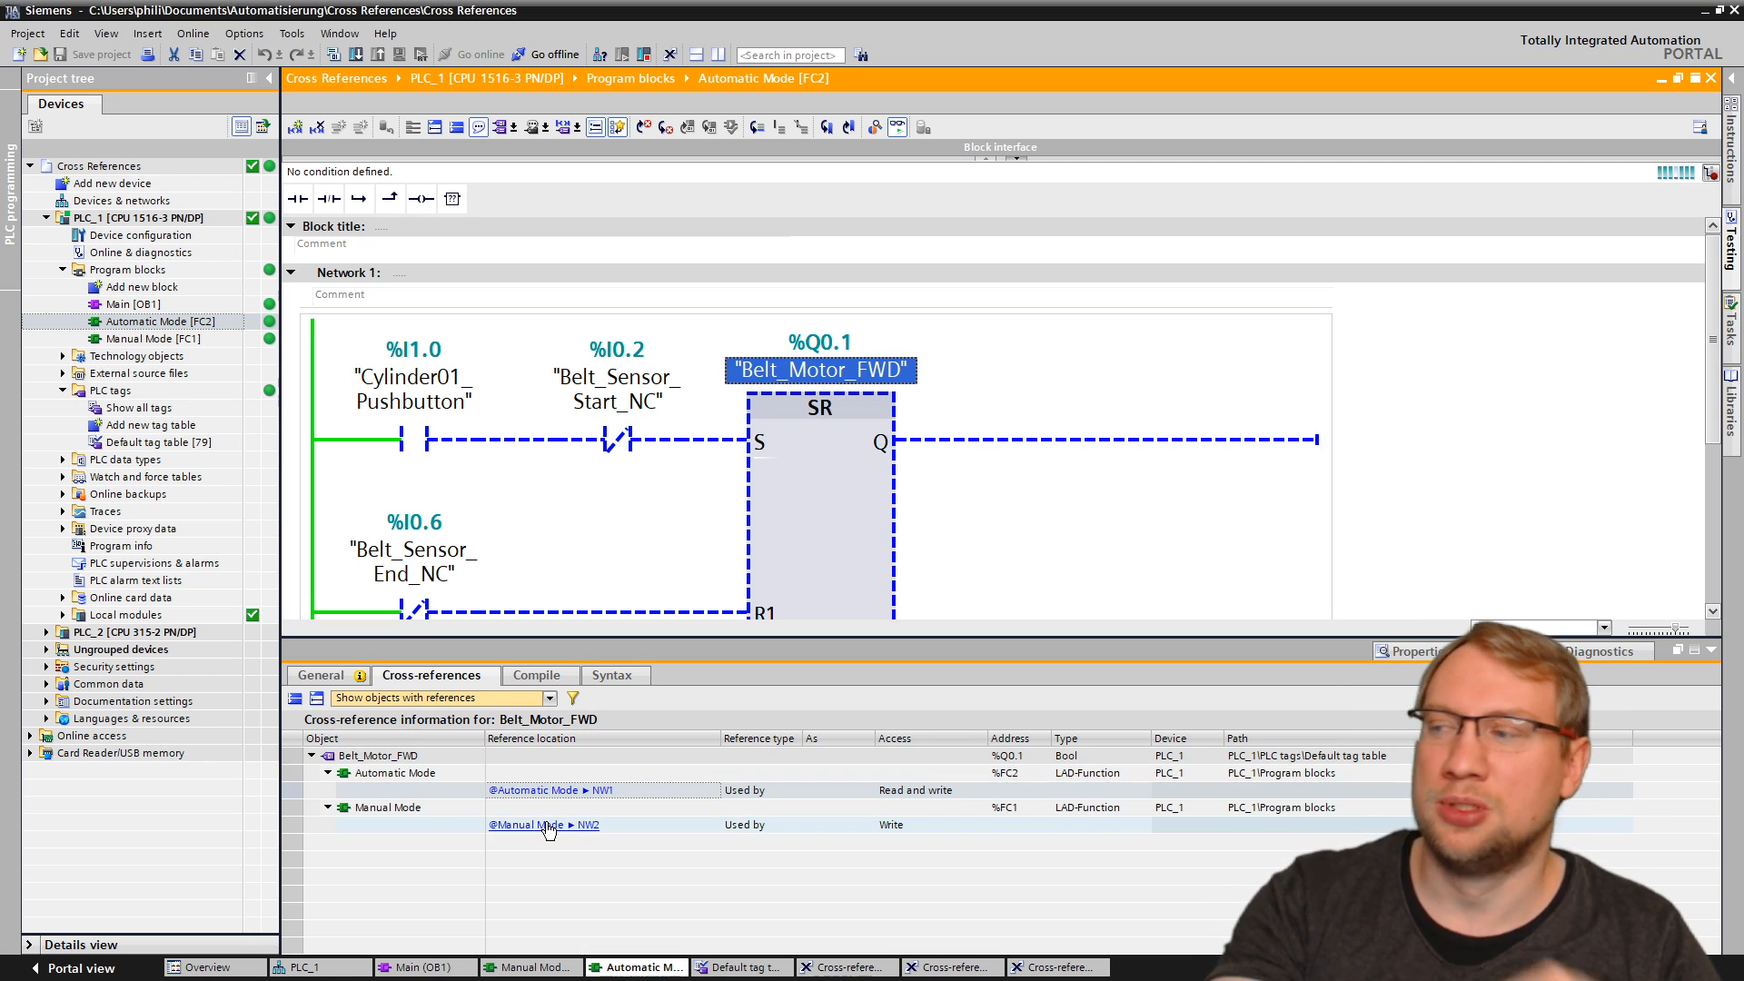
left_click(544, 824)
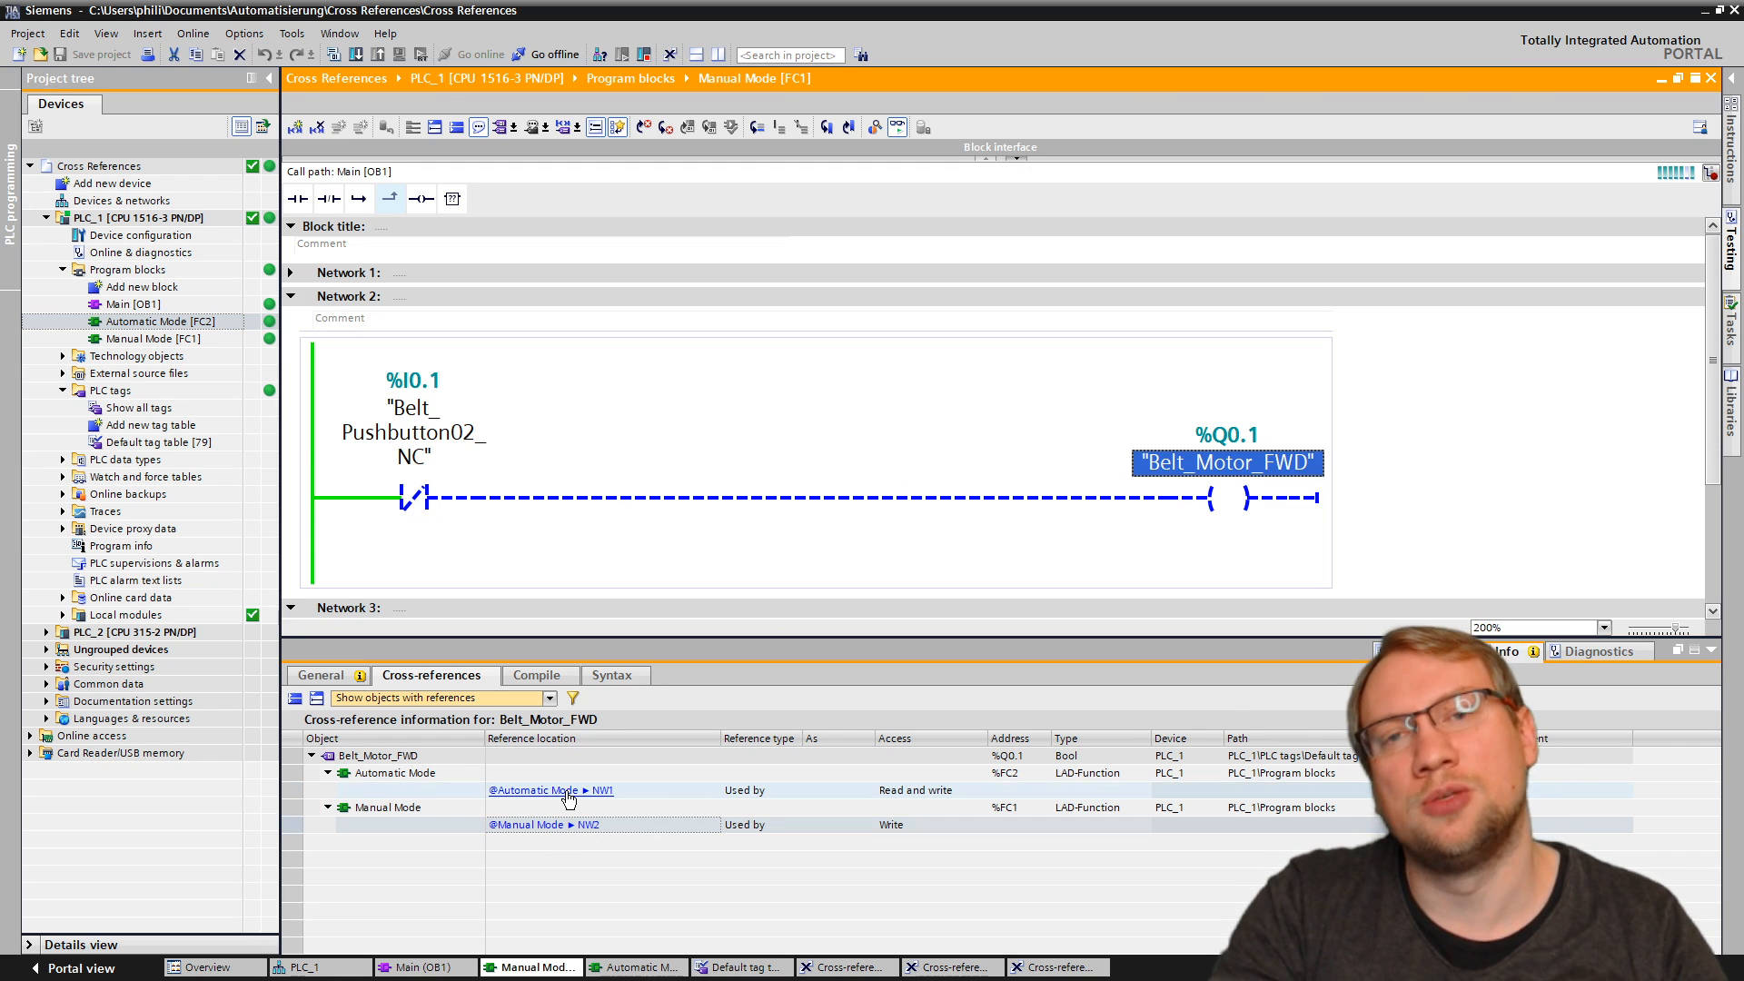
left_click(549, 790)
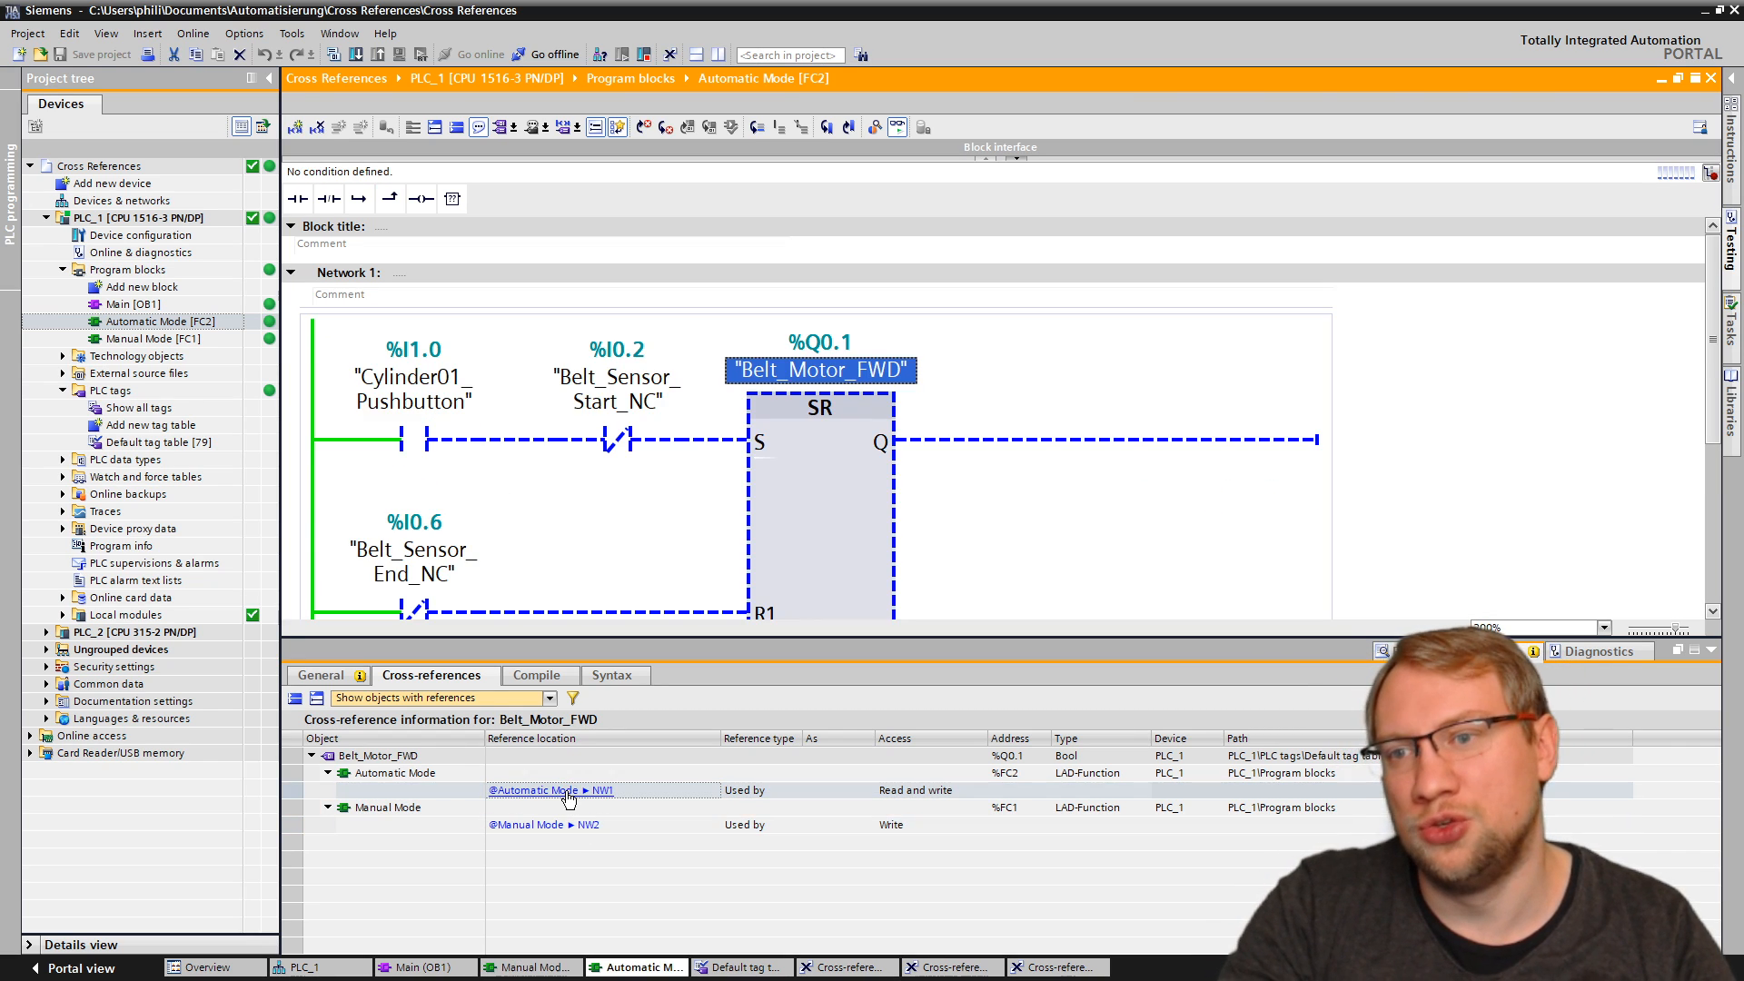
left_click(545, 823)
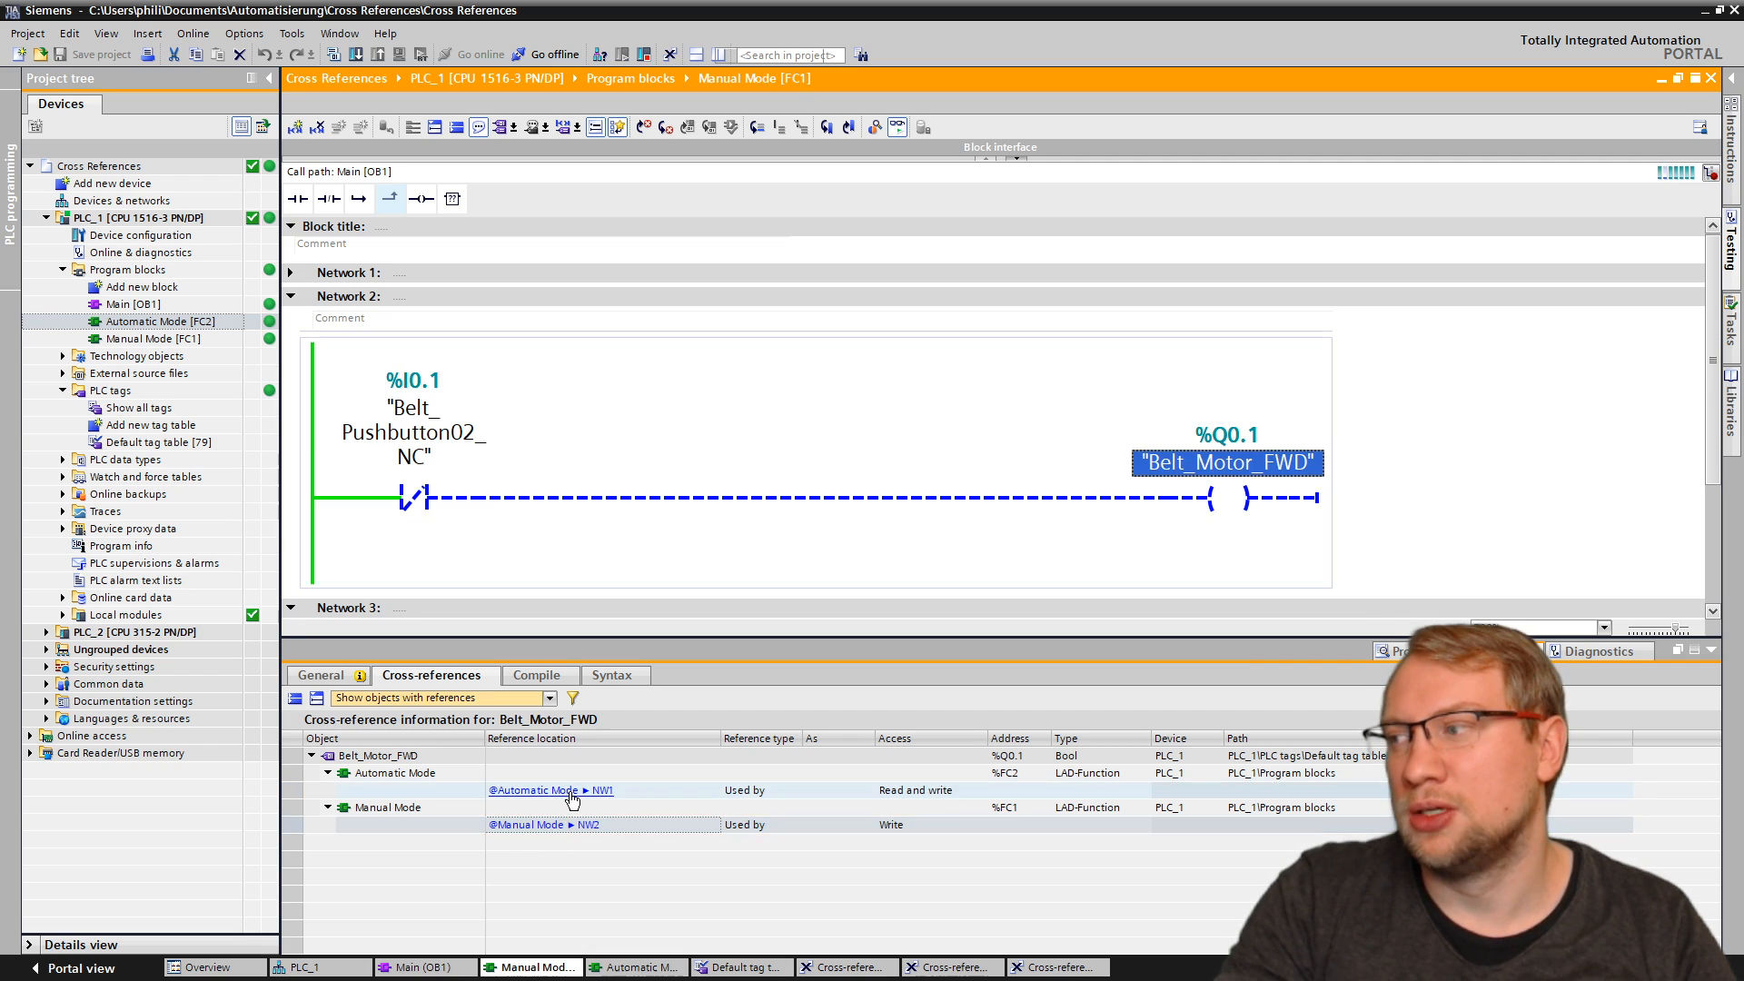
left_click(549, 789)
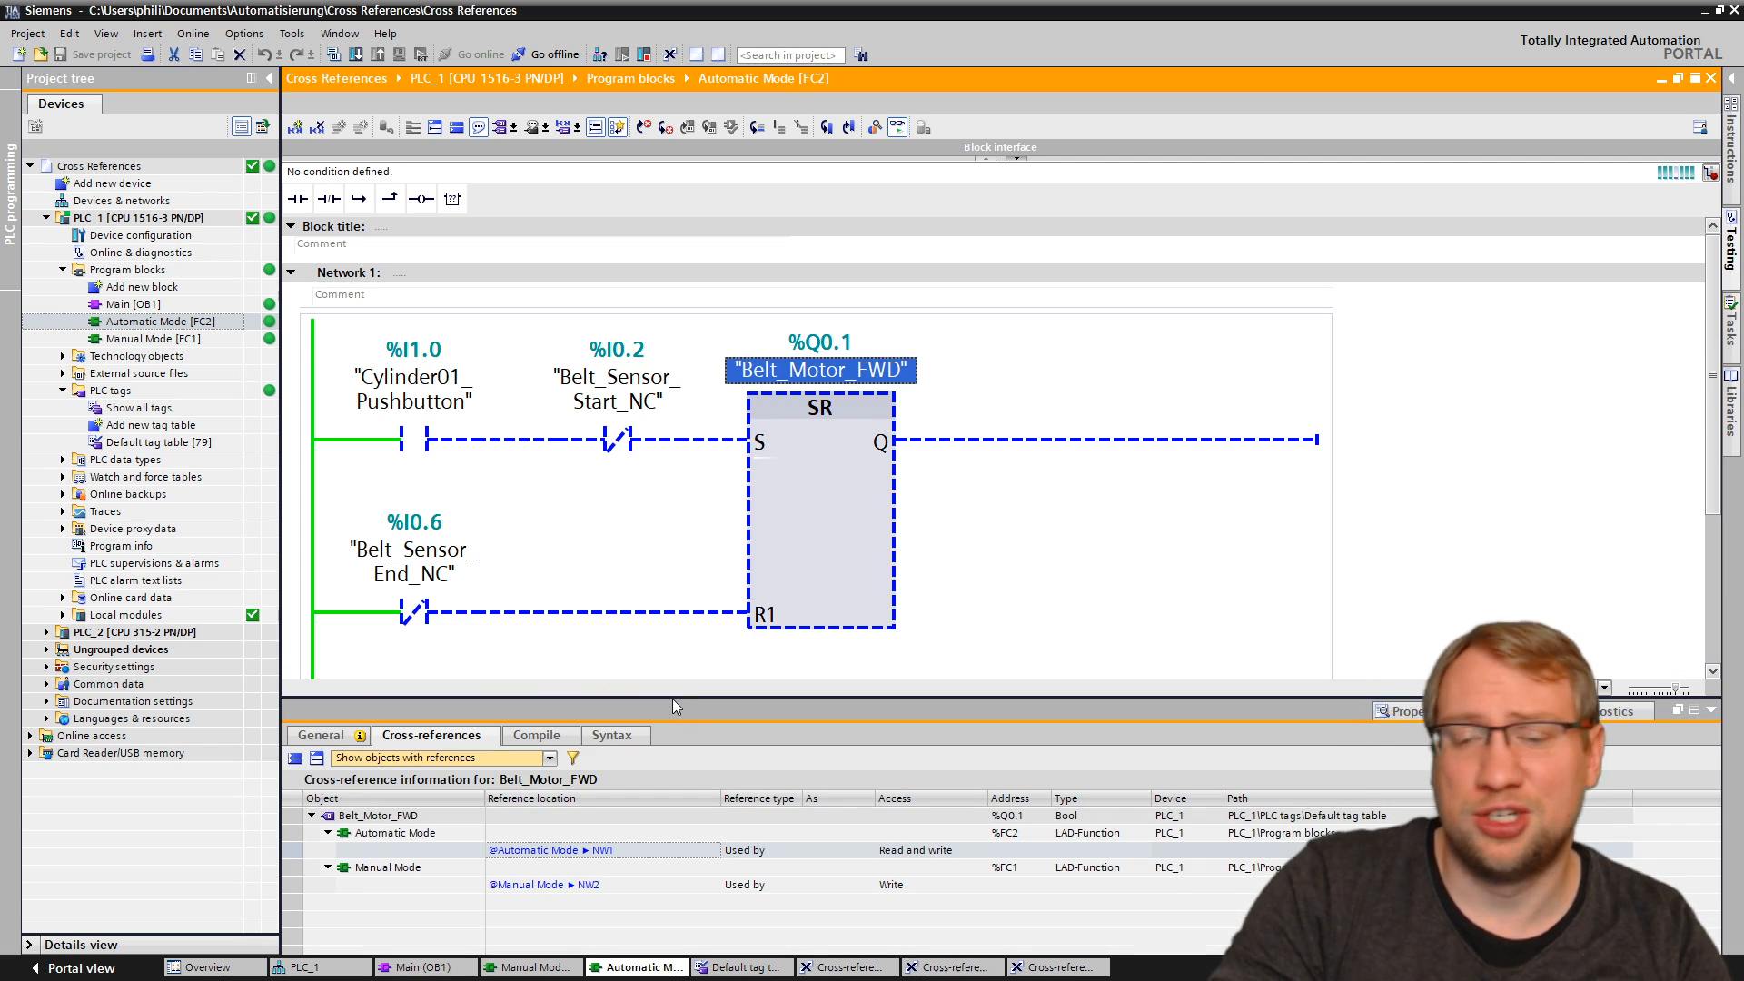
left_click(1199, 563)
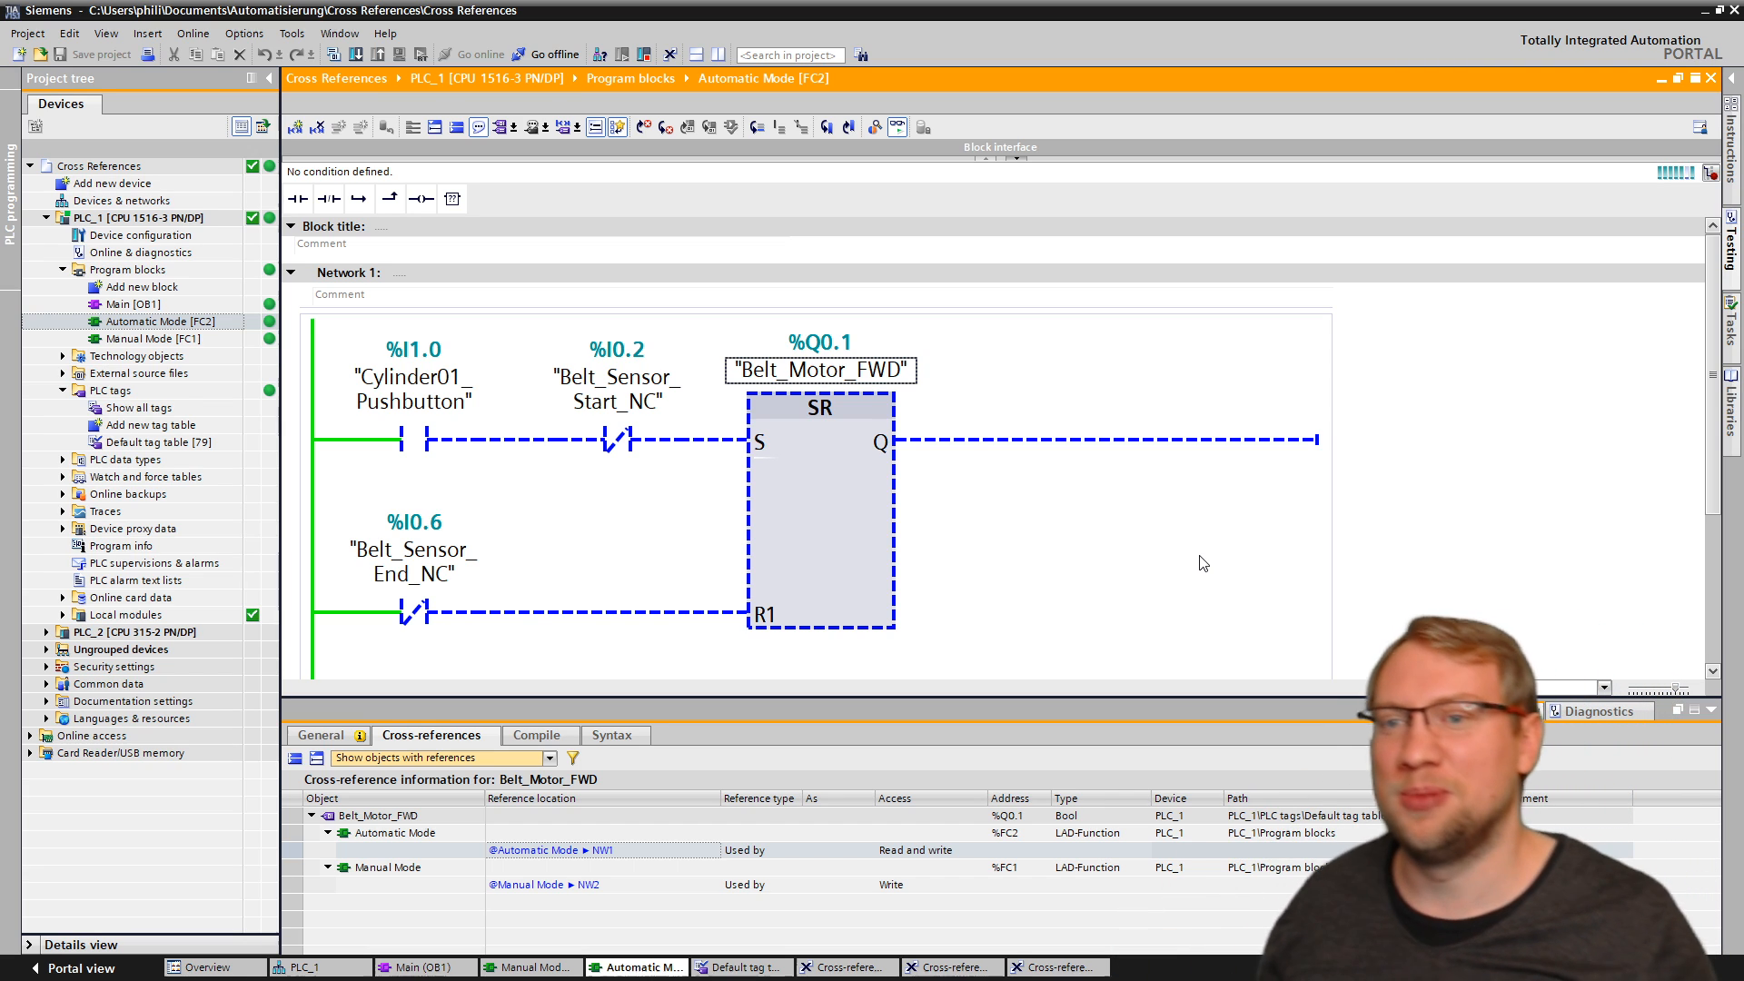
mouse_move(1195, 540)
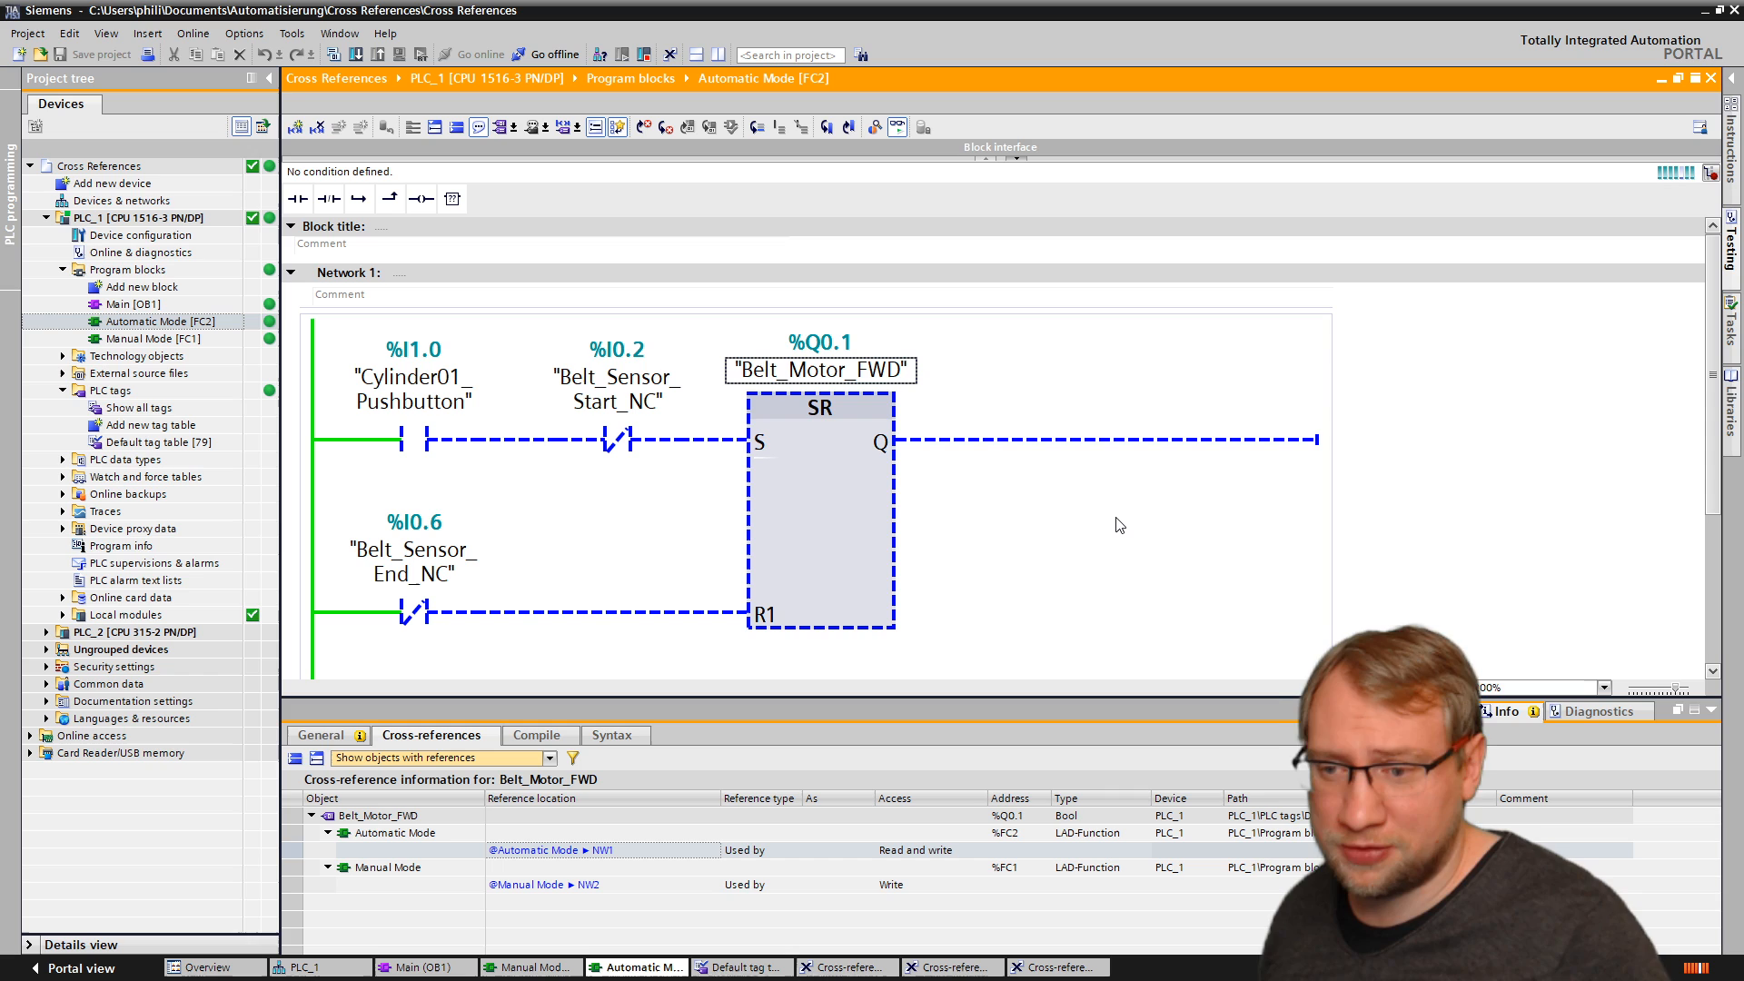
mouse_move(1078, 511)
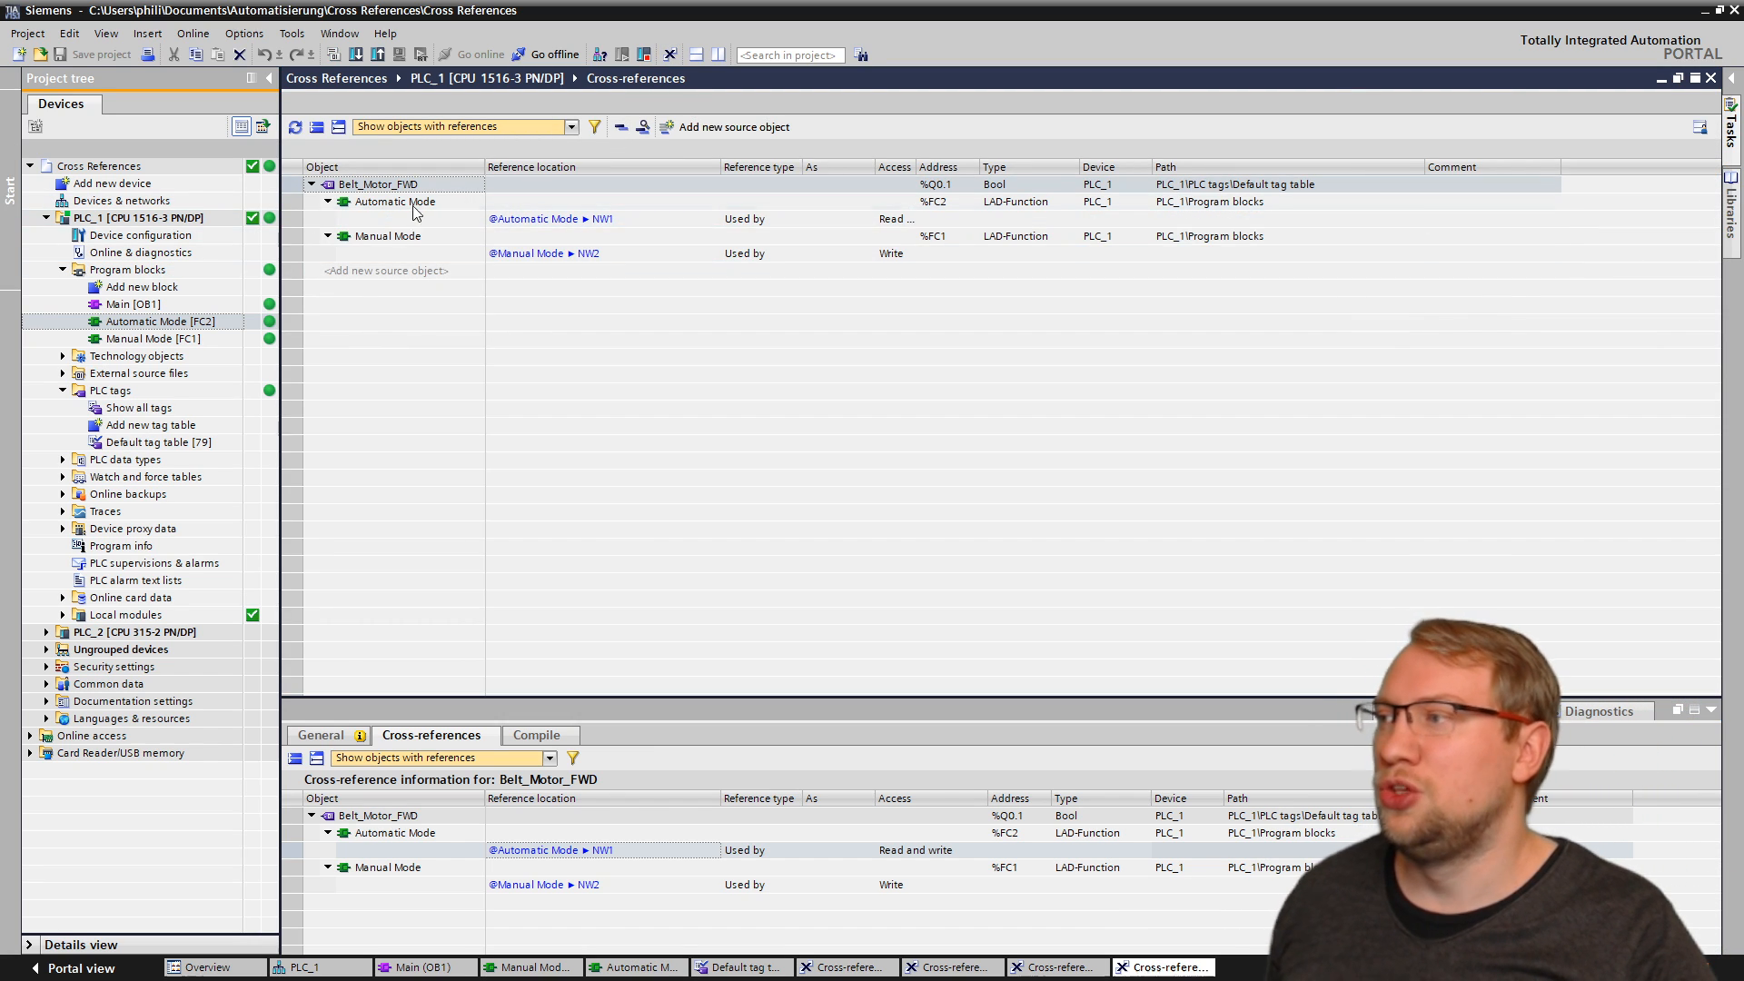
mouse_move(1199, 462)
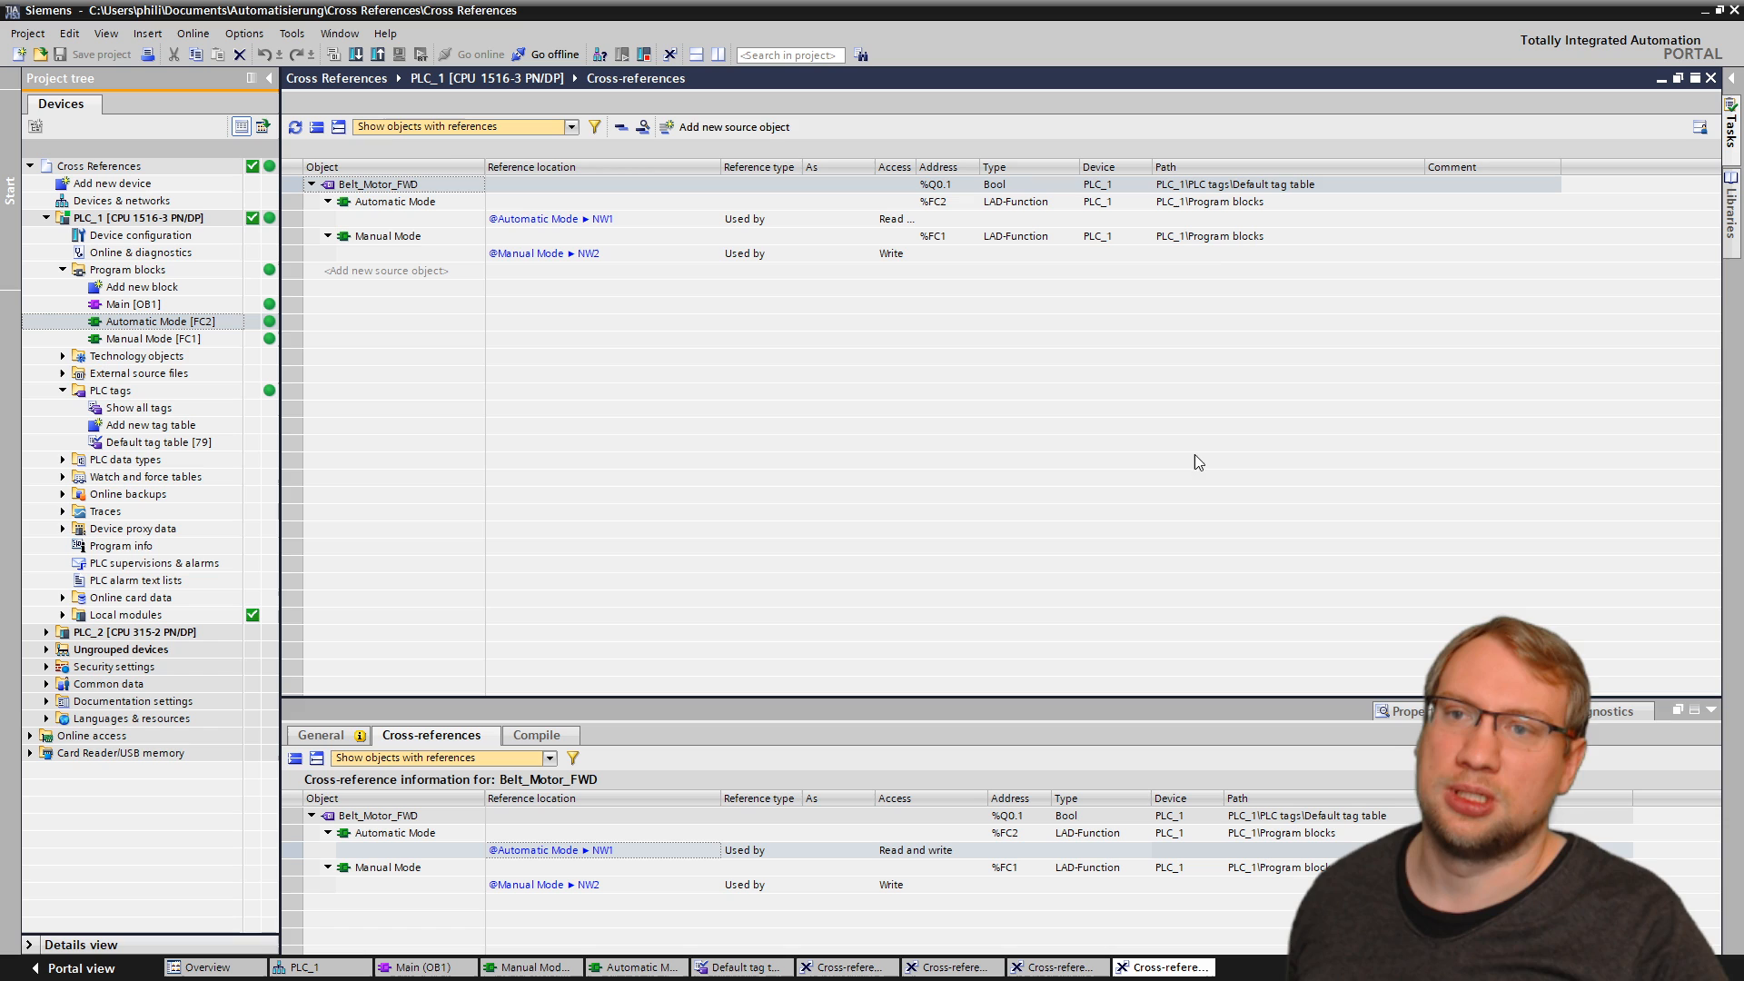
Step: List cross-references for all PLC_1 objects, then select Automatic Mode FC2 in the project tree
left_click(143, 218)
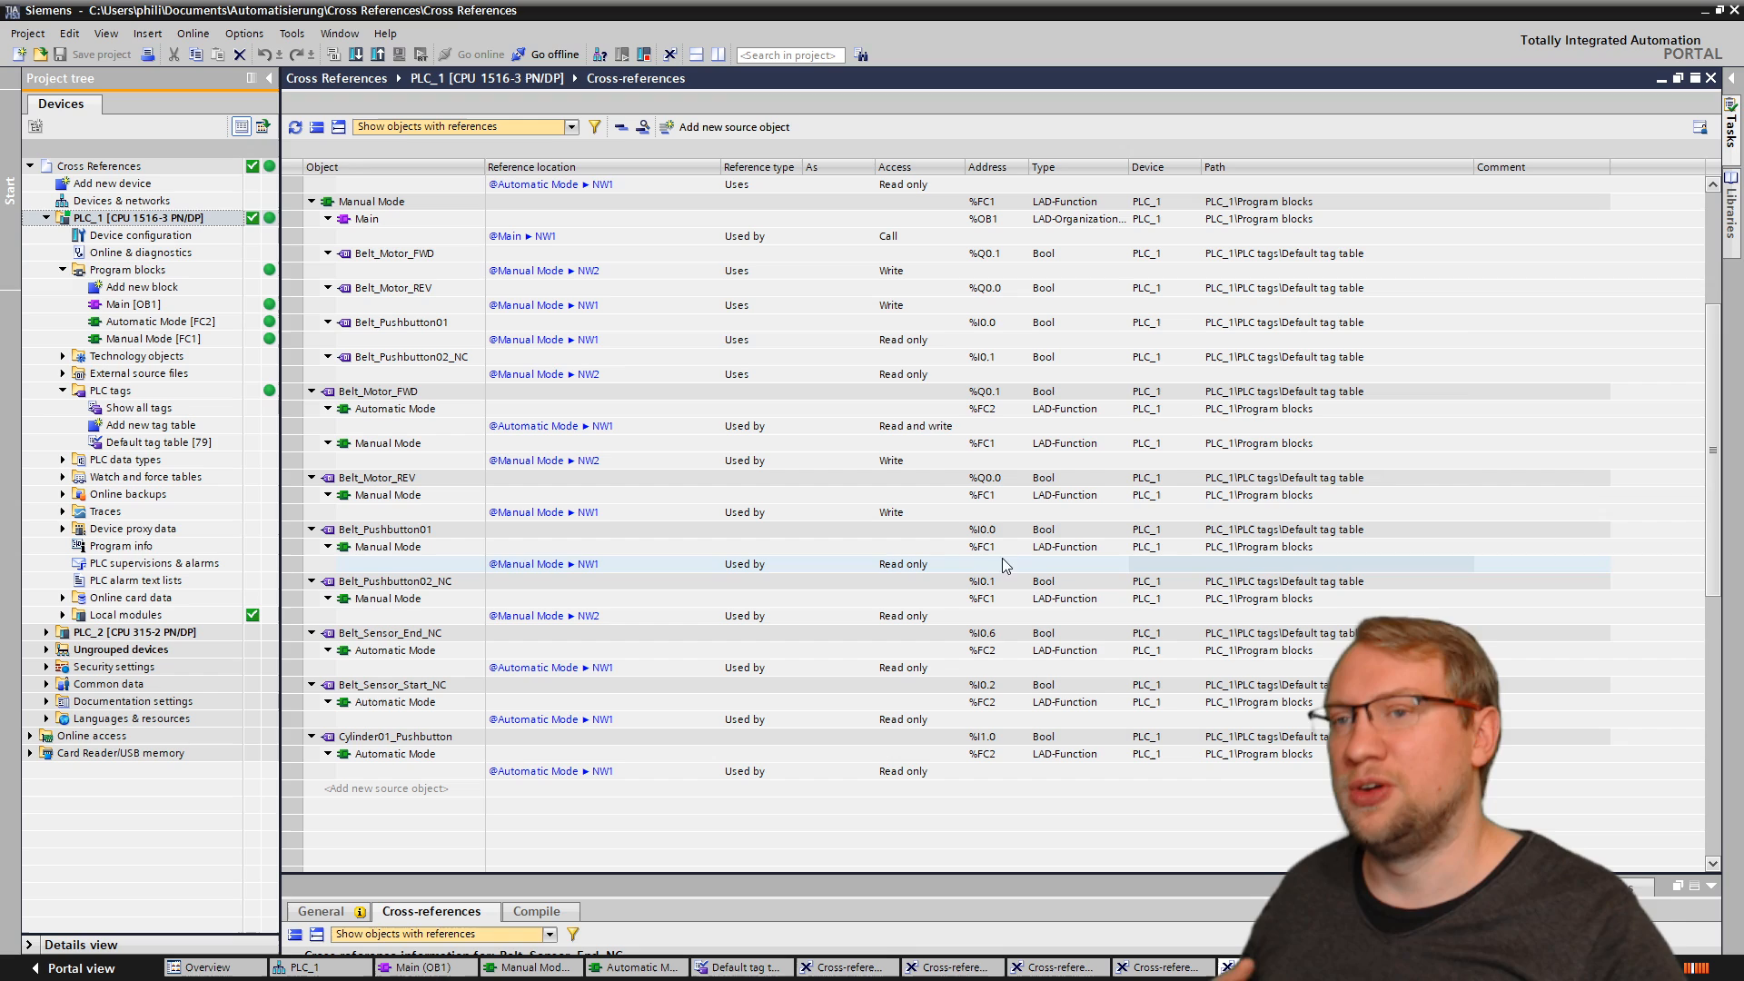
left_click(159, 322)
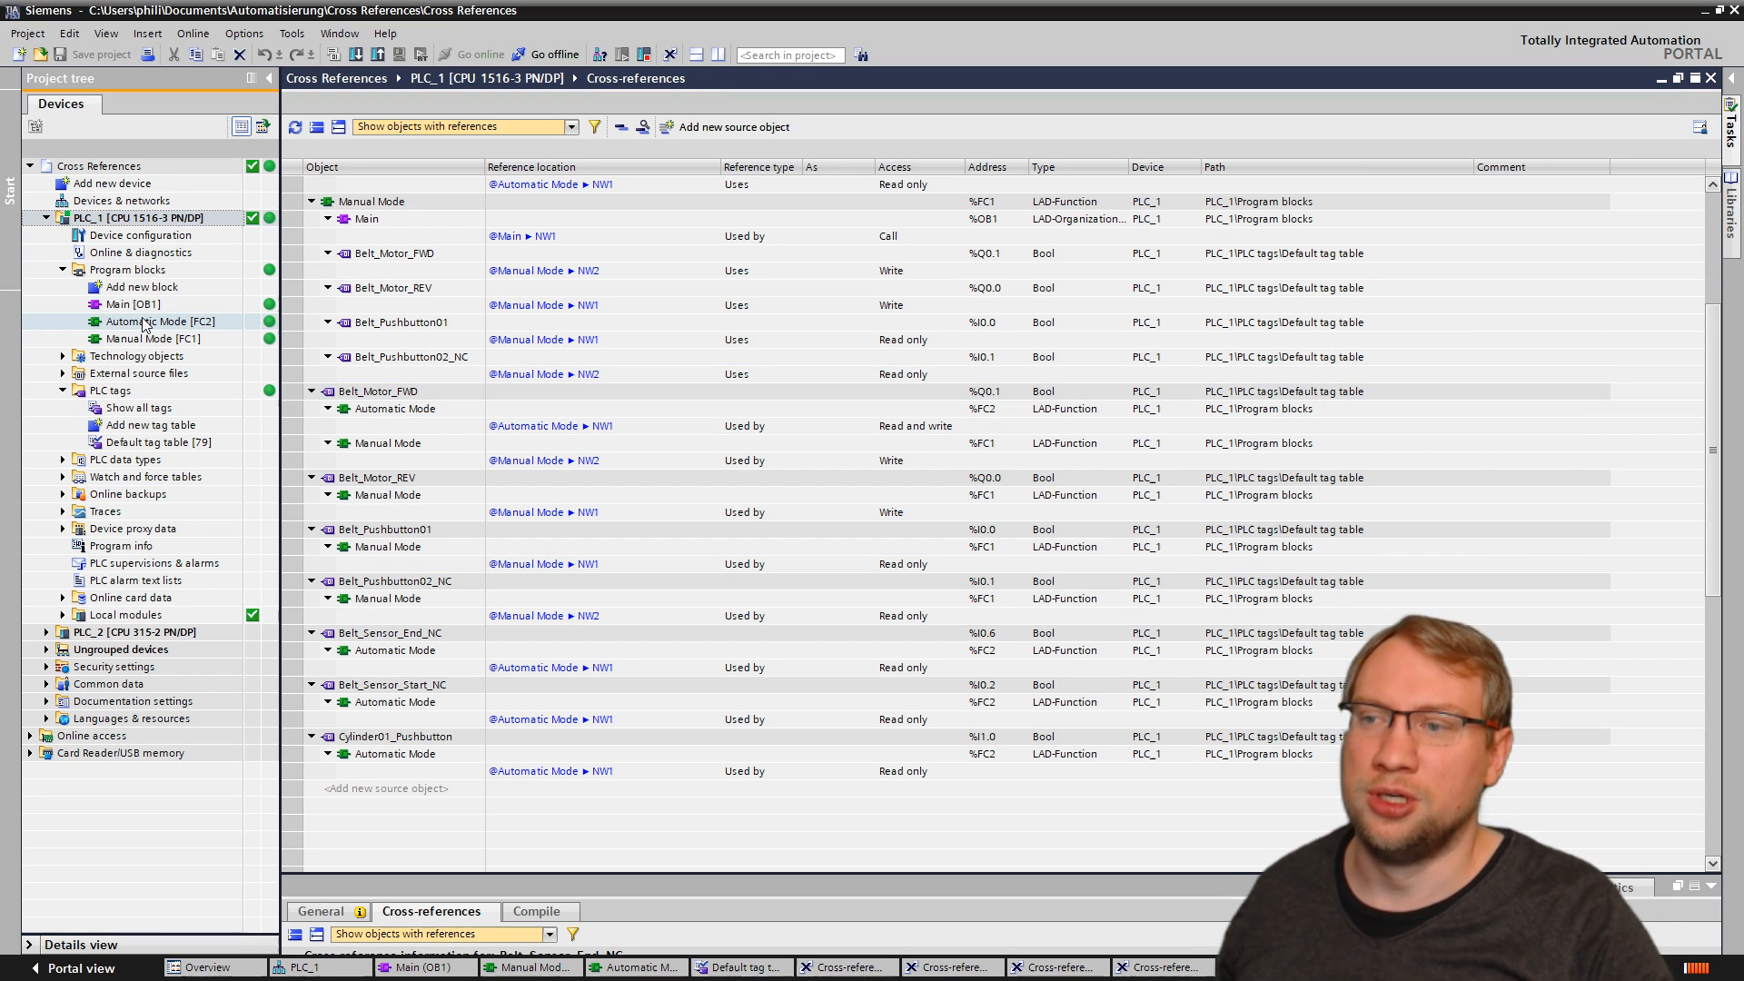
Step: Go offline from Automatic Mode FC2 and open the Main OB1 block
double_click(159, 321)
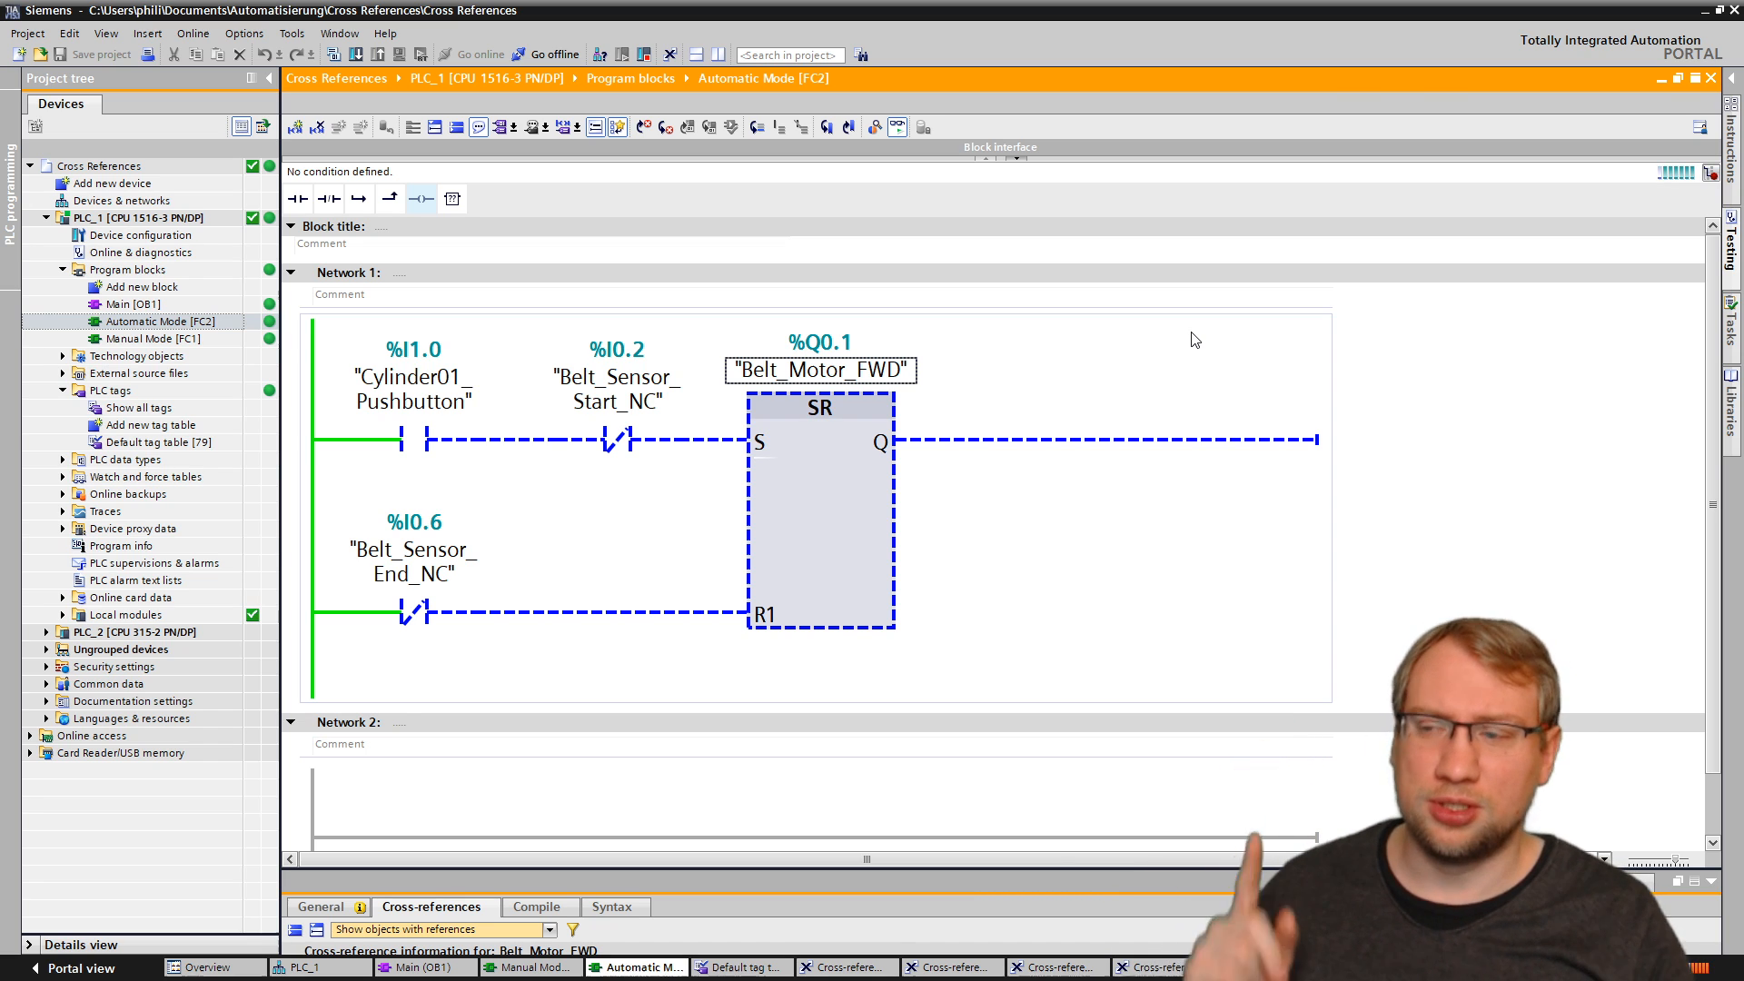
mouse_move(1135, 388)
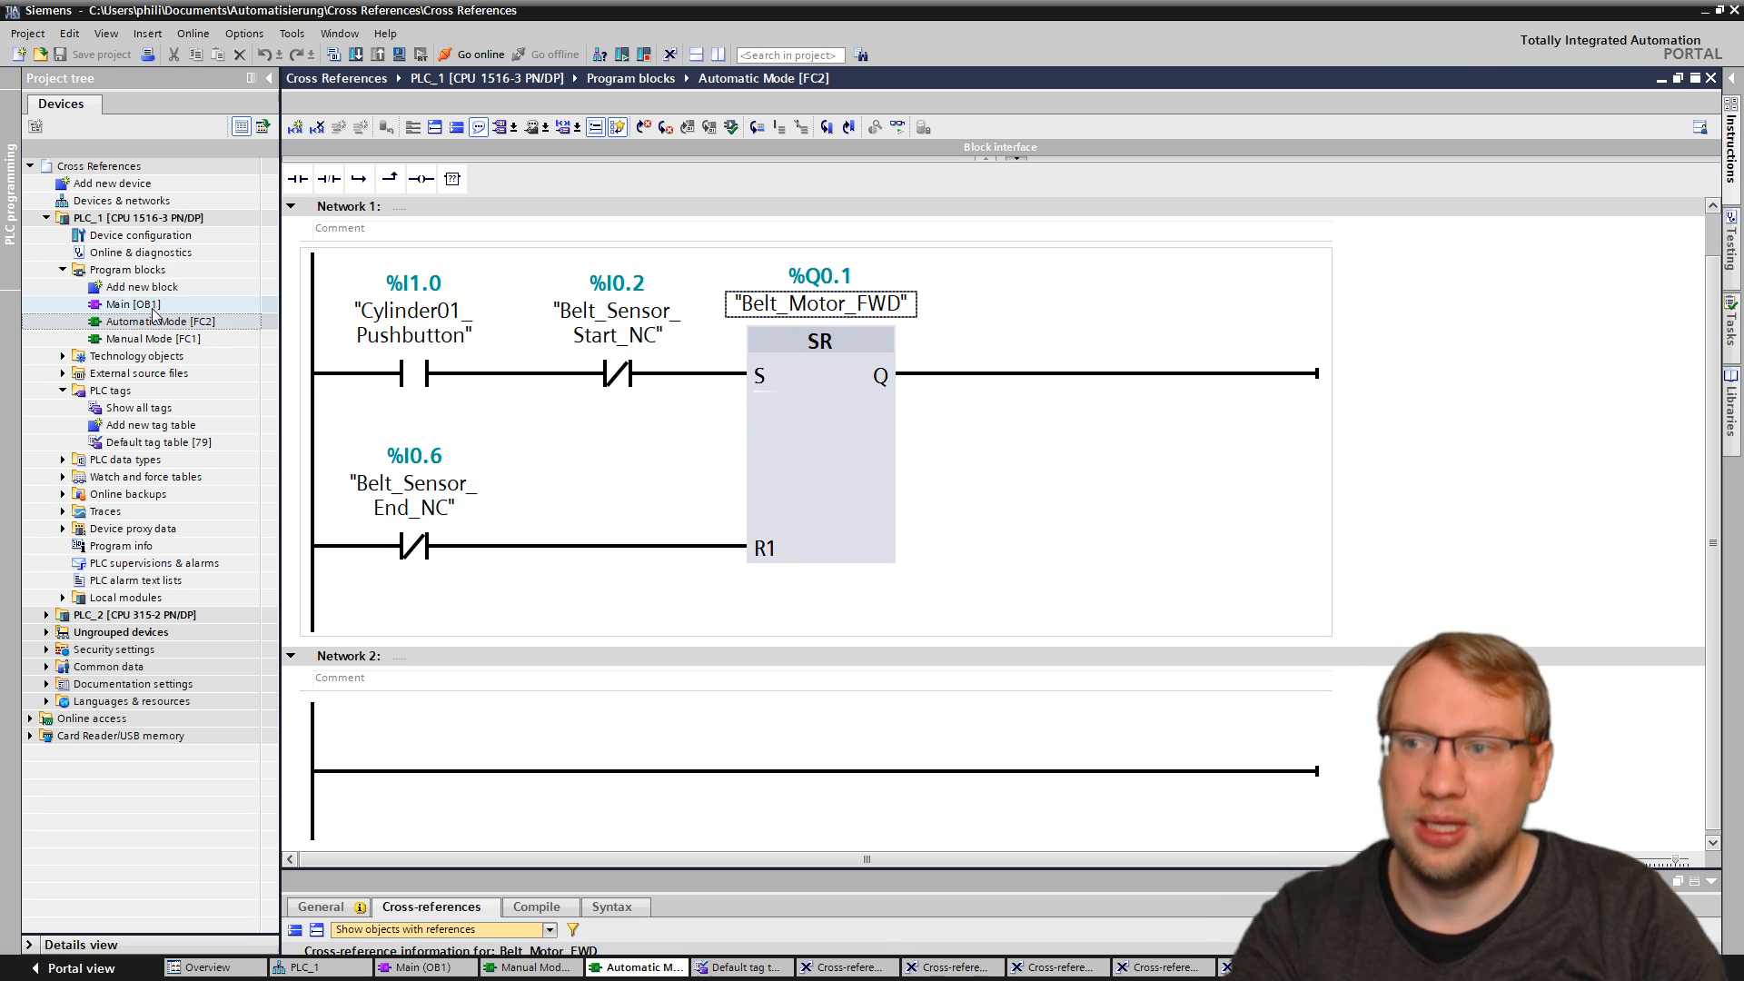
left_click(130, 303)
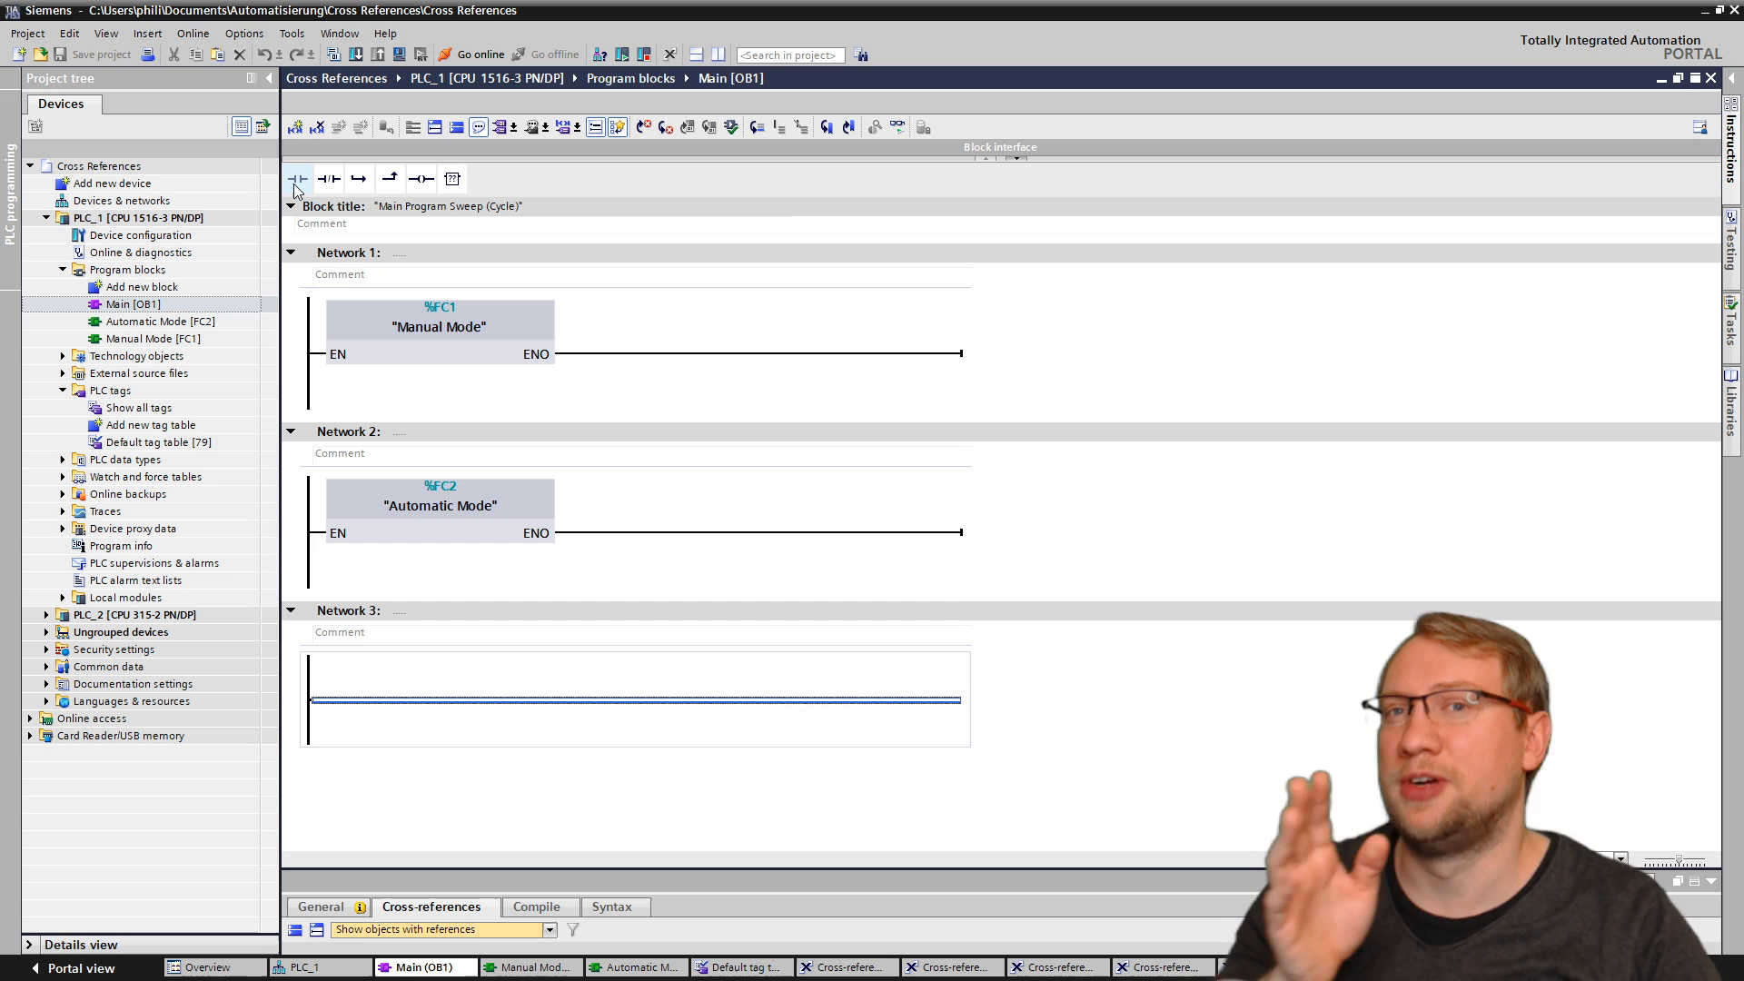
mouse_move(298, 178)
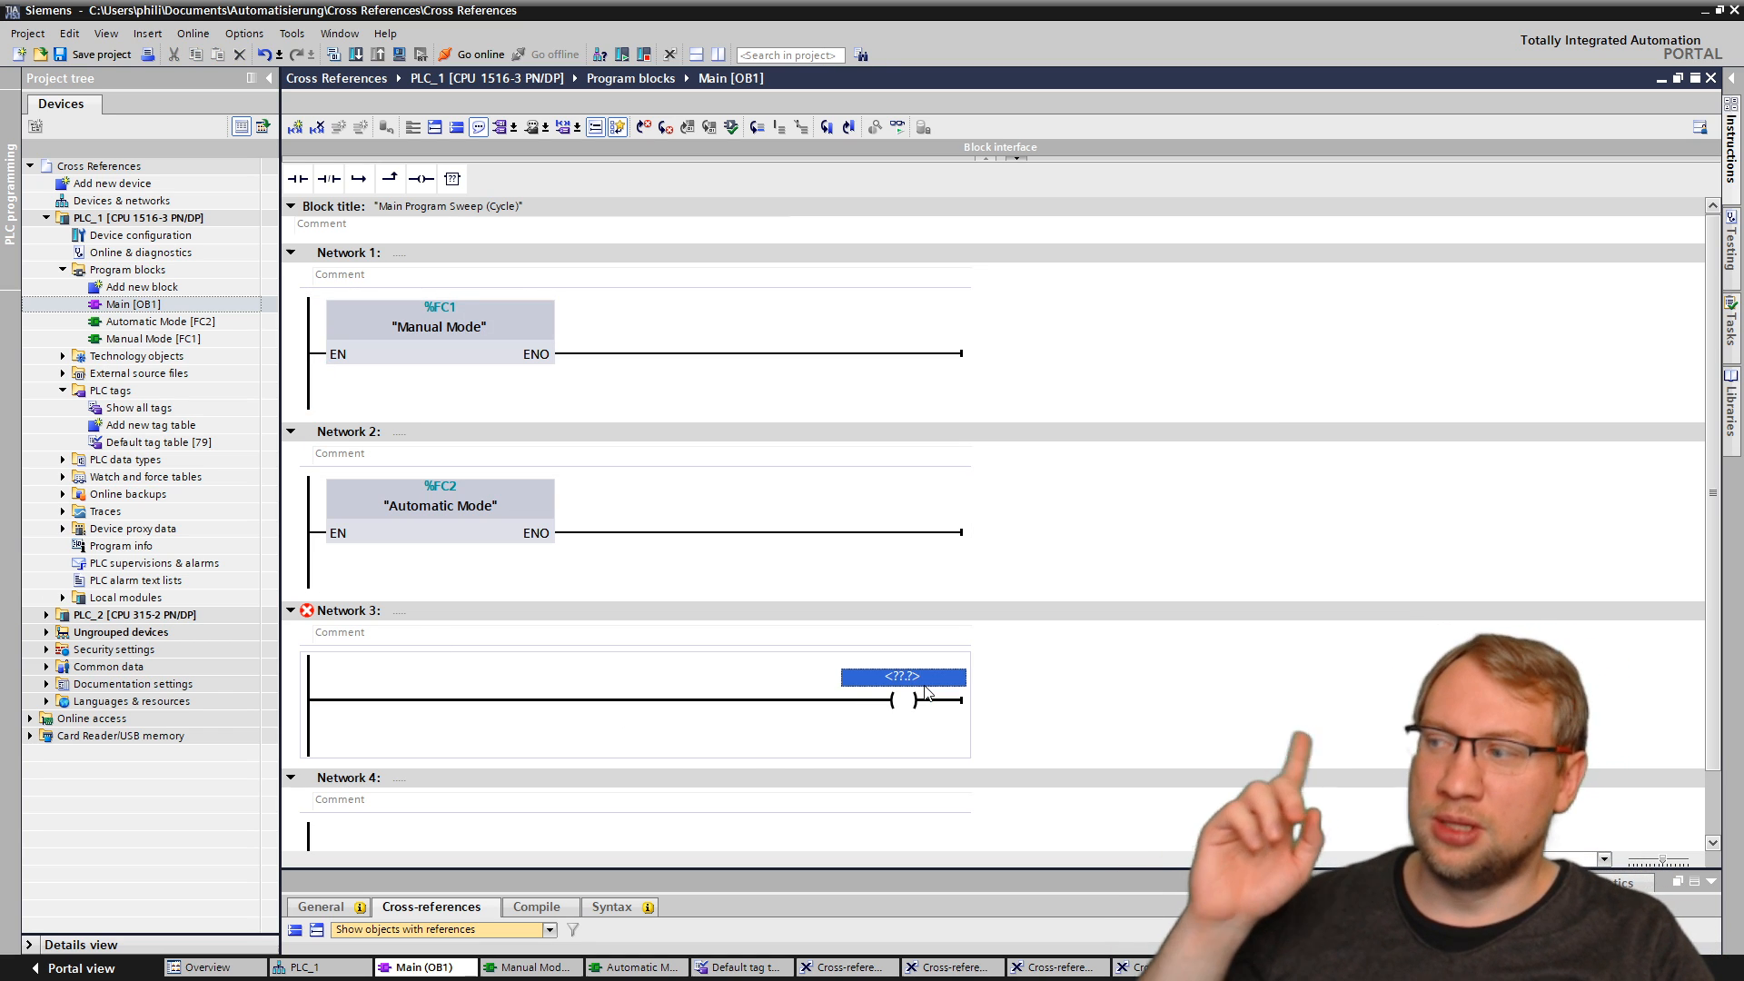
Step: Start entering the operand for the new coil in Main Network 3
type("mo")
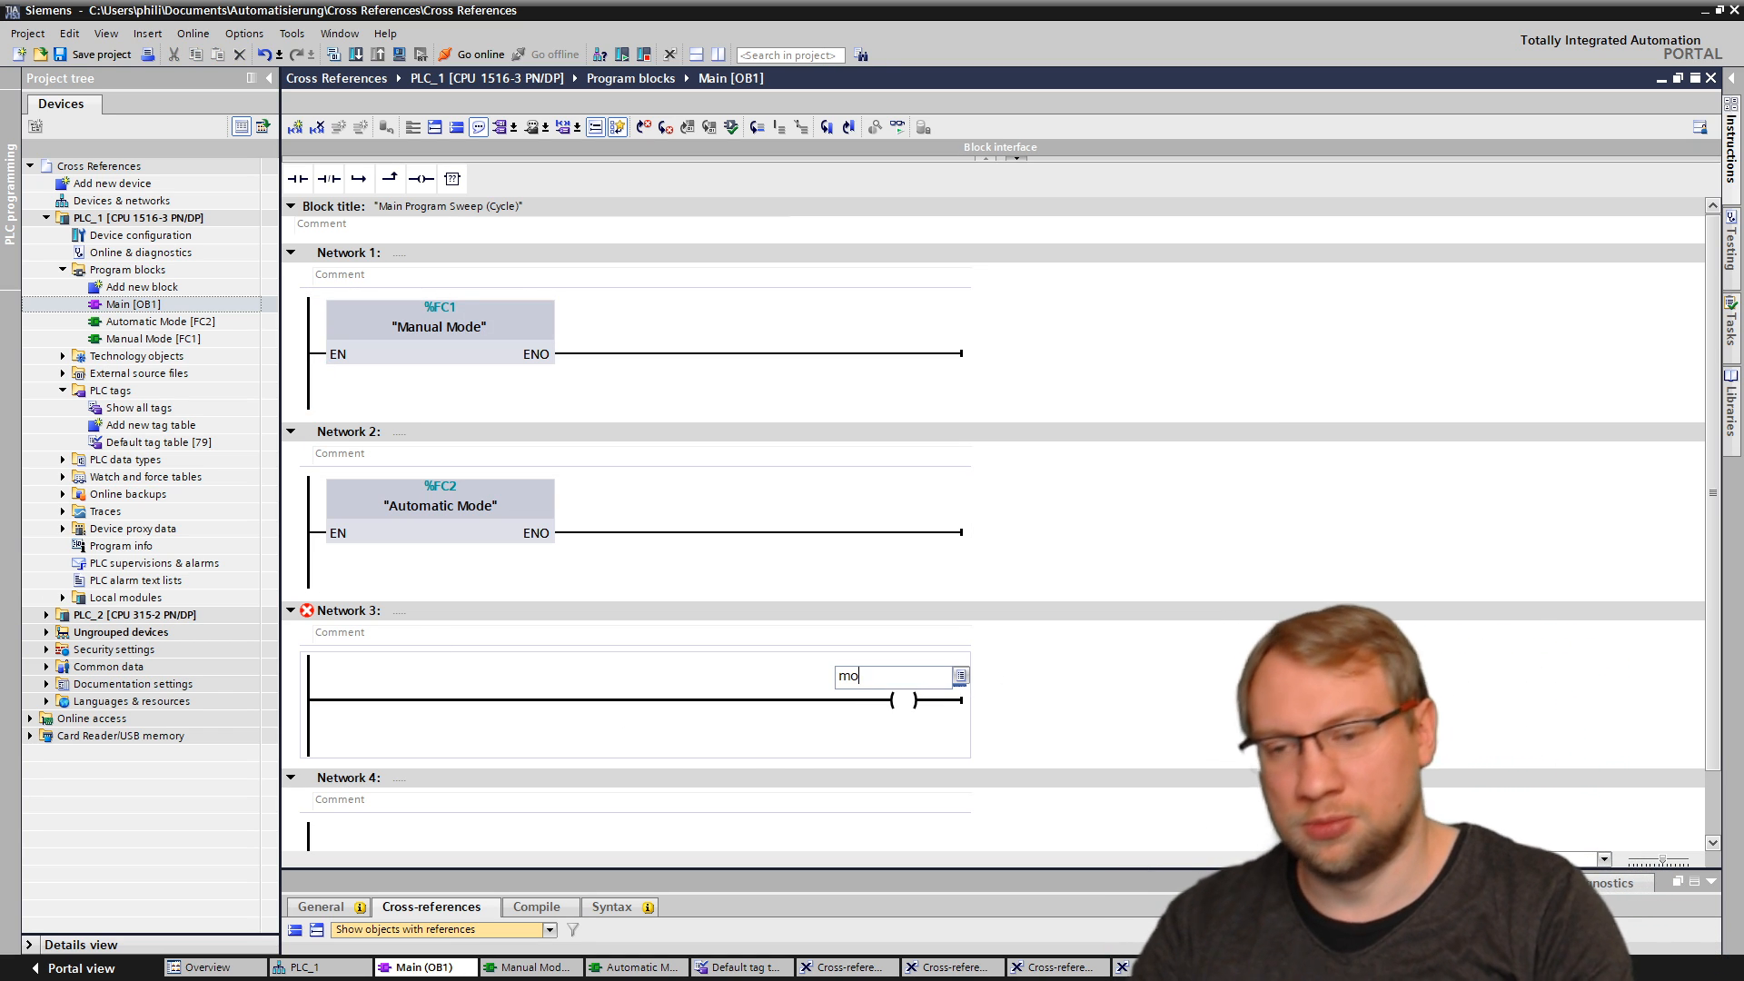
type("be")
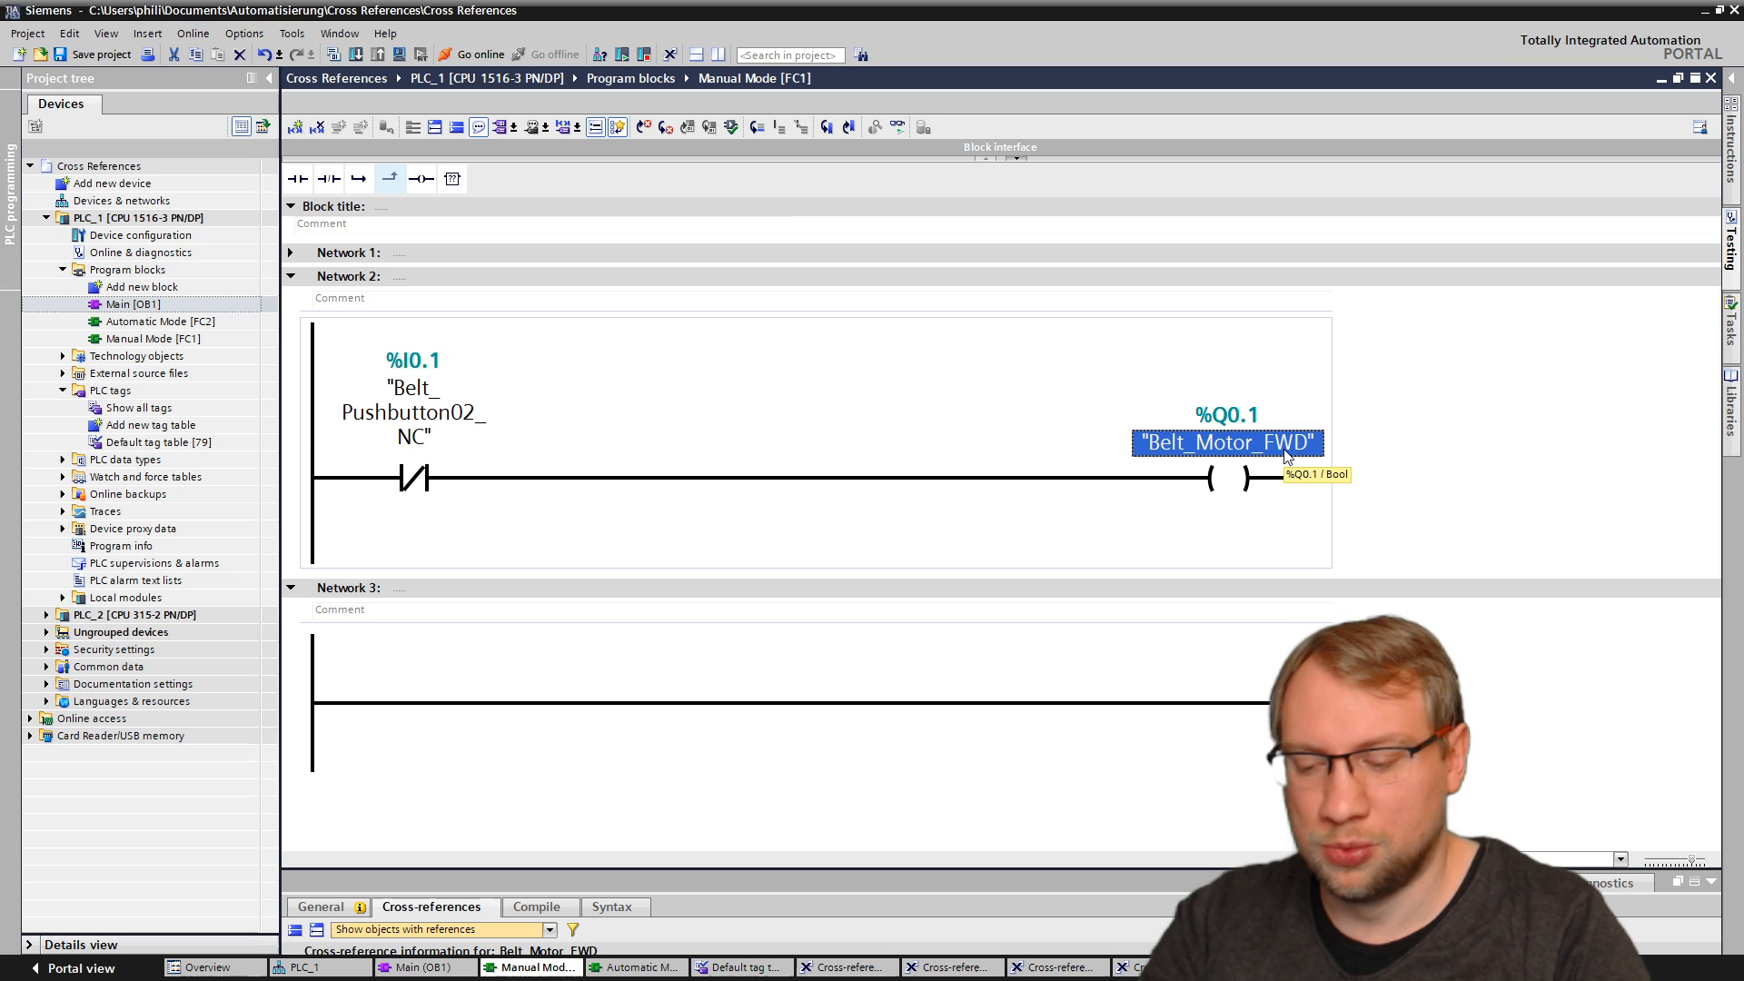
Step: Assign the Manual Mode coil a new %M30.0 tag and start renaming it Motor_FWD_Manual
type("m")
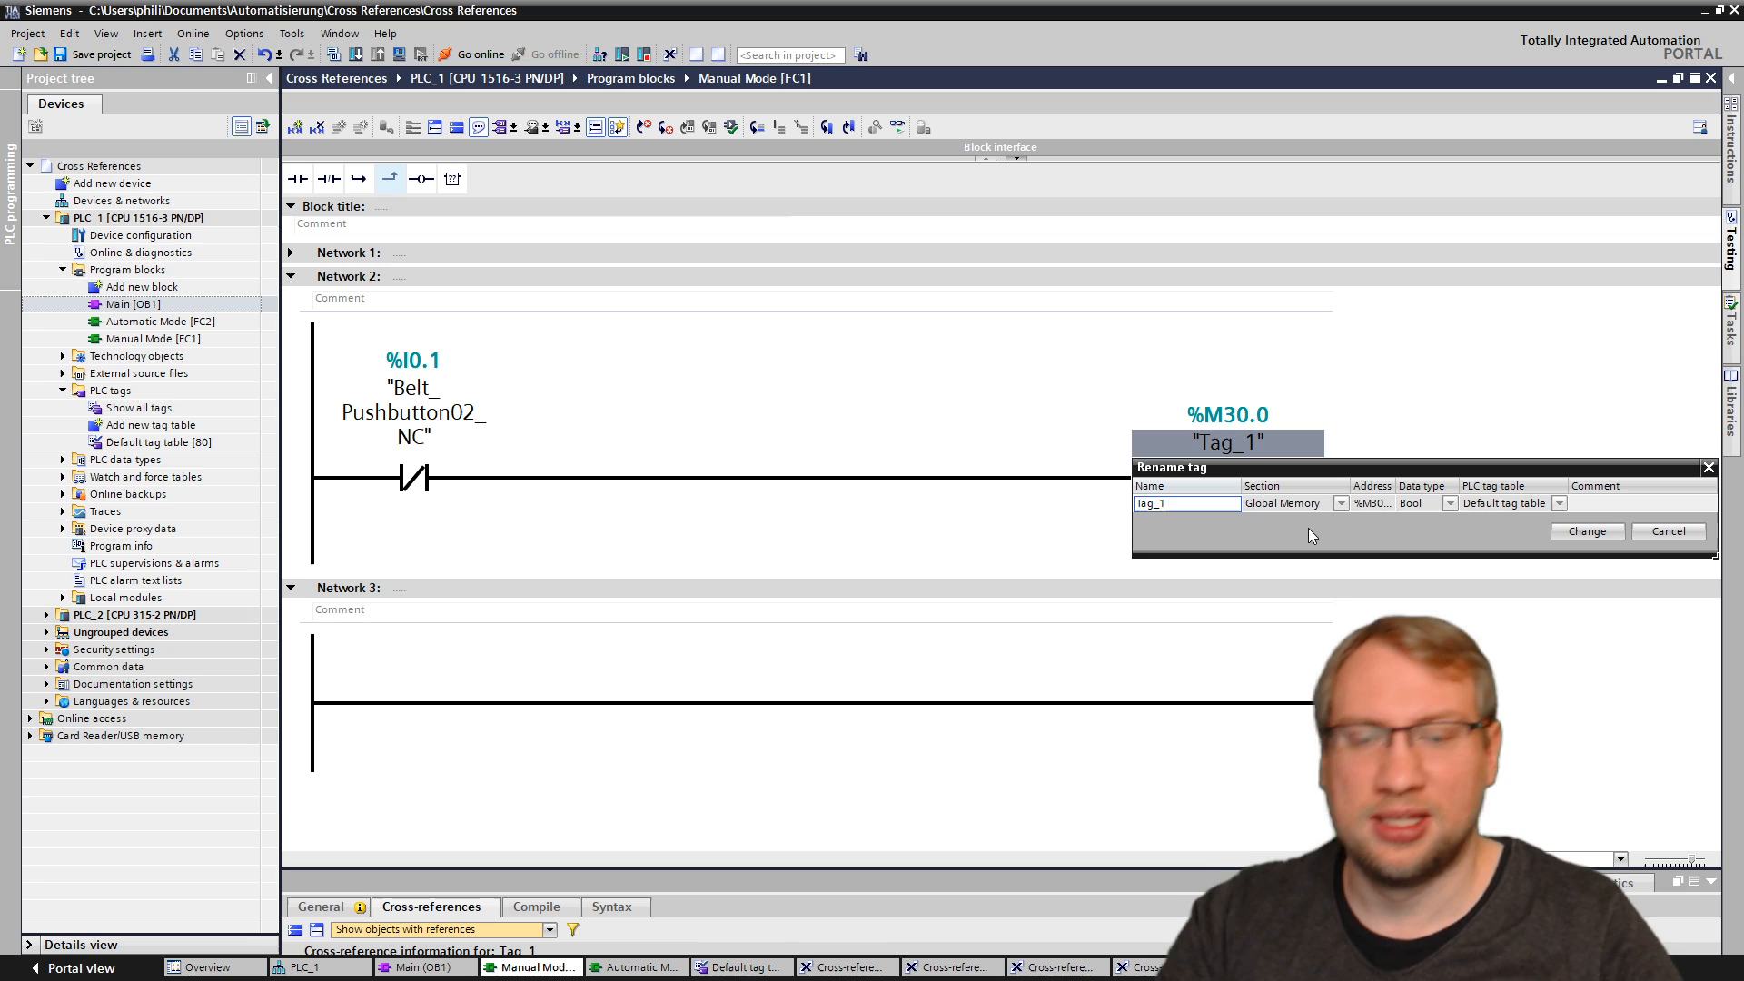
type("Motor_FWD_Manual")
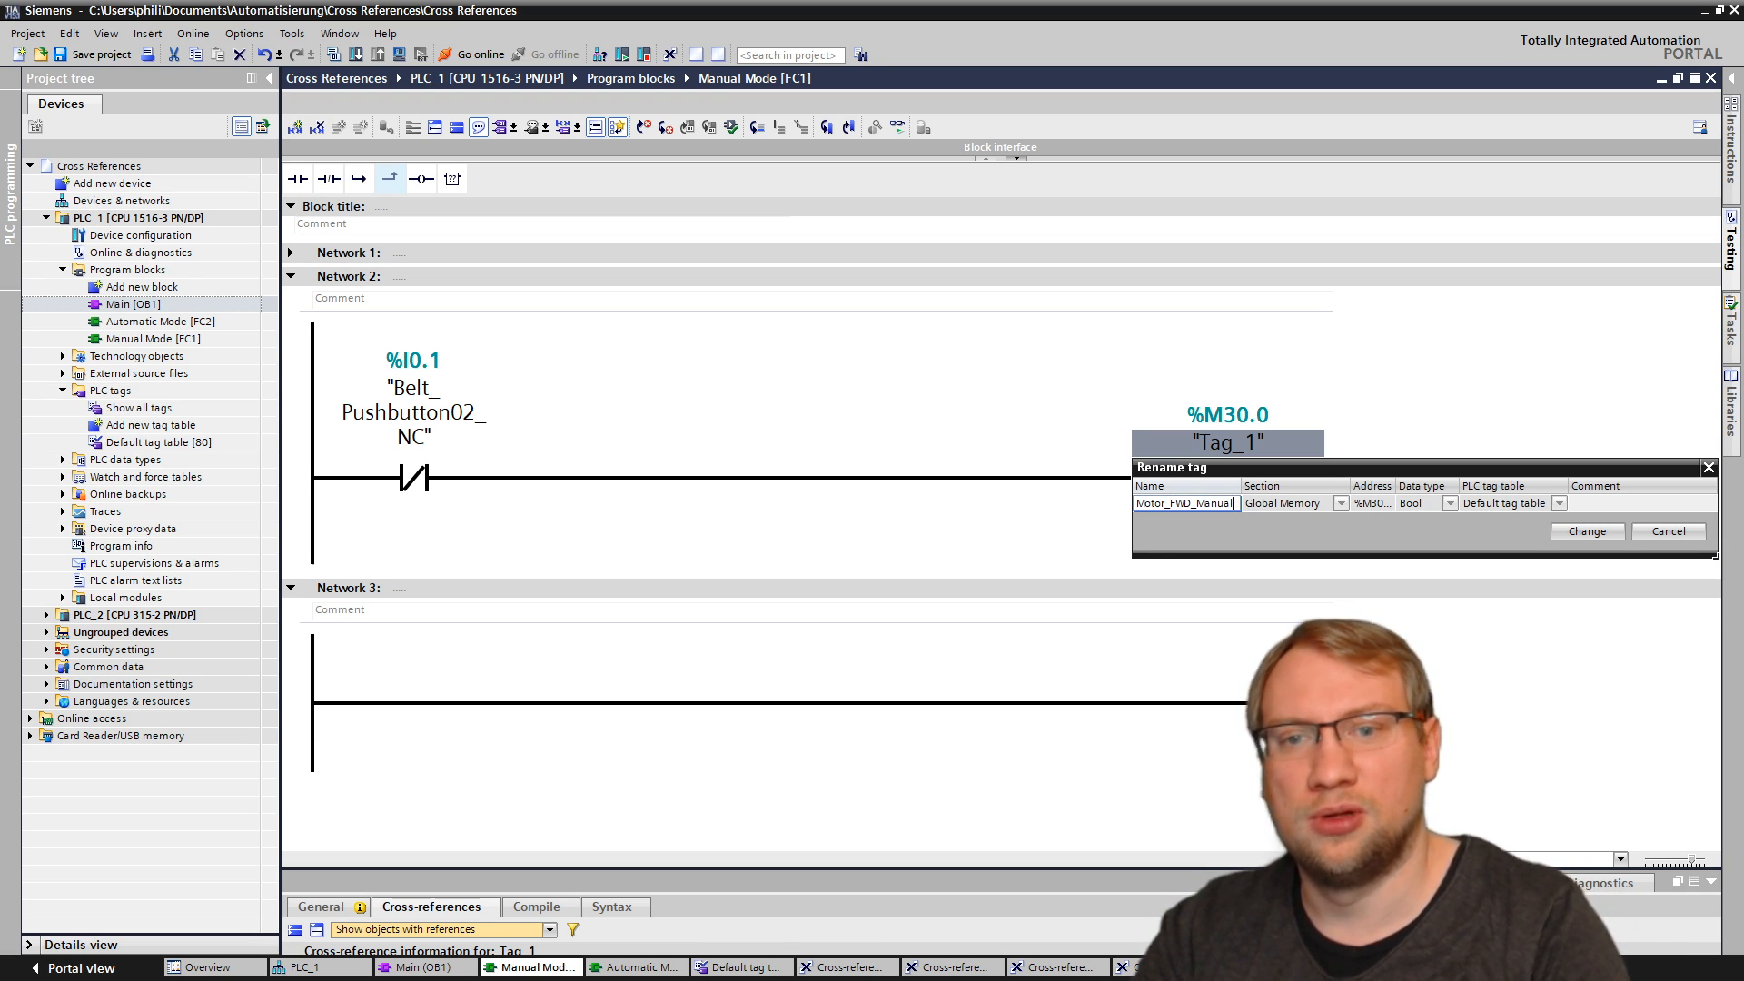
Step: Assign the Motor_FWD_Manual tag (%M30.0) to the empty contact in Main network 3
left_click(1586, 531)
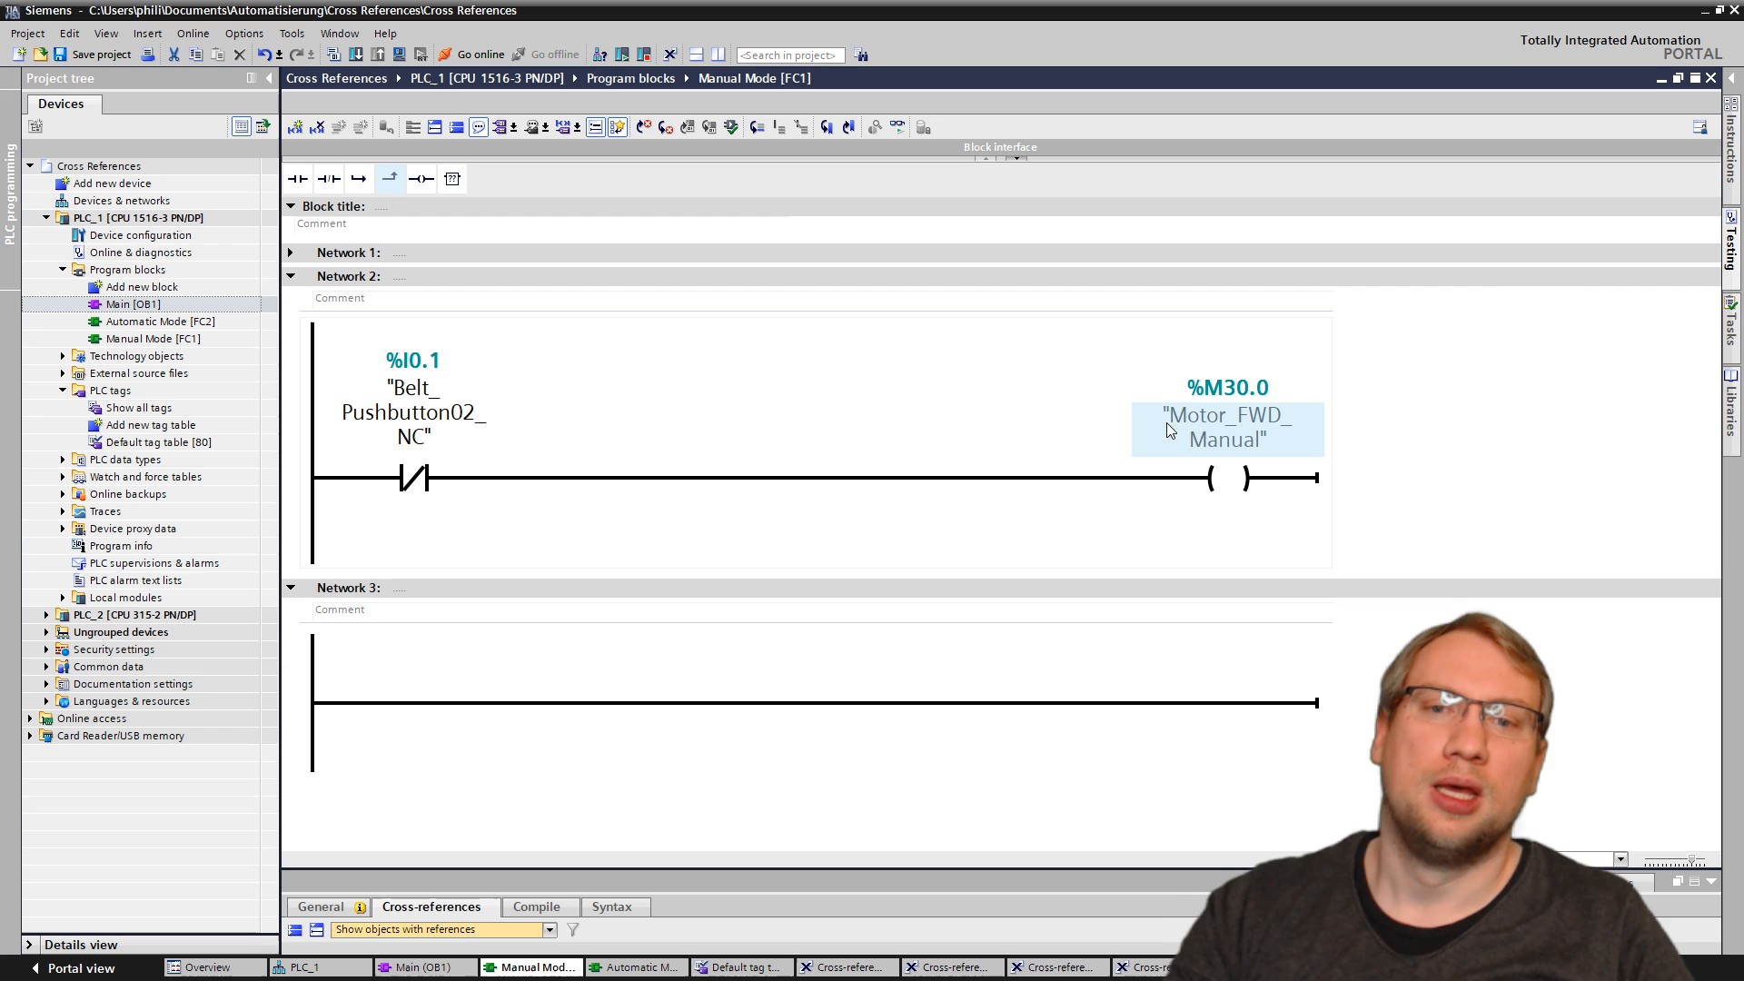
left_click(1227, 430)
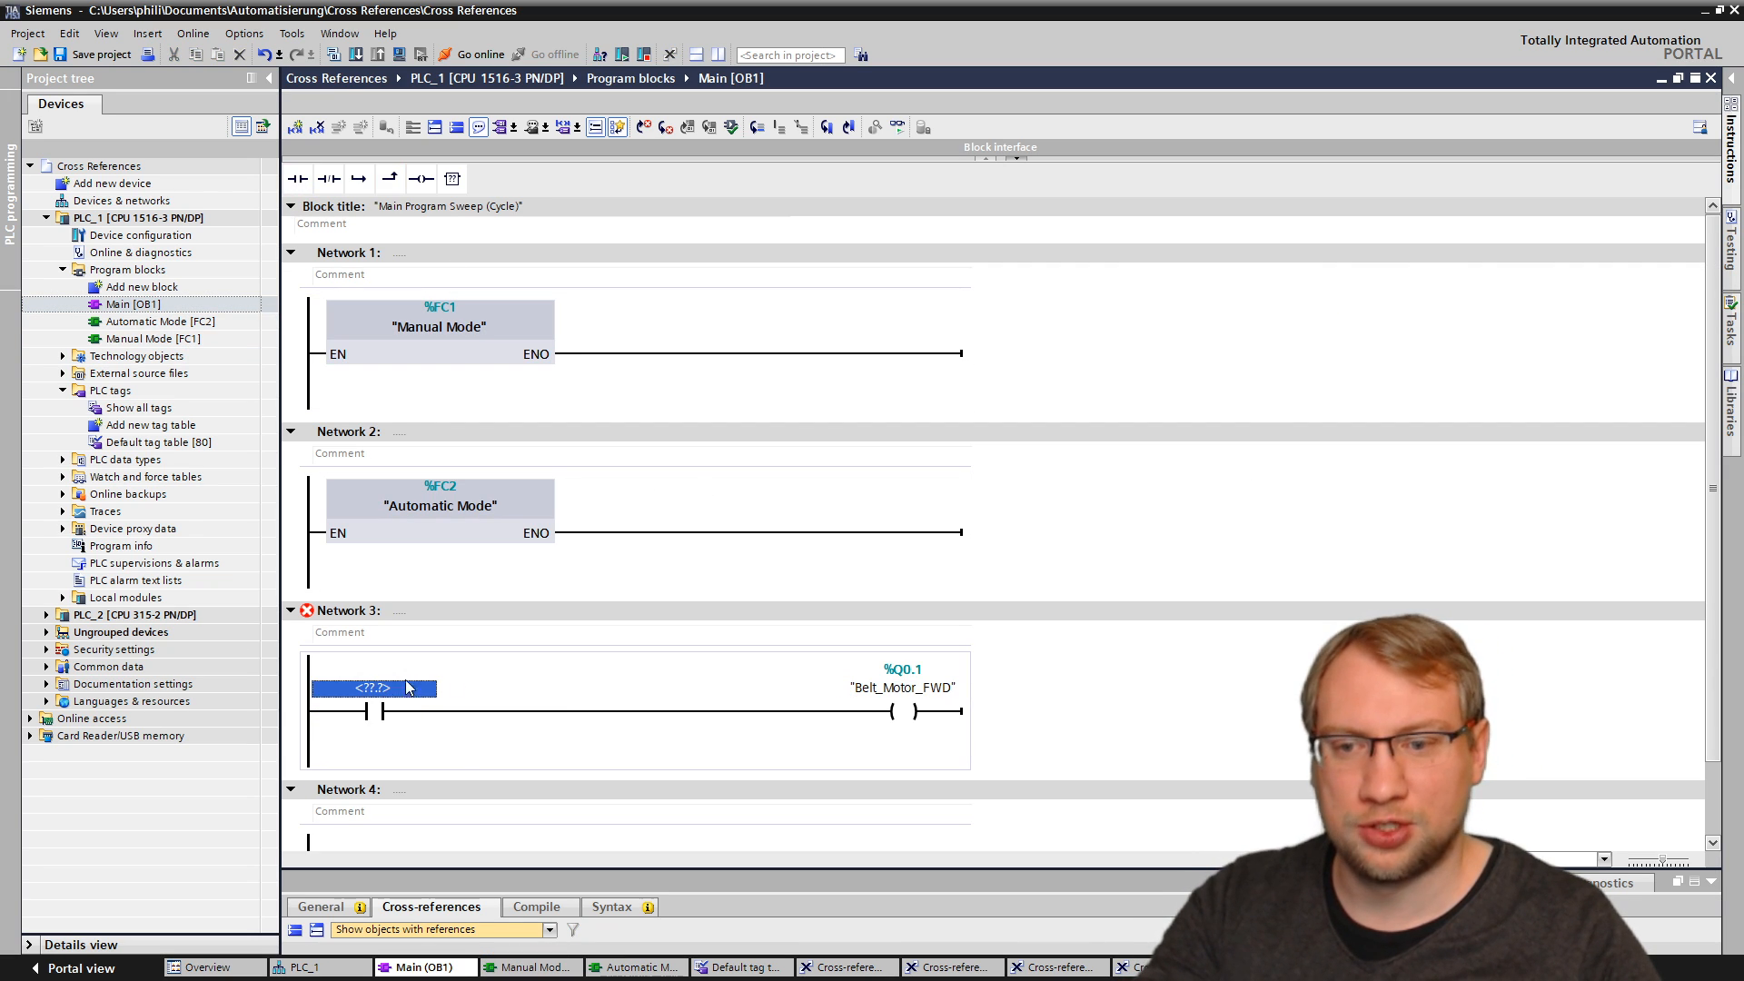
left_click(371, 687)
type("\"Motor_FWD_Manual\"")
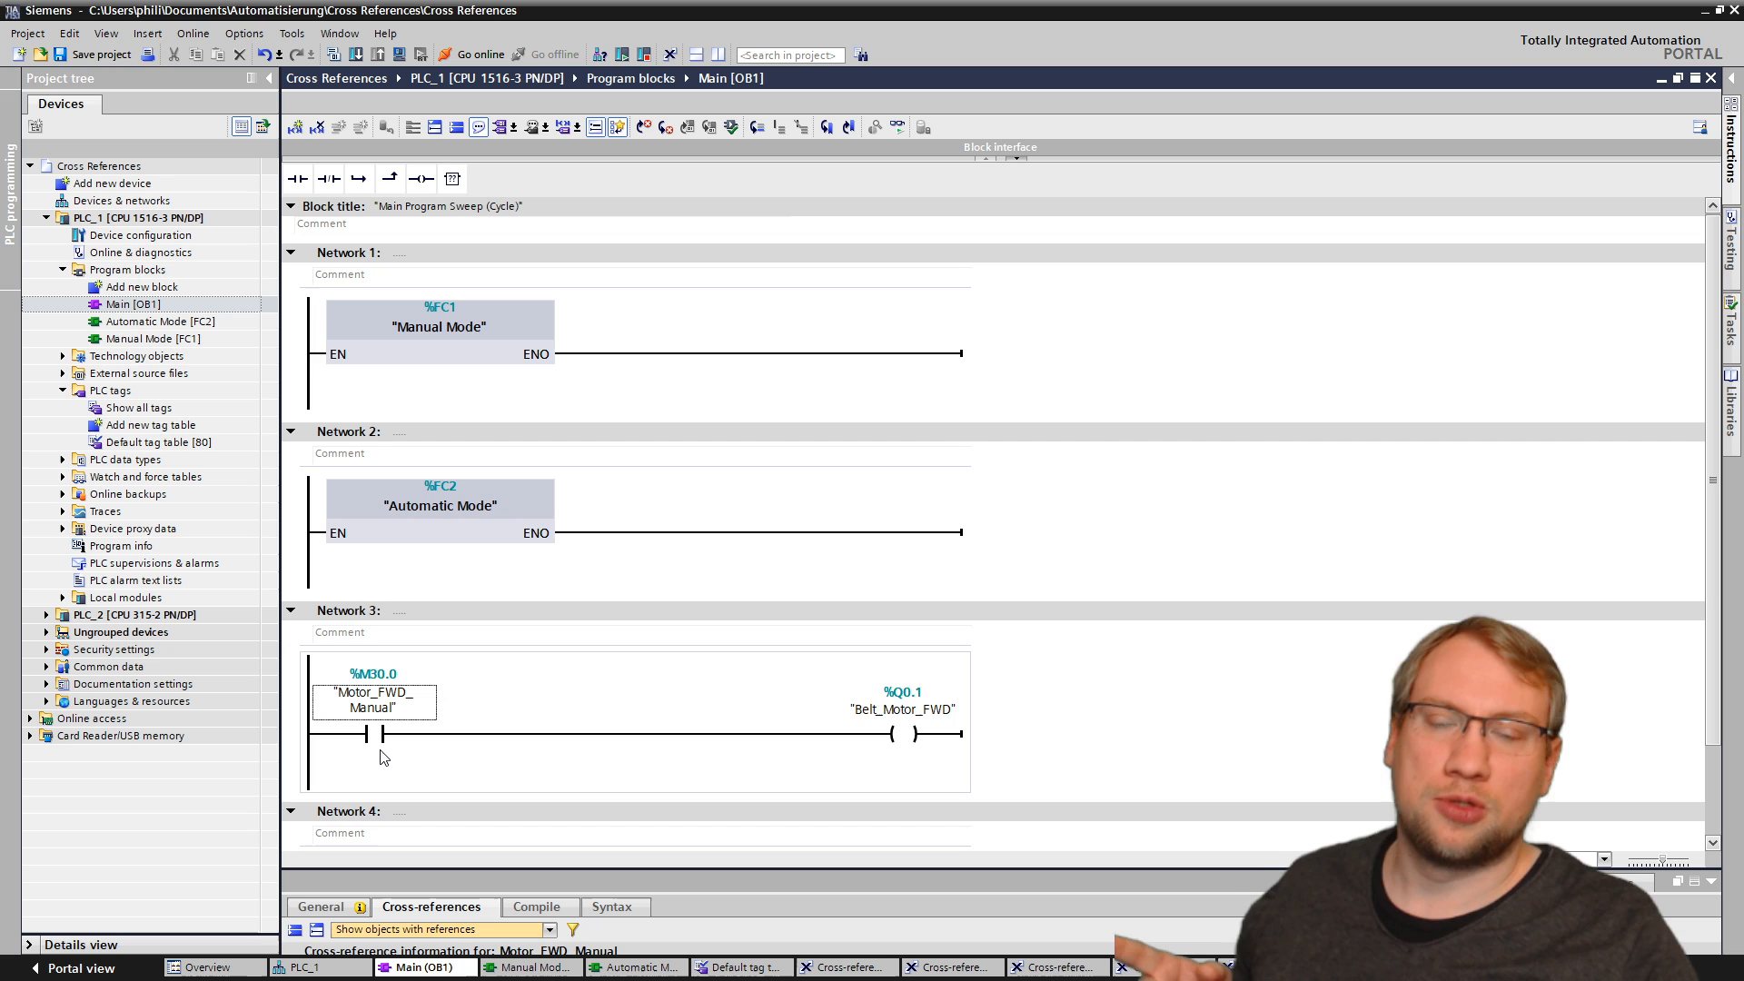
mouse_move(441, 601)
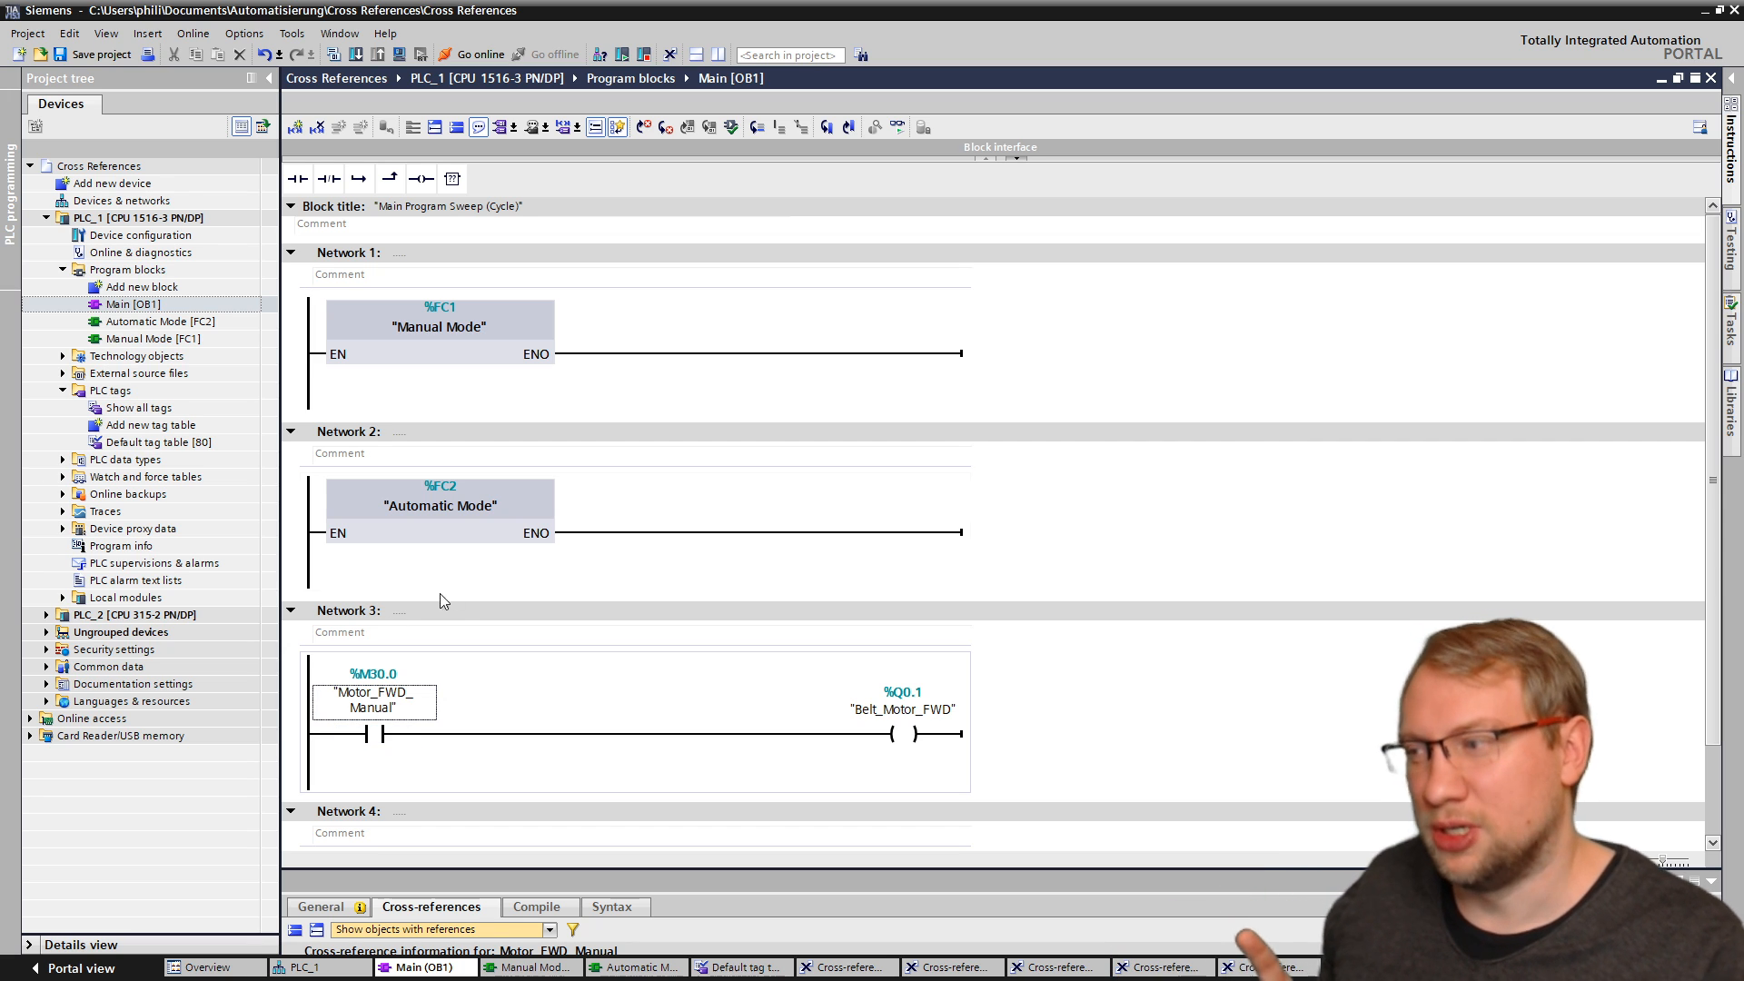
Step: Start a parallel branch below the Motor_FWD_Manual contact on the network 3 rung
left_click(373, 699)
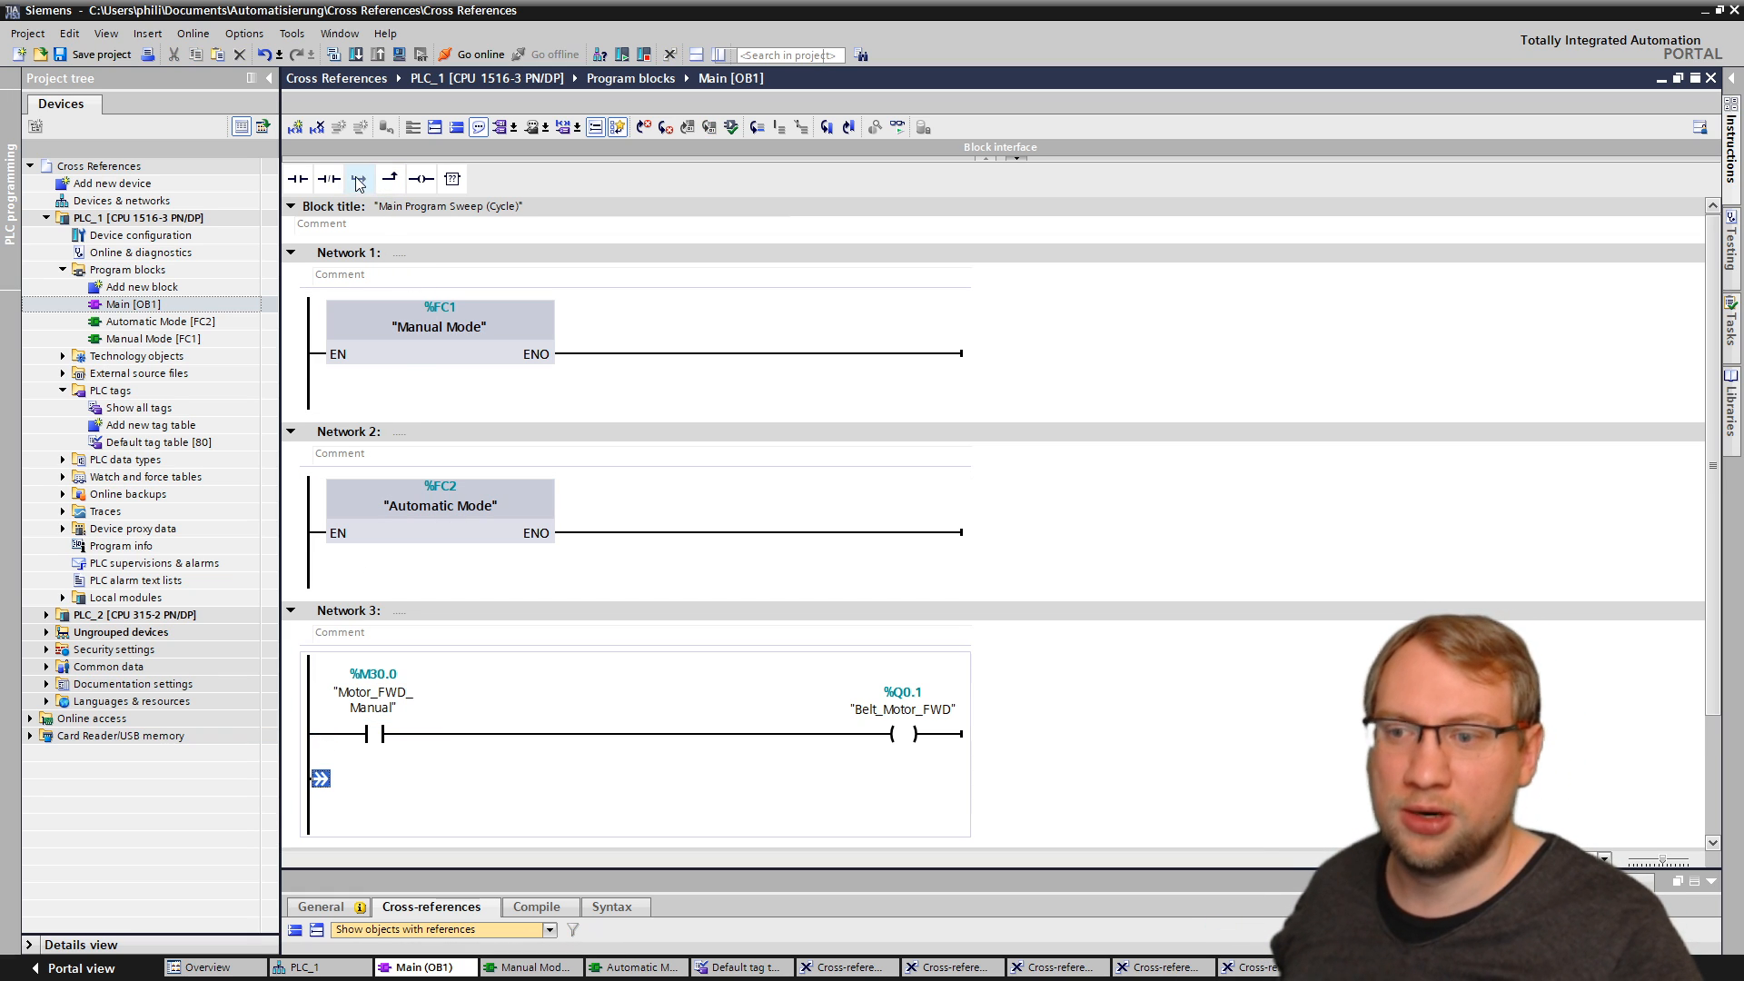
left_click(360, 178)
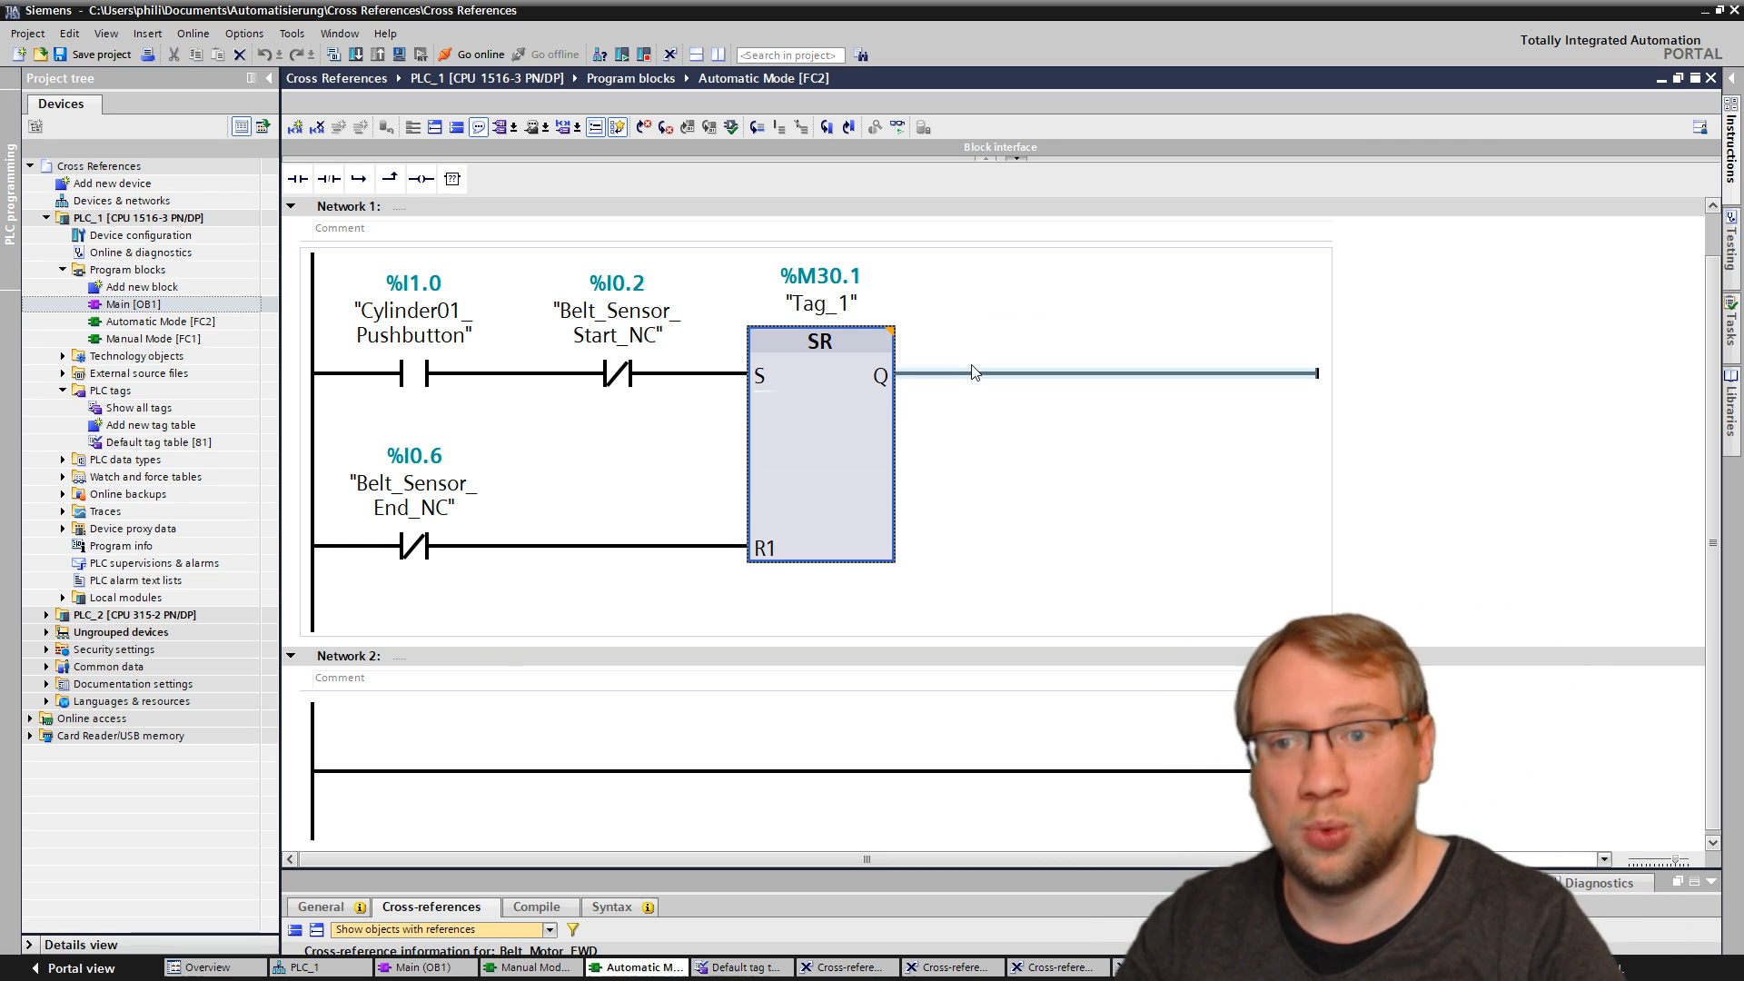
Step: Rename the latch bit Tag_1 (%M30.1) to Motor_FWD_Auto and confirm the change
right_click(819, 301)
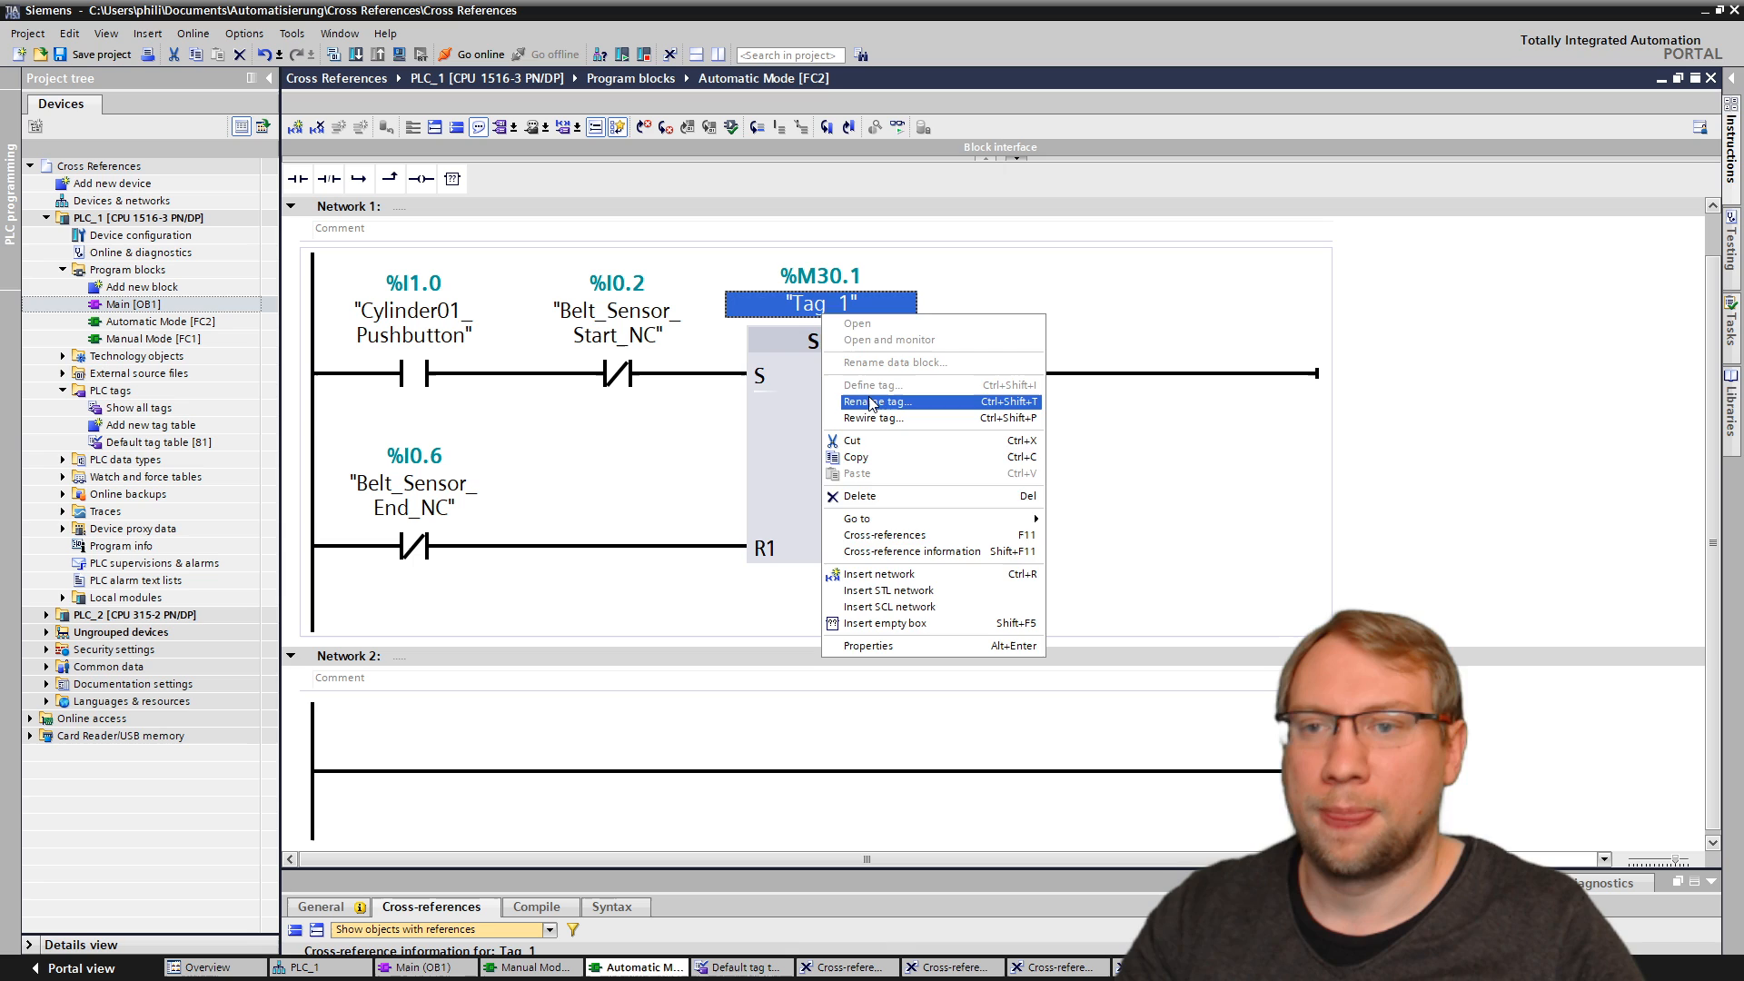
left_click(878, 401)
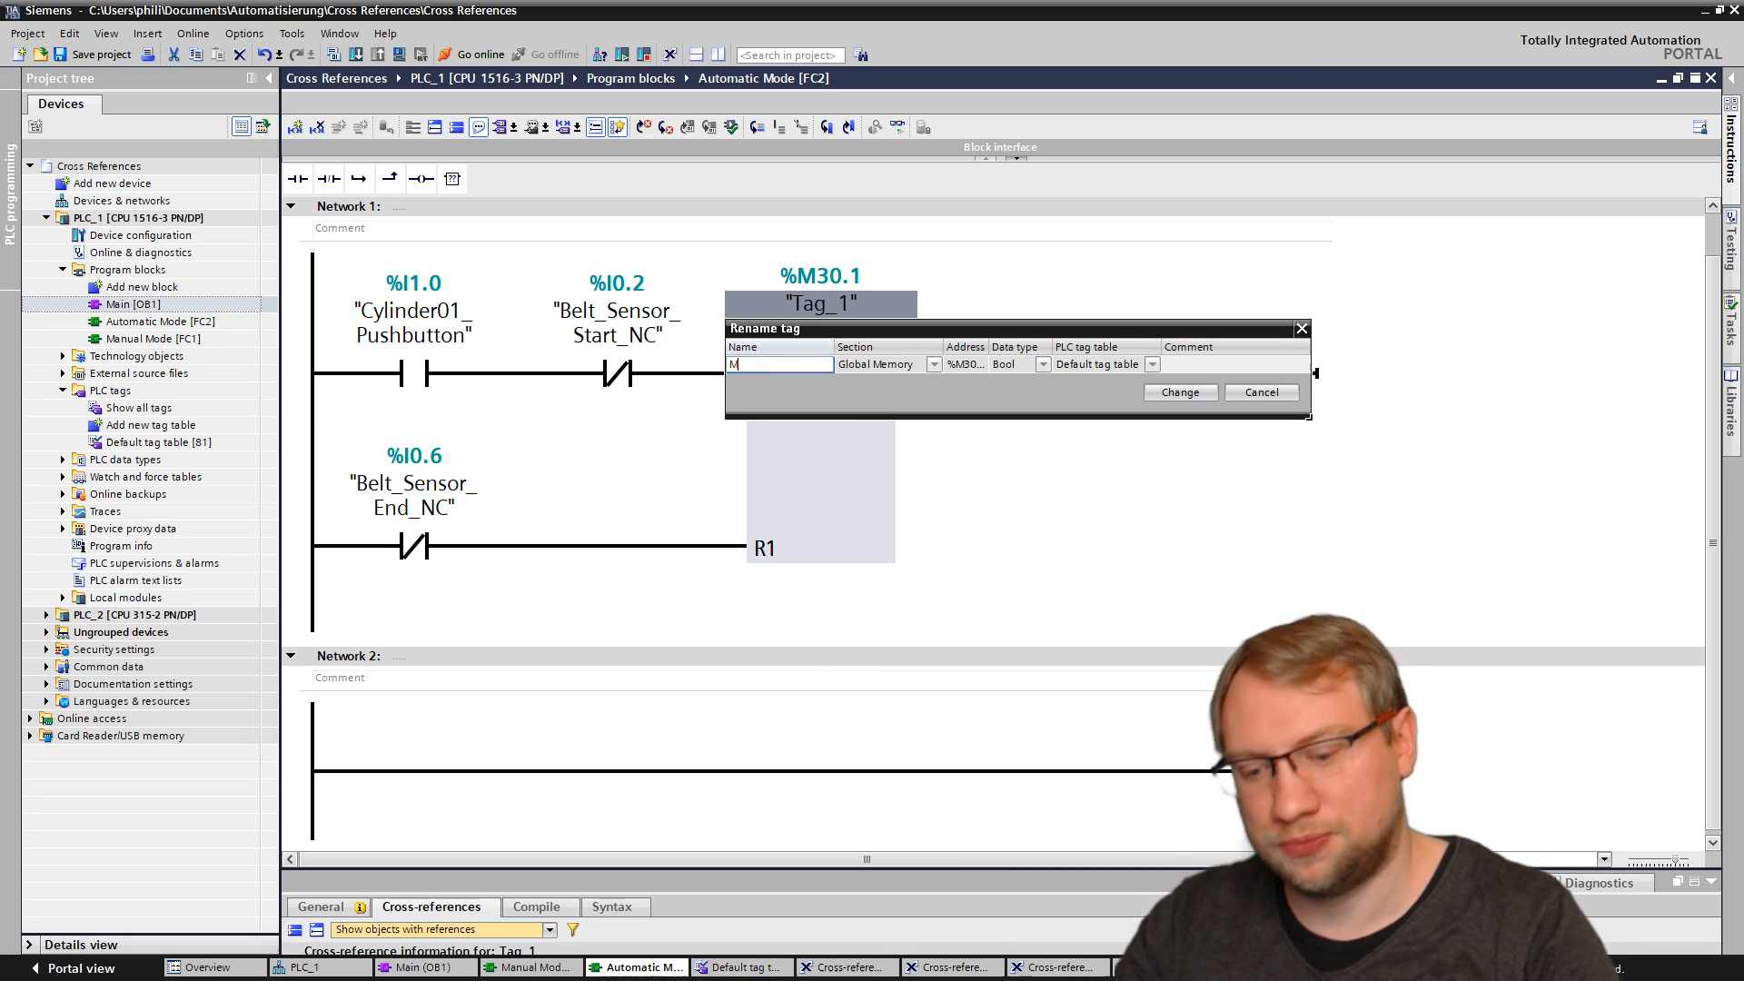
type("otor_FWD")
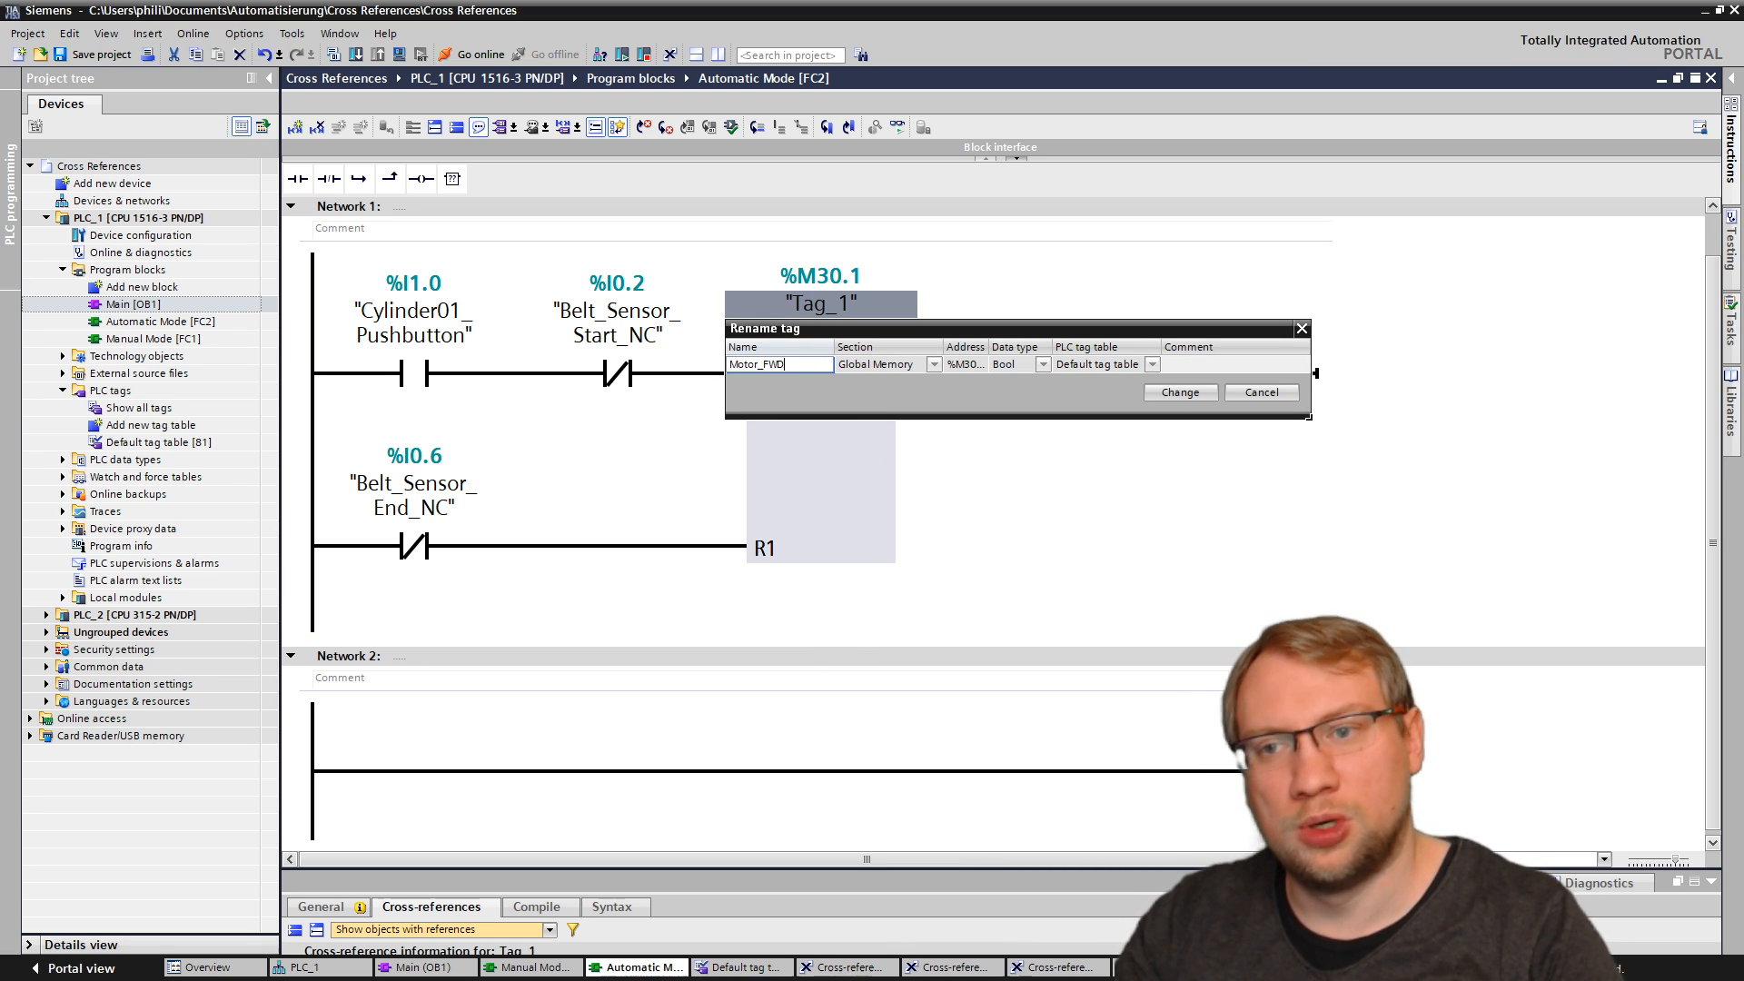
left_click(1179, 392)
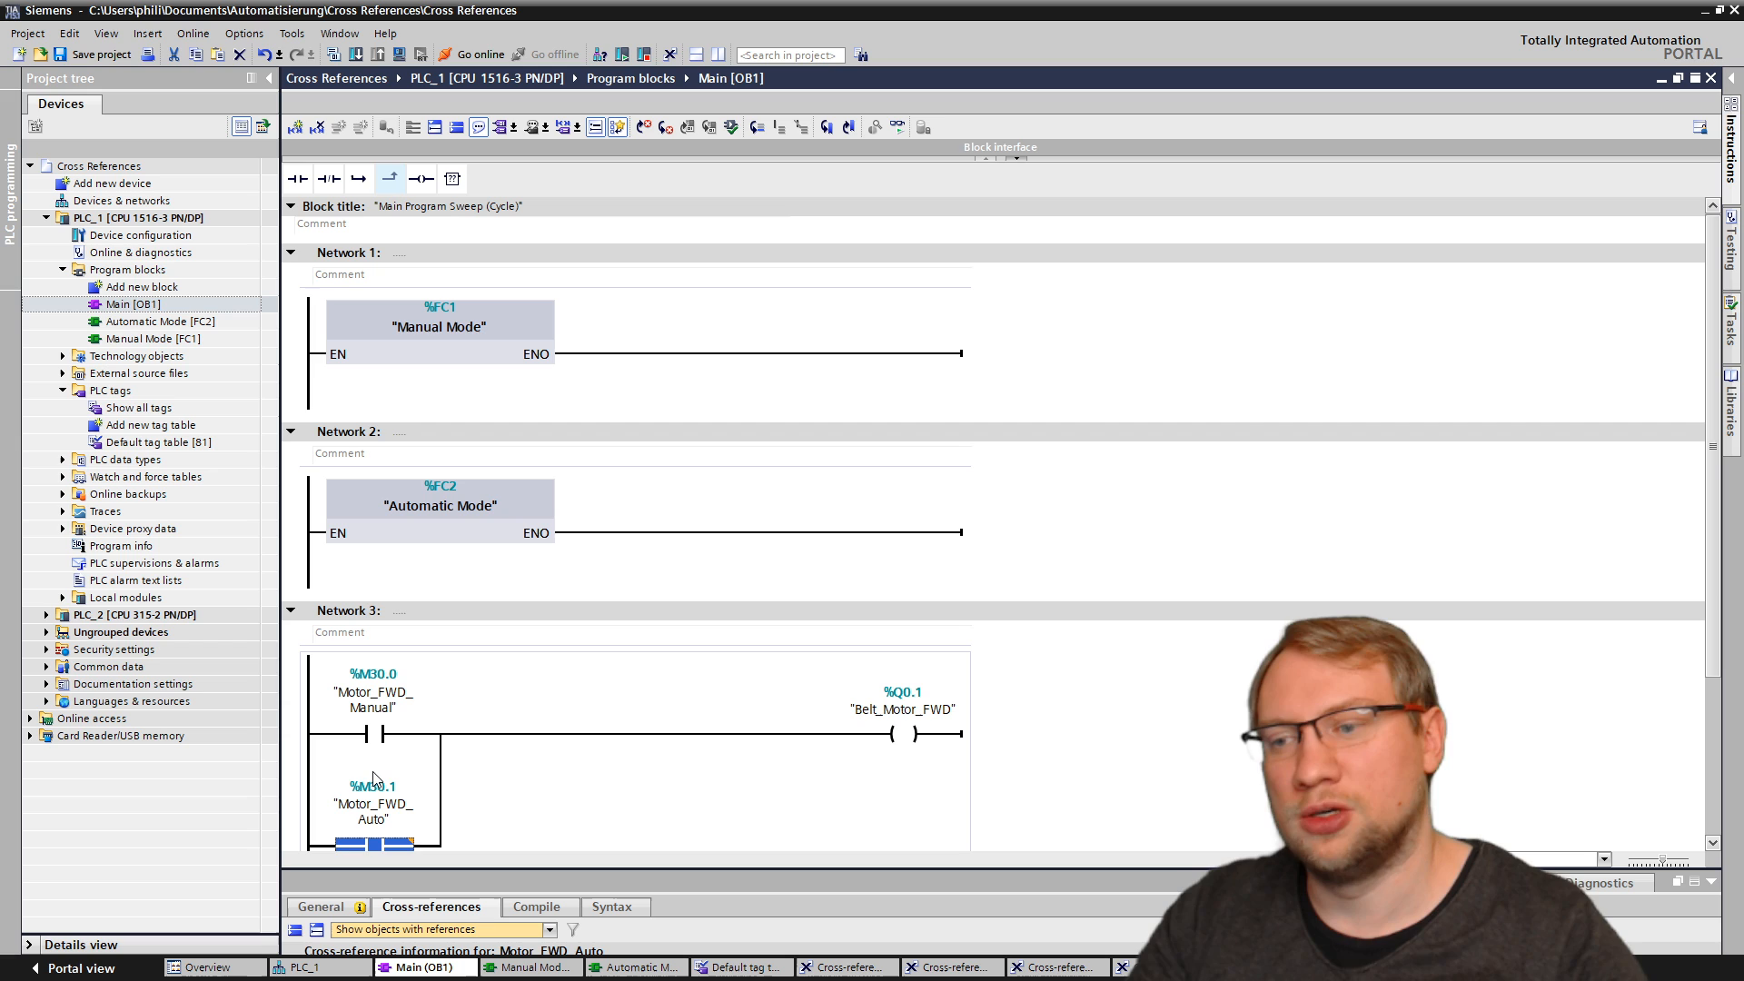
Step: Load the updated program onto PLC_1 from the Check before loading dialog
scroll("down", 3)
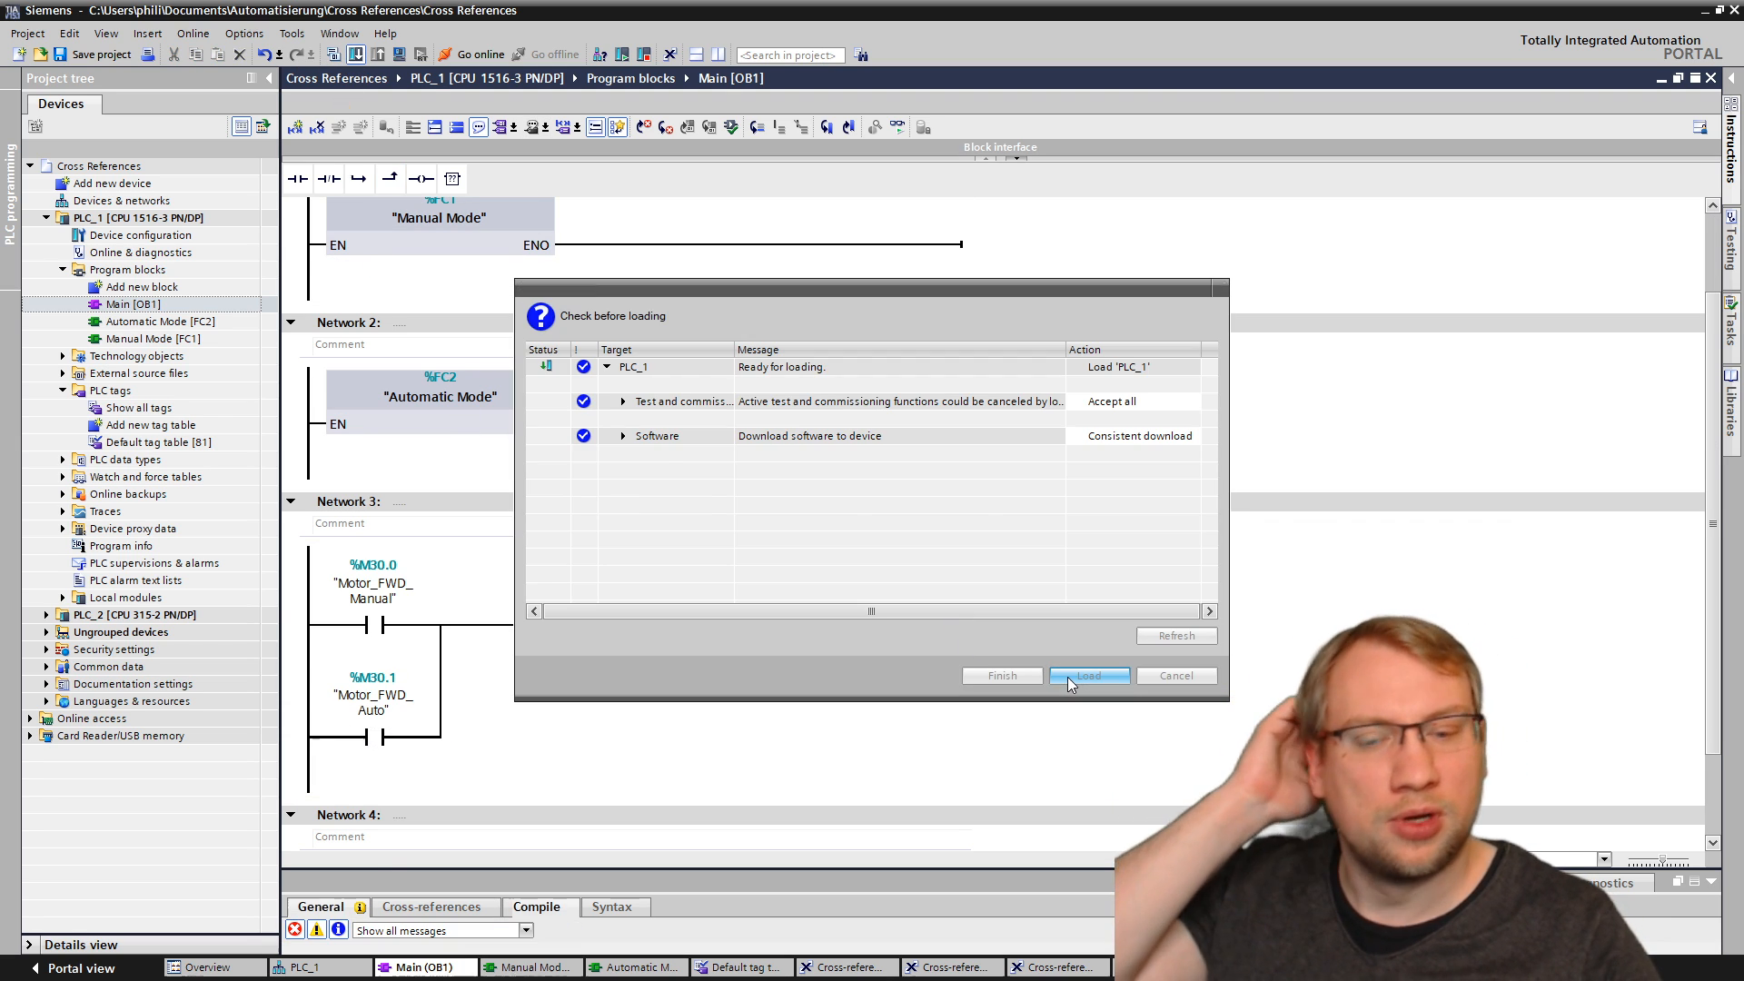
left_click(1087, 675)
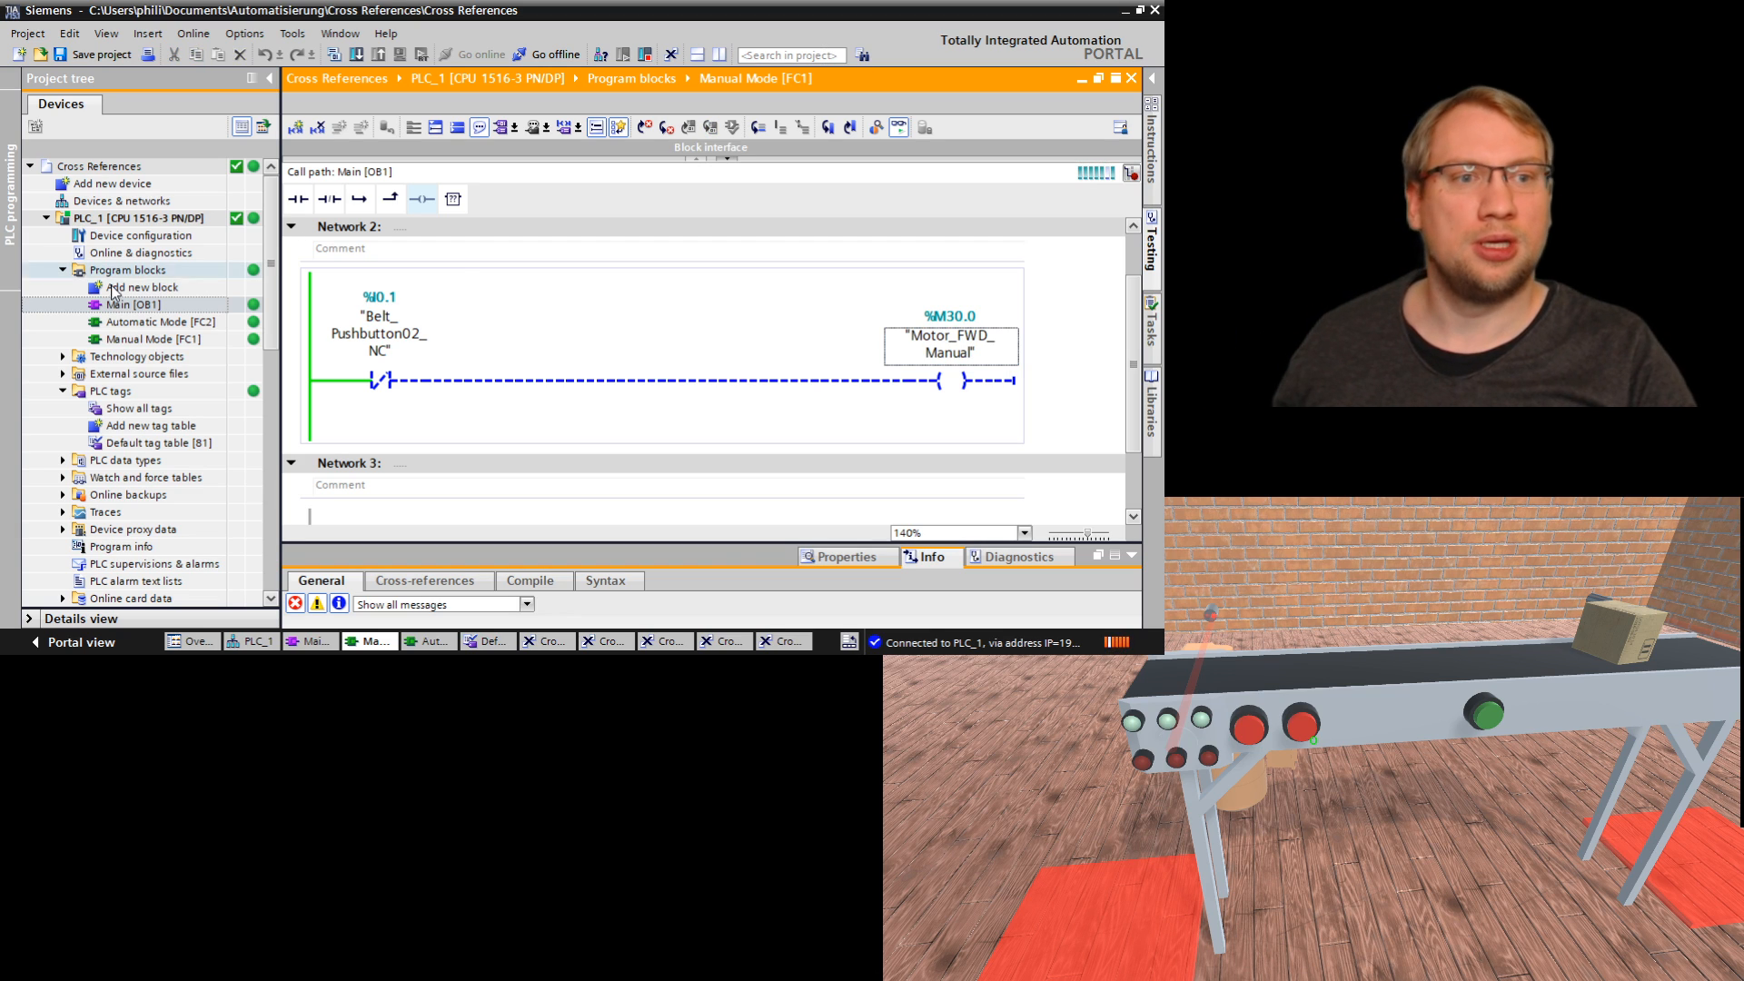
Step: View Main [OB1] and Automatic Mode [FC2] from the project tree under online monitoring
double_click(134, 303)
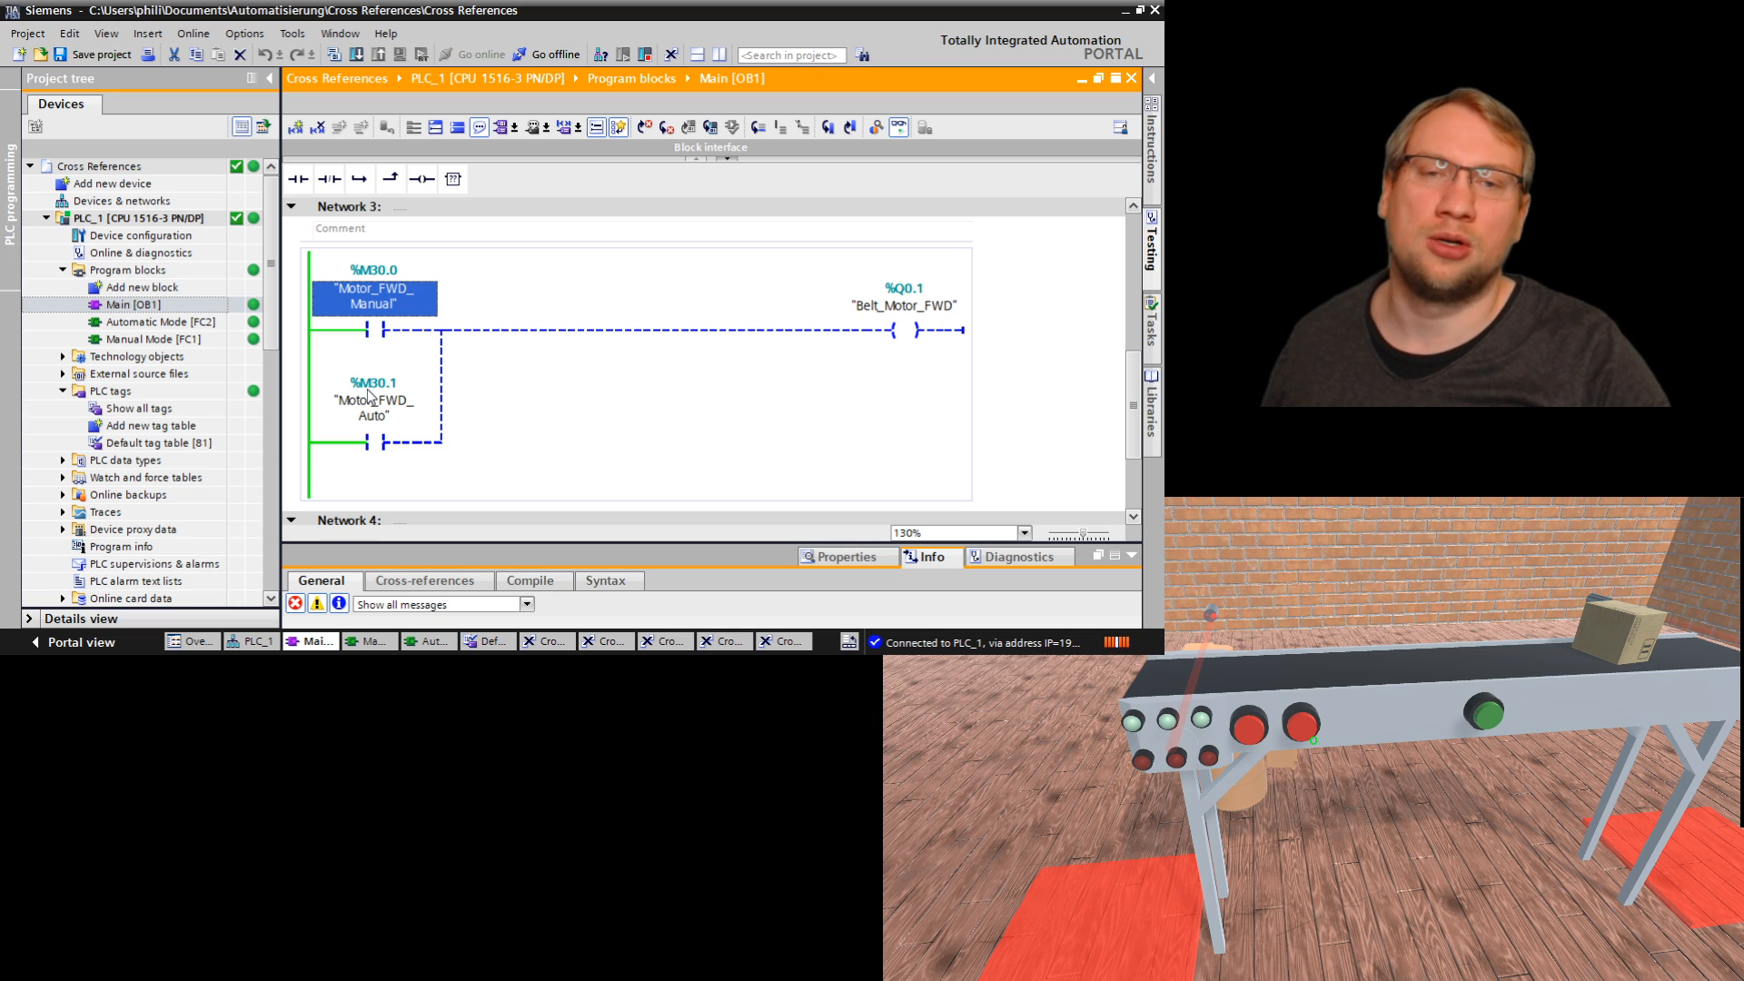
left_click(150, 322)
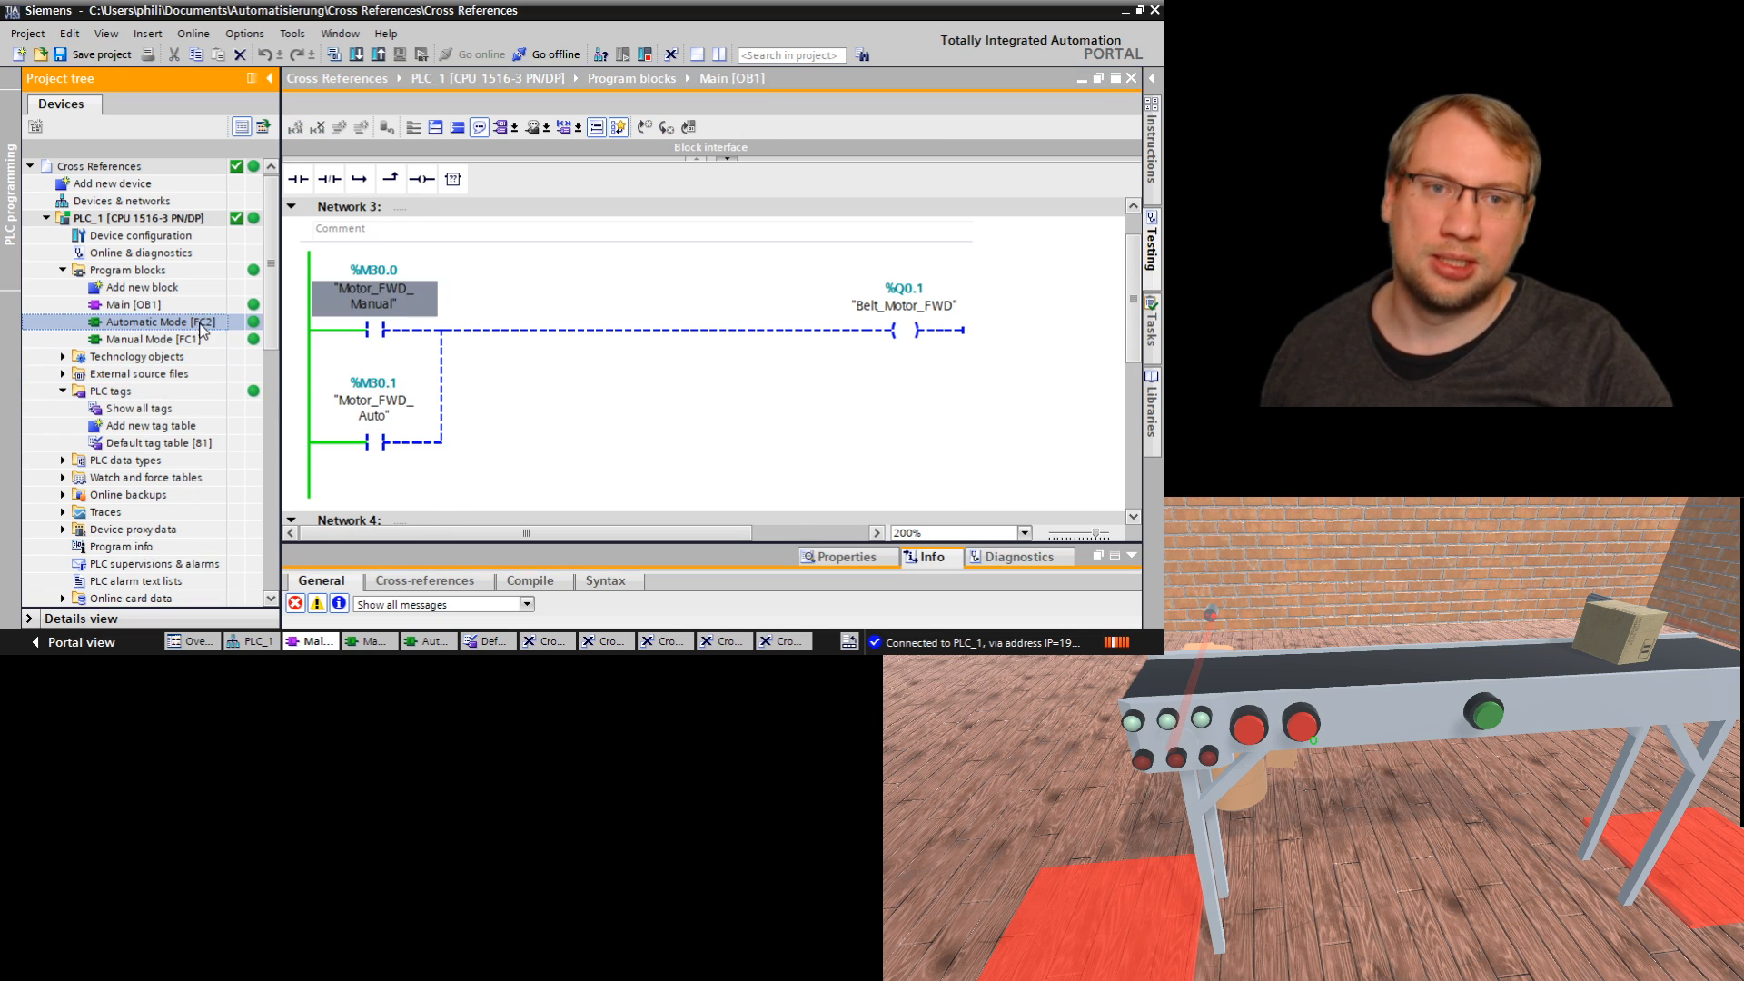
double_click(150, 322)
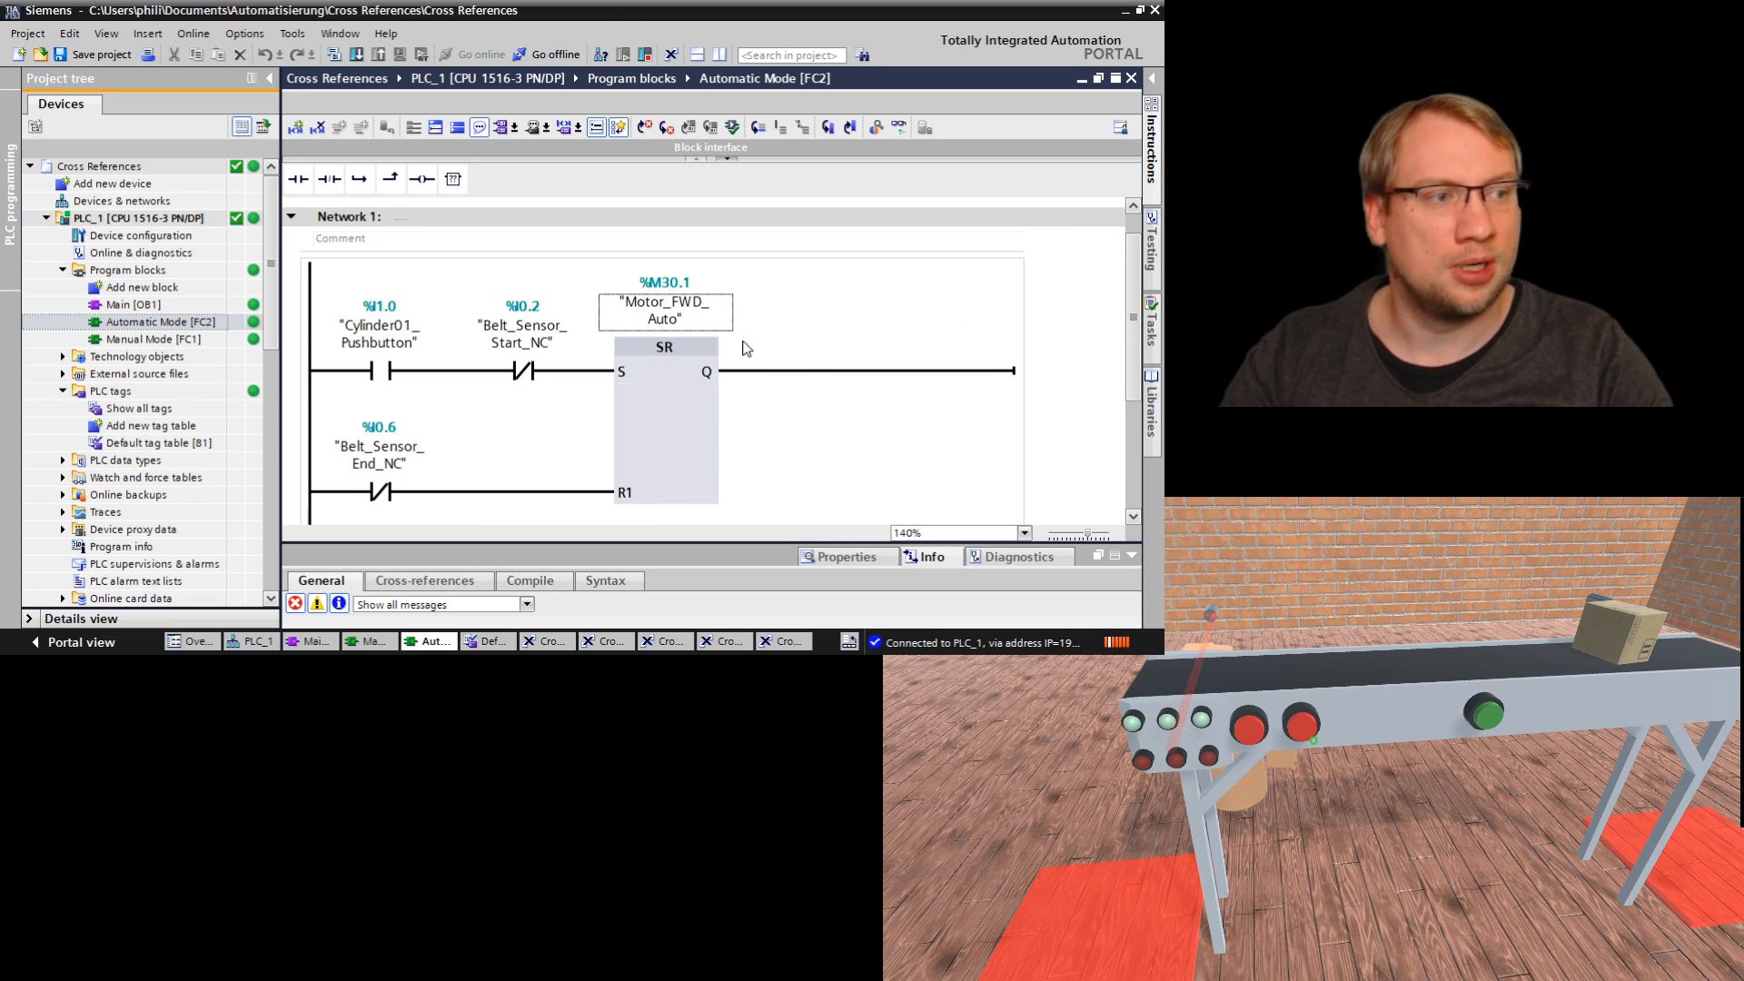
mouse_move(860, 282)
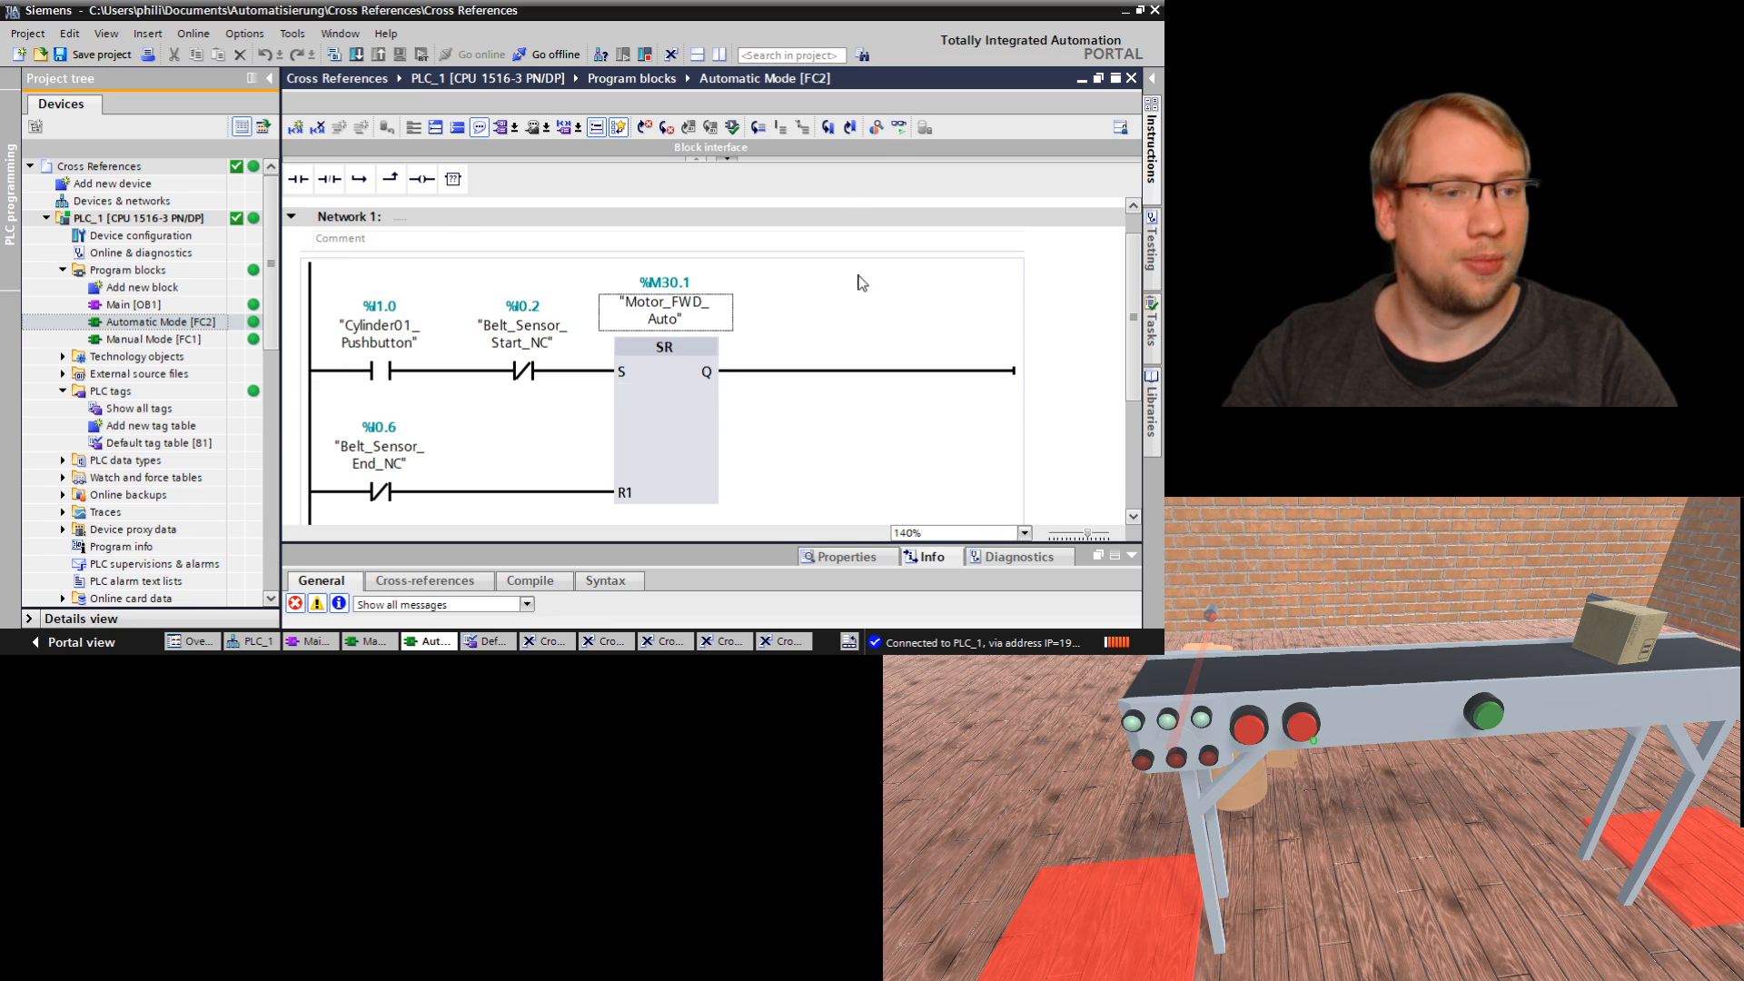
double_click(130, 305)
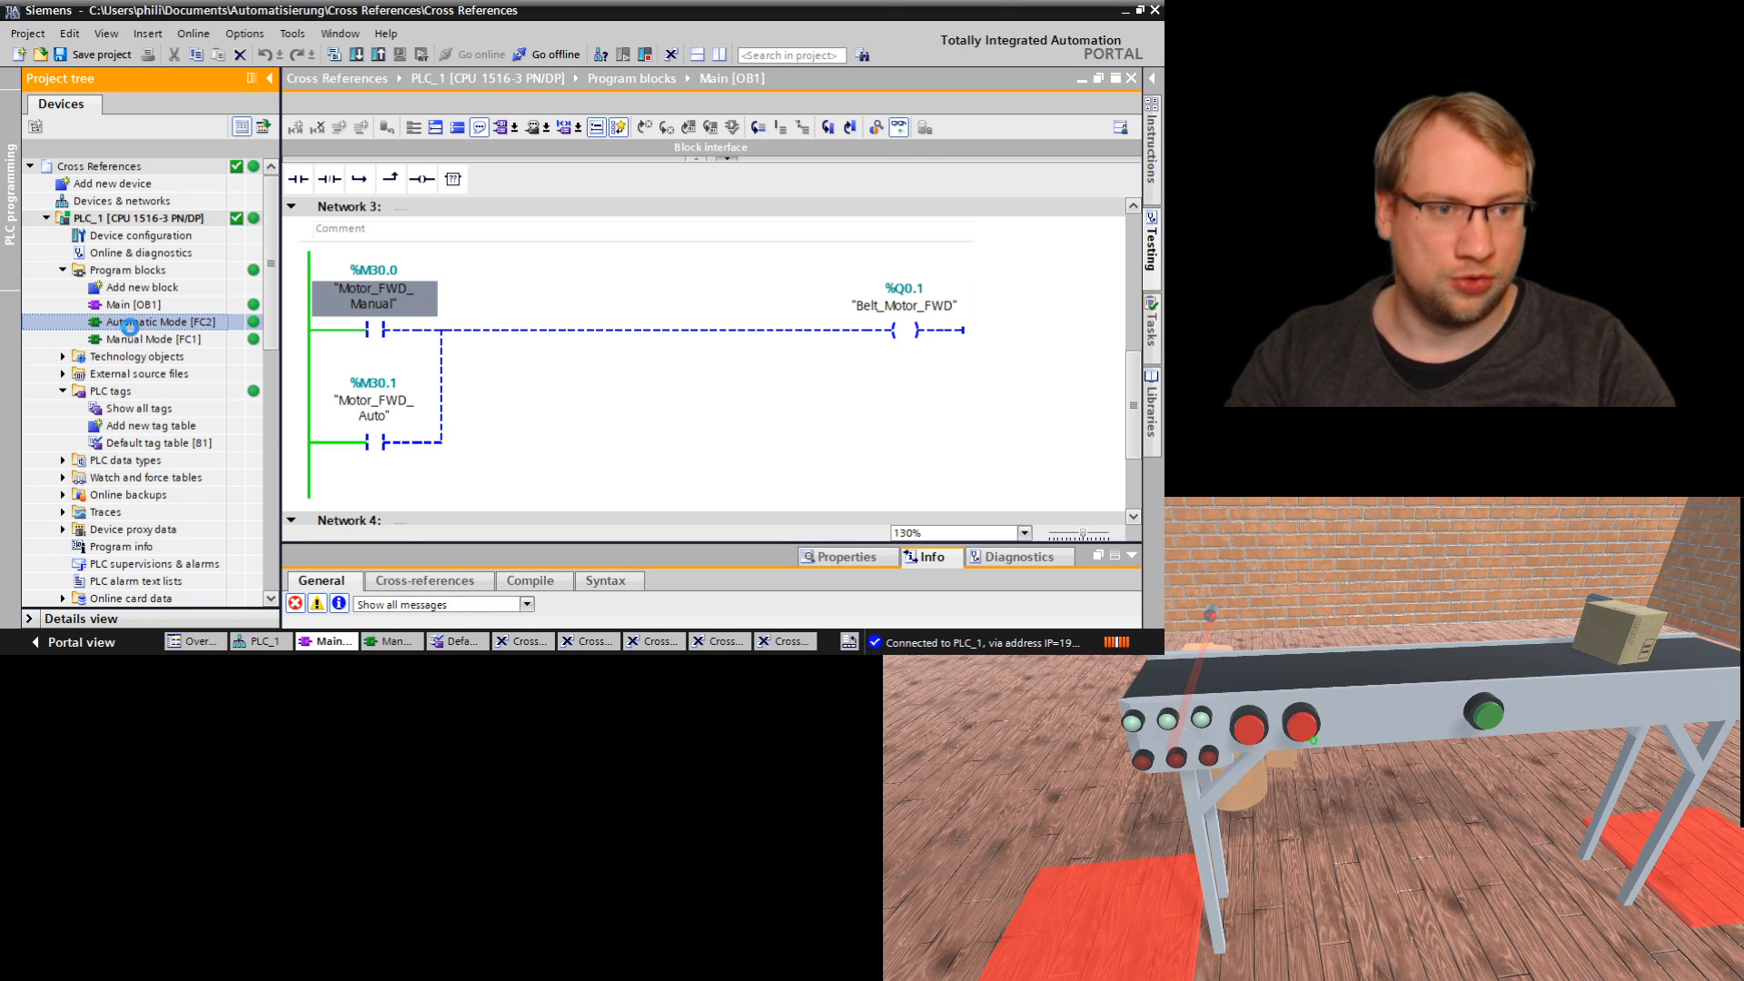
double_click(149, 322)
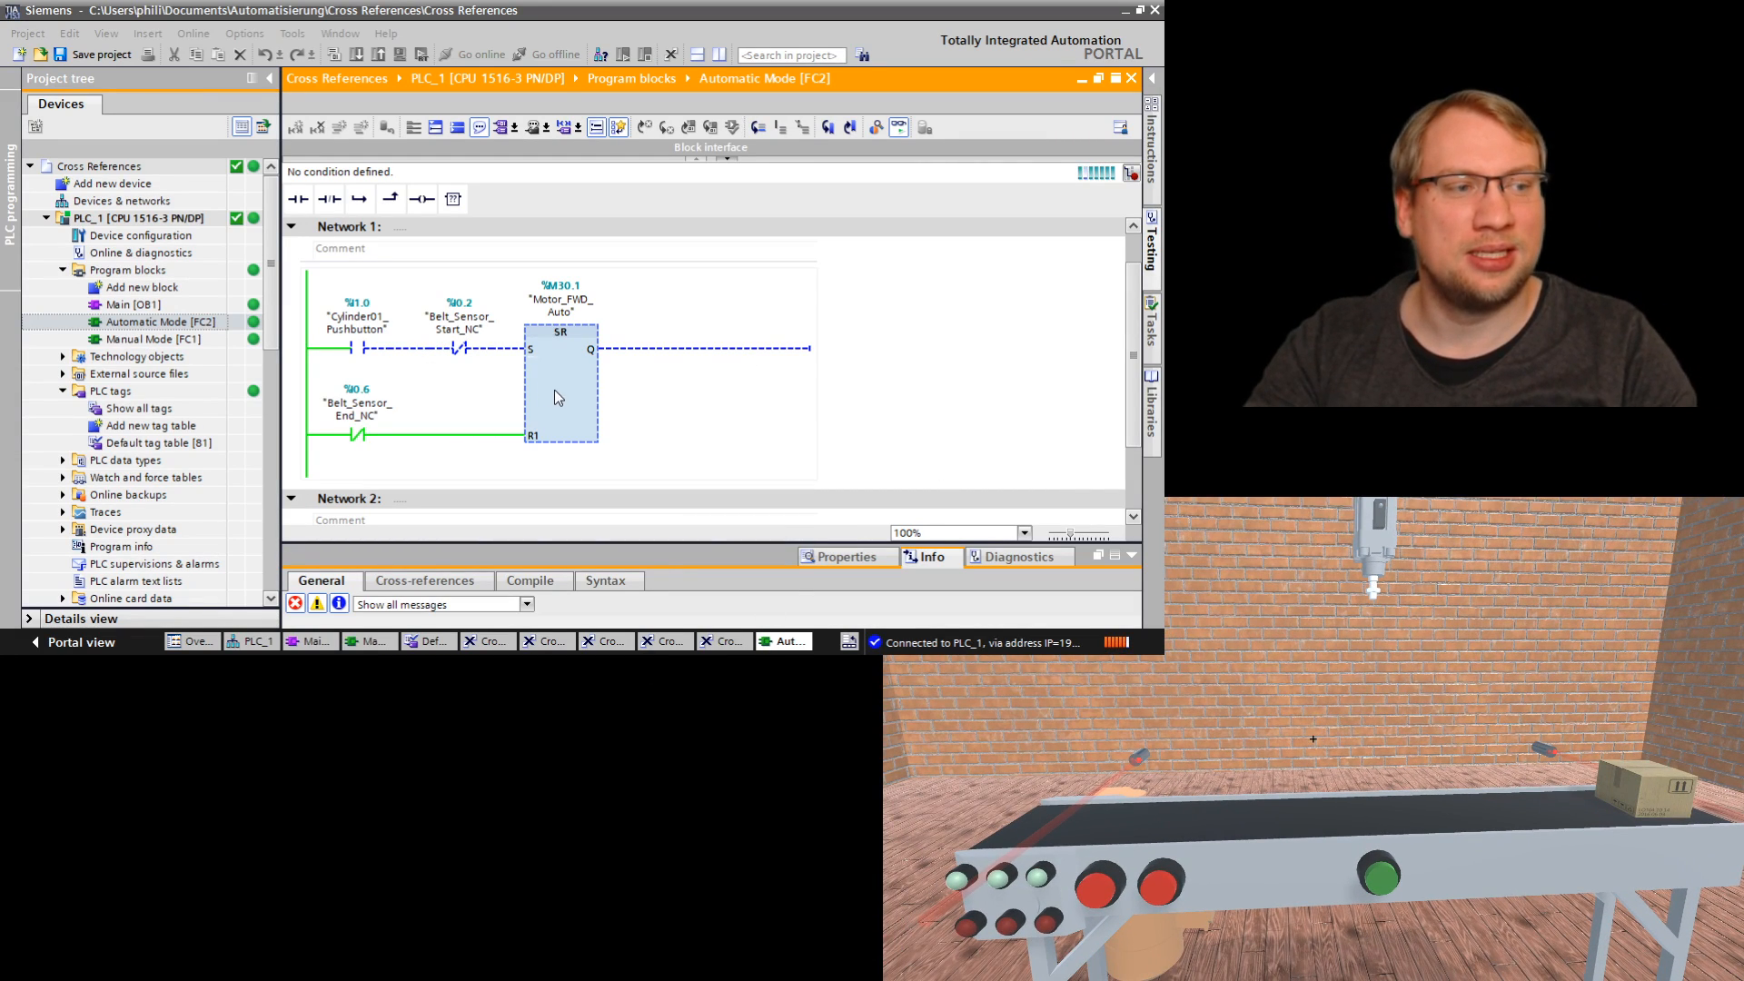
Step: Show cross-references for Motor_FWD_Auto and jump to its use in Main network 3
left_click(560, 306)
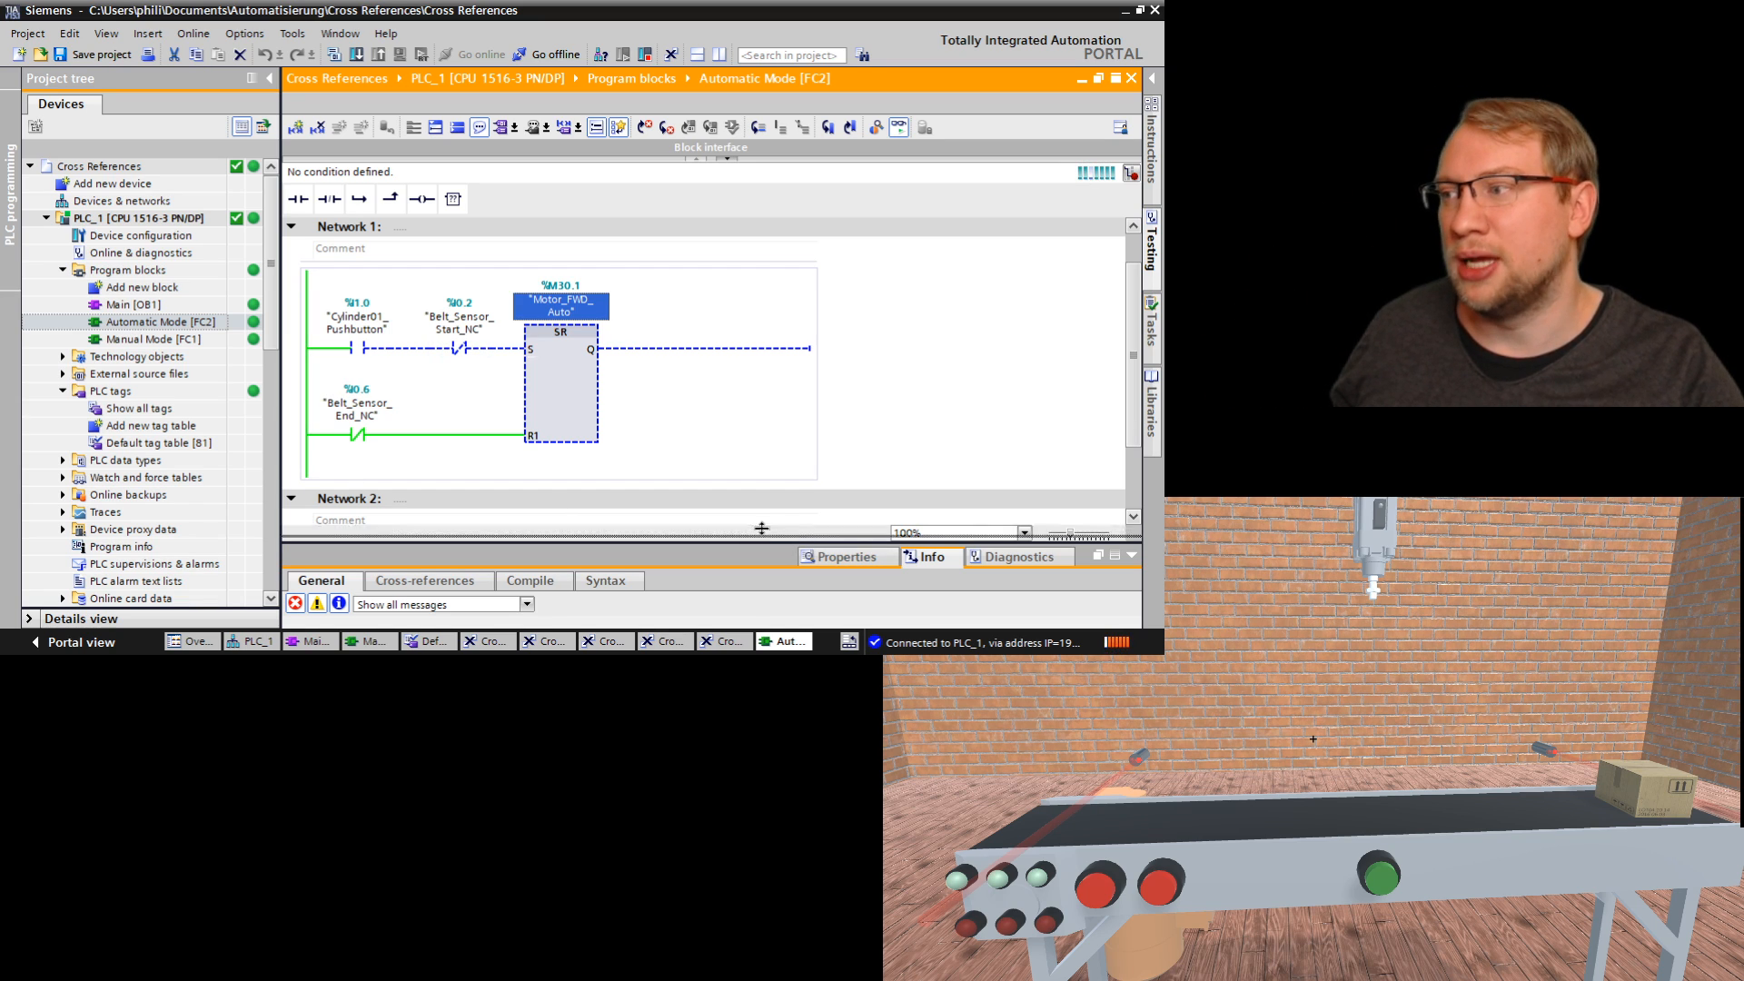
left_click(424, 441)
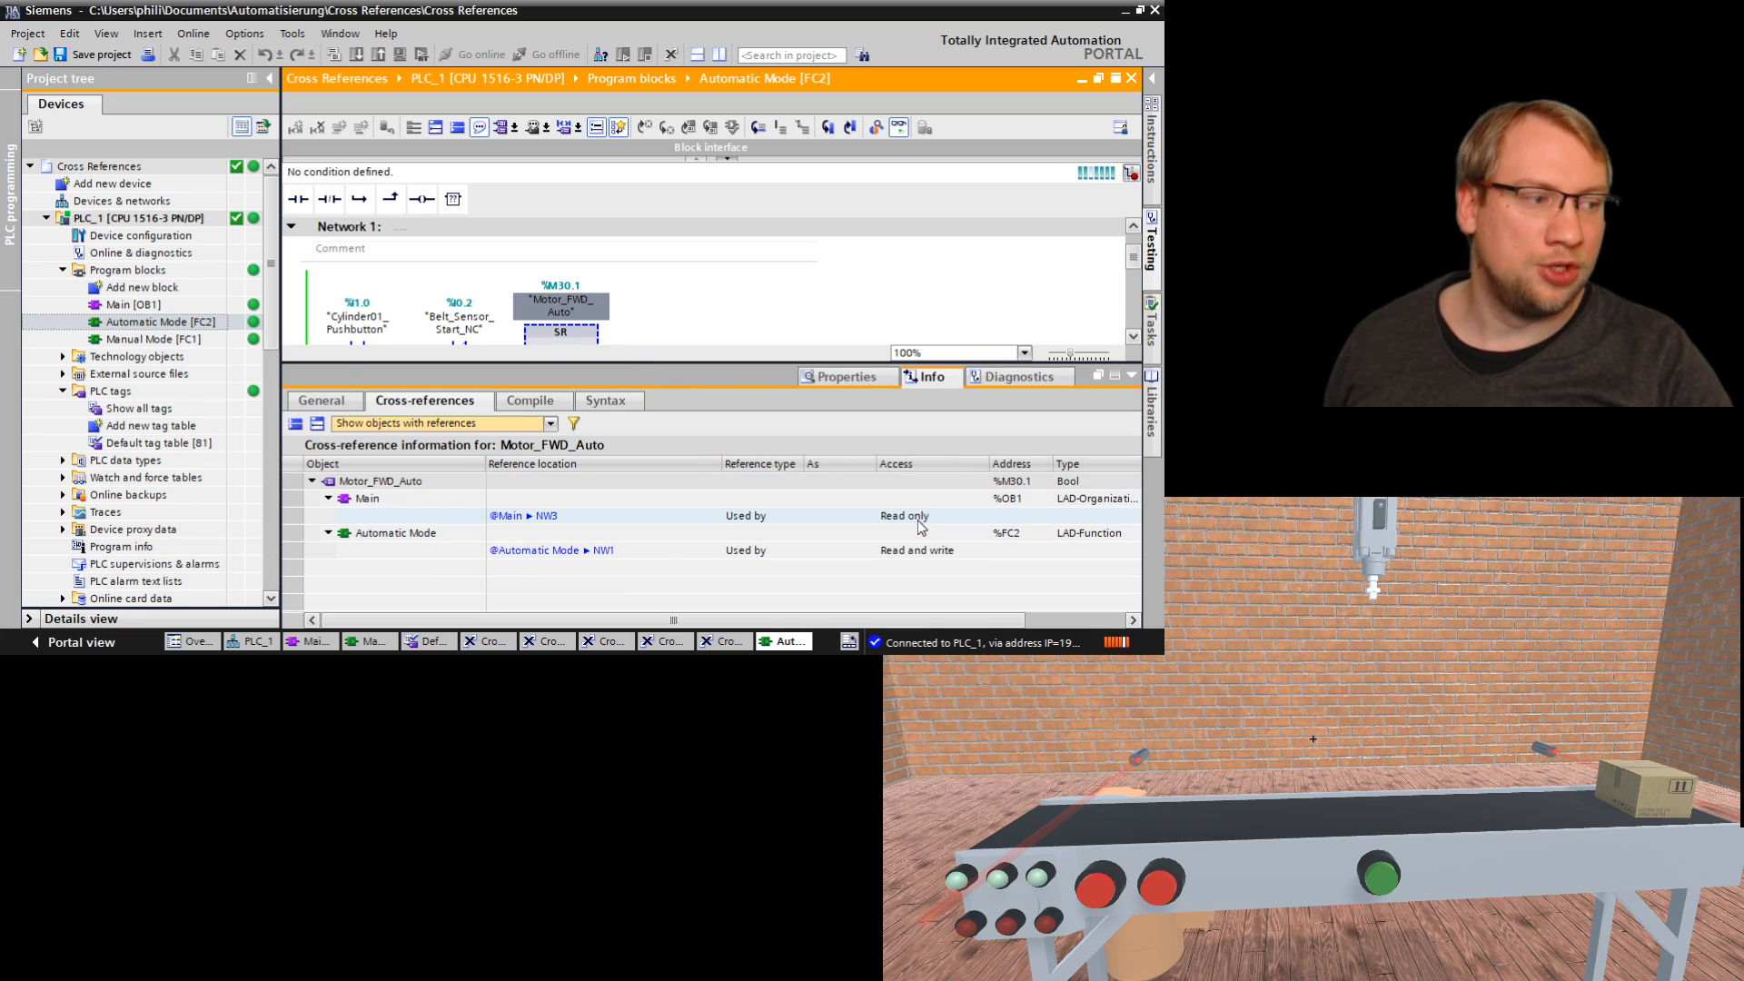
left_click(902, 515)
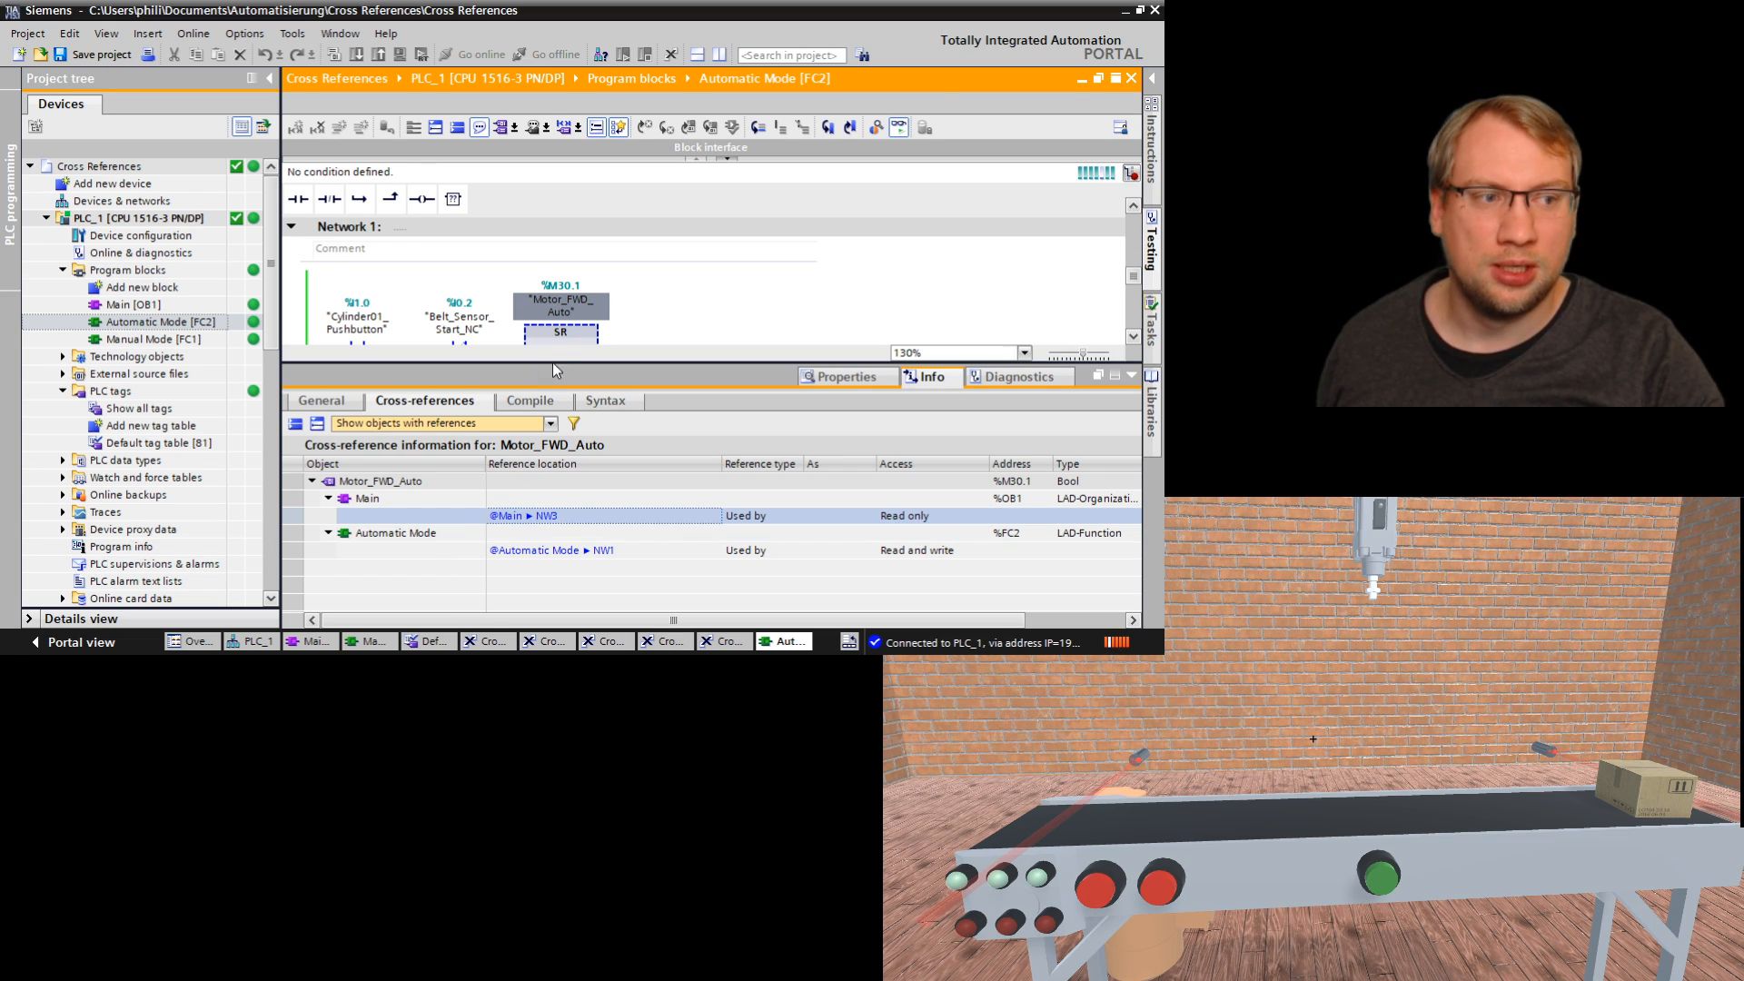
left_click(519, 515)
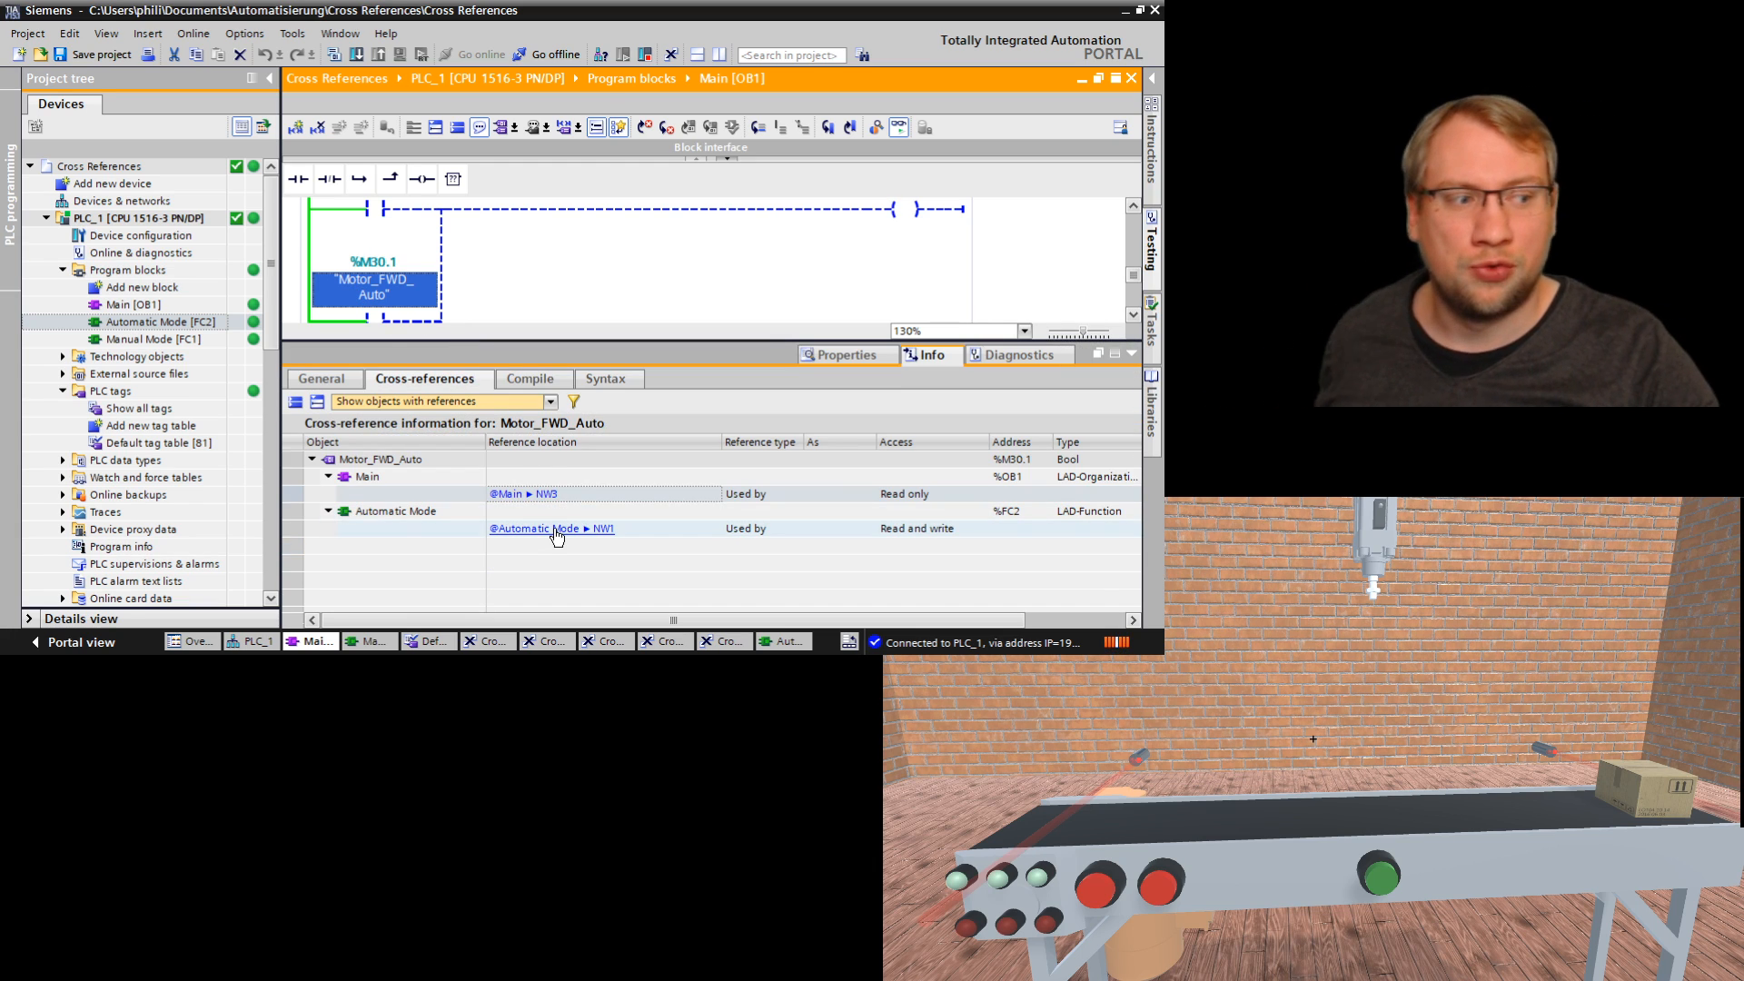
double_click(538, 528)
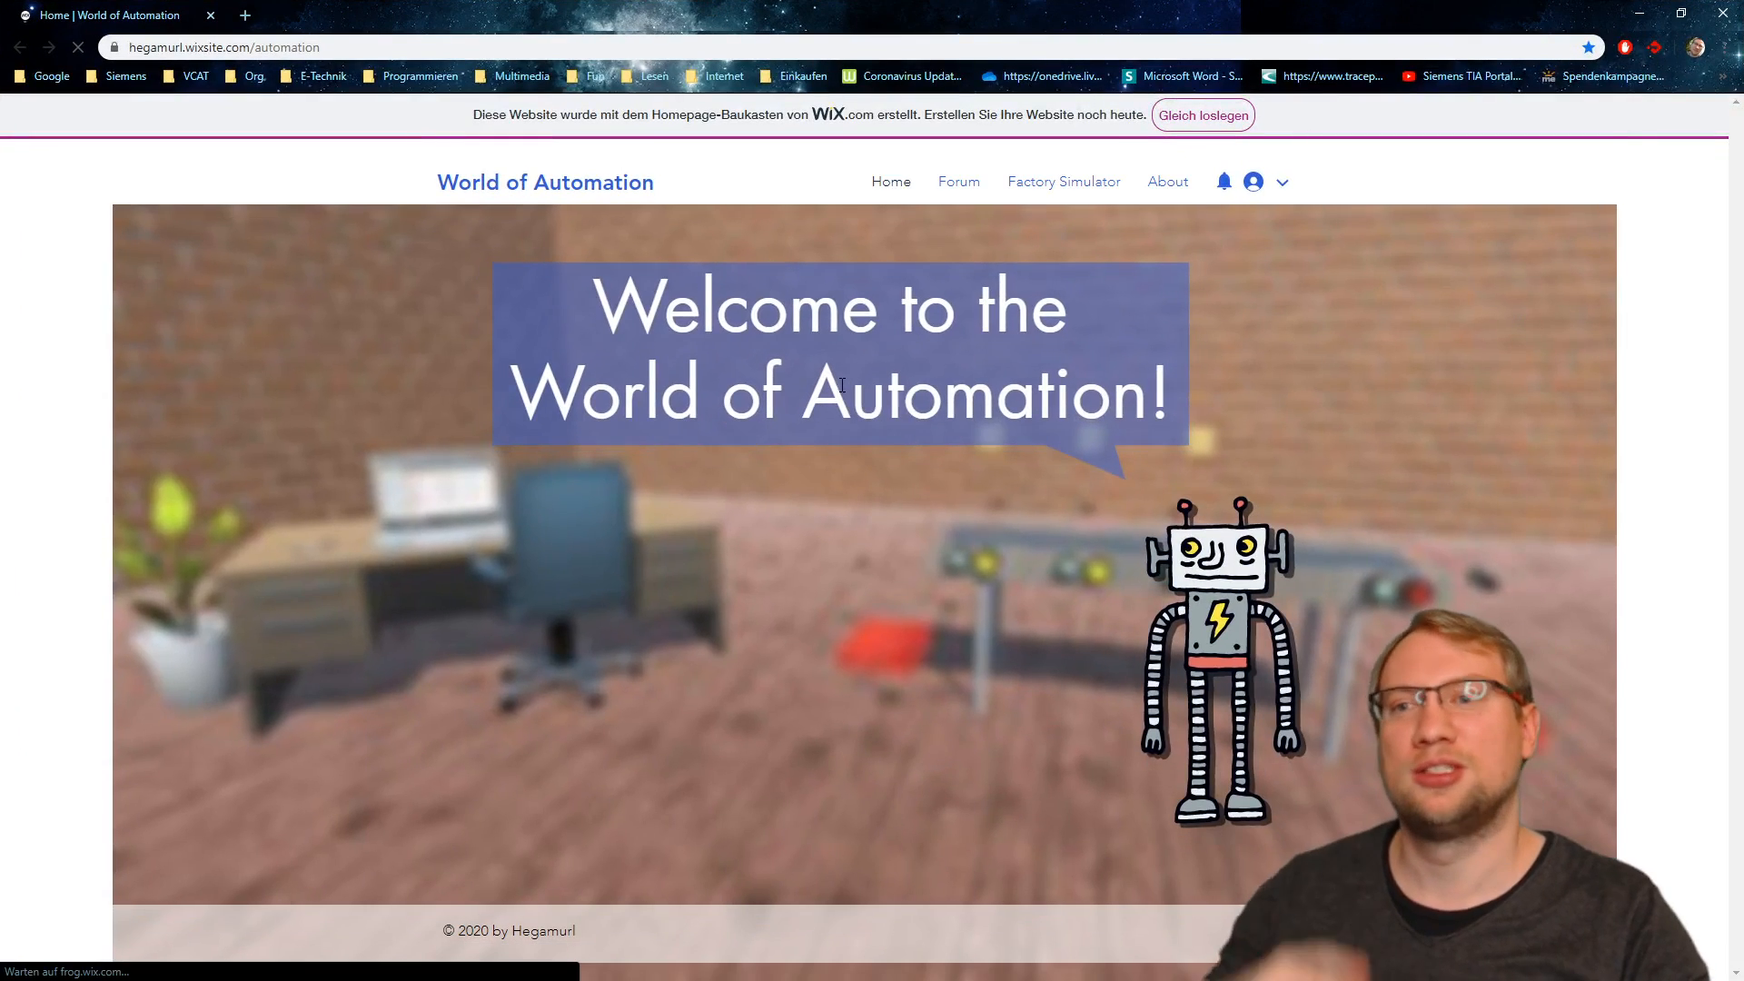
Step: Go to the Forum page from the World of Automation site's top navigation
left_click(957, 182)
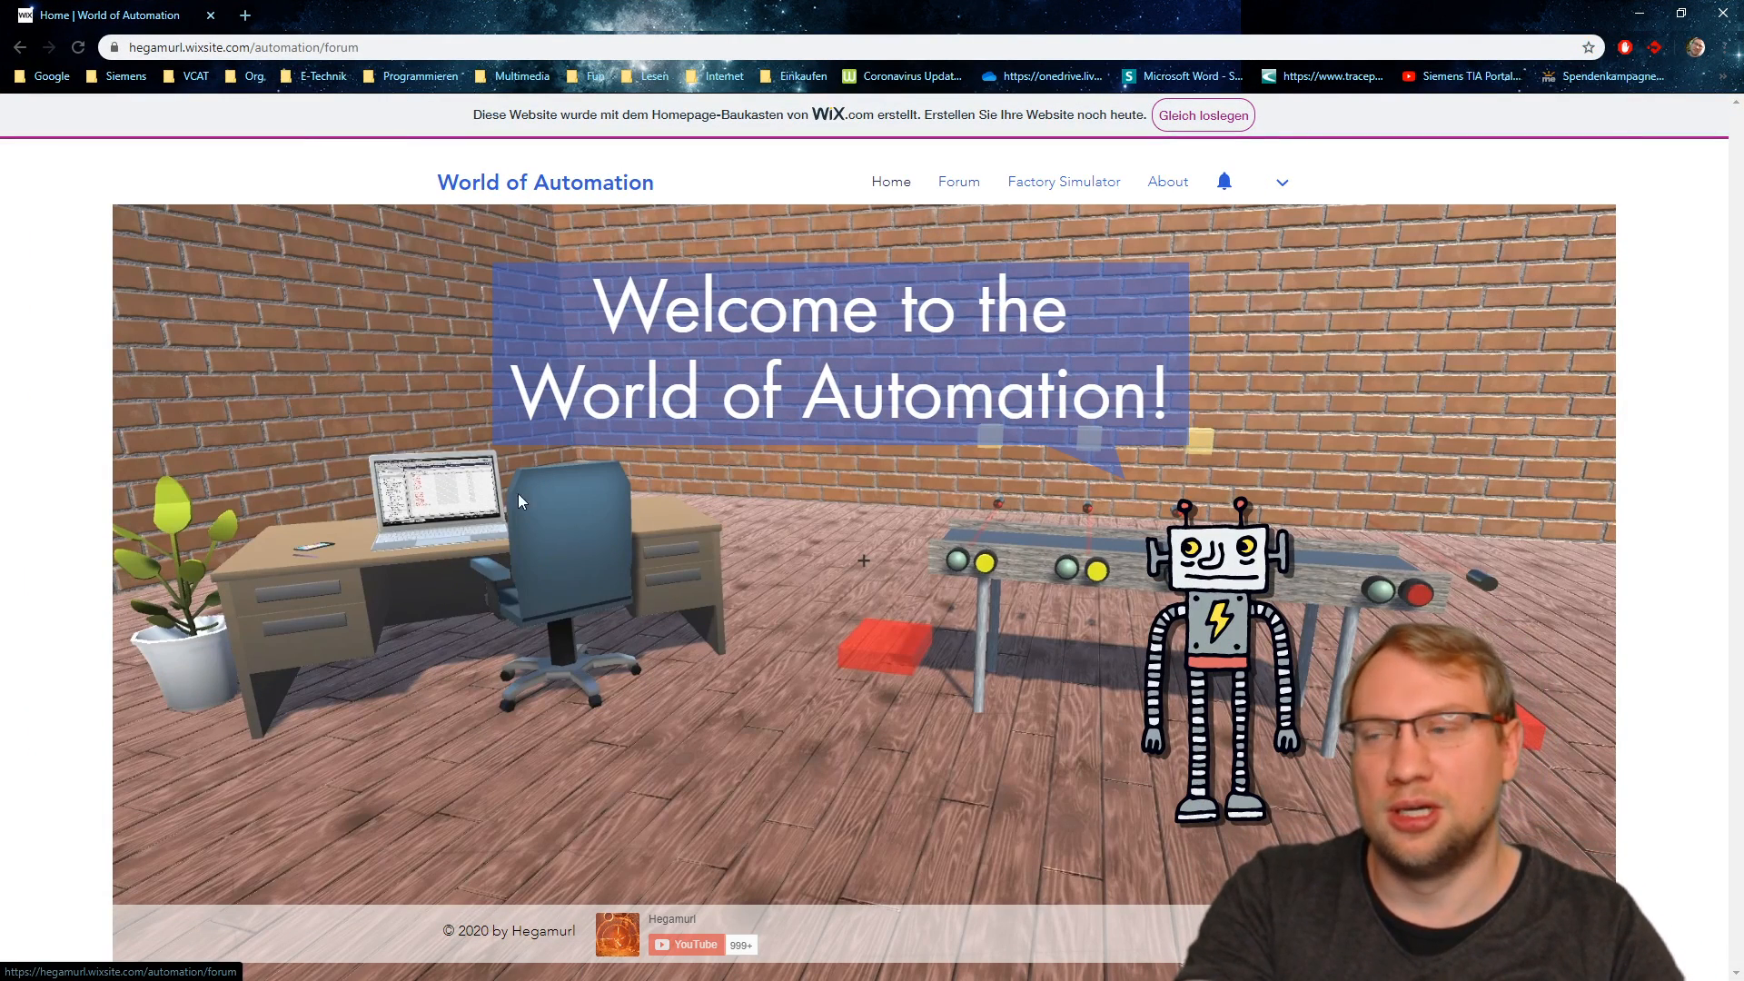
left_click(956, 181)
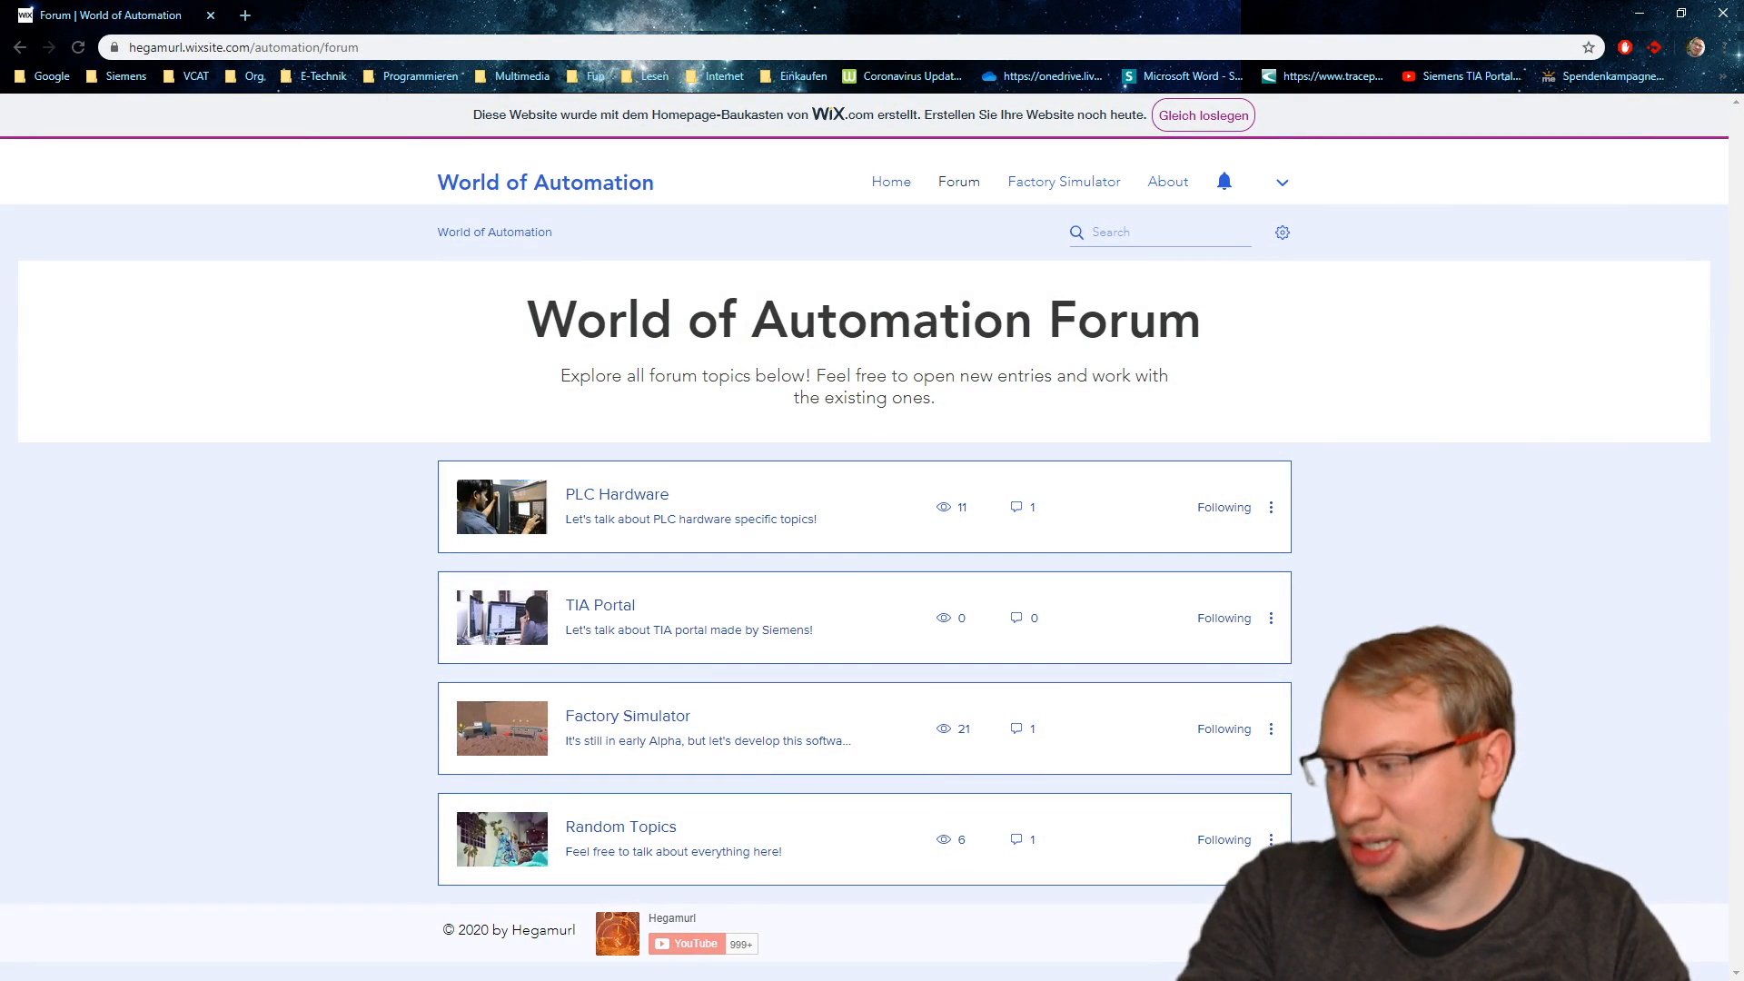